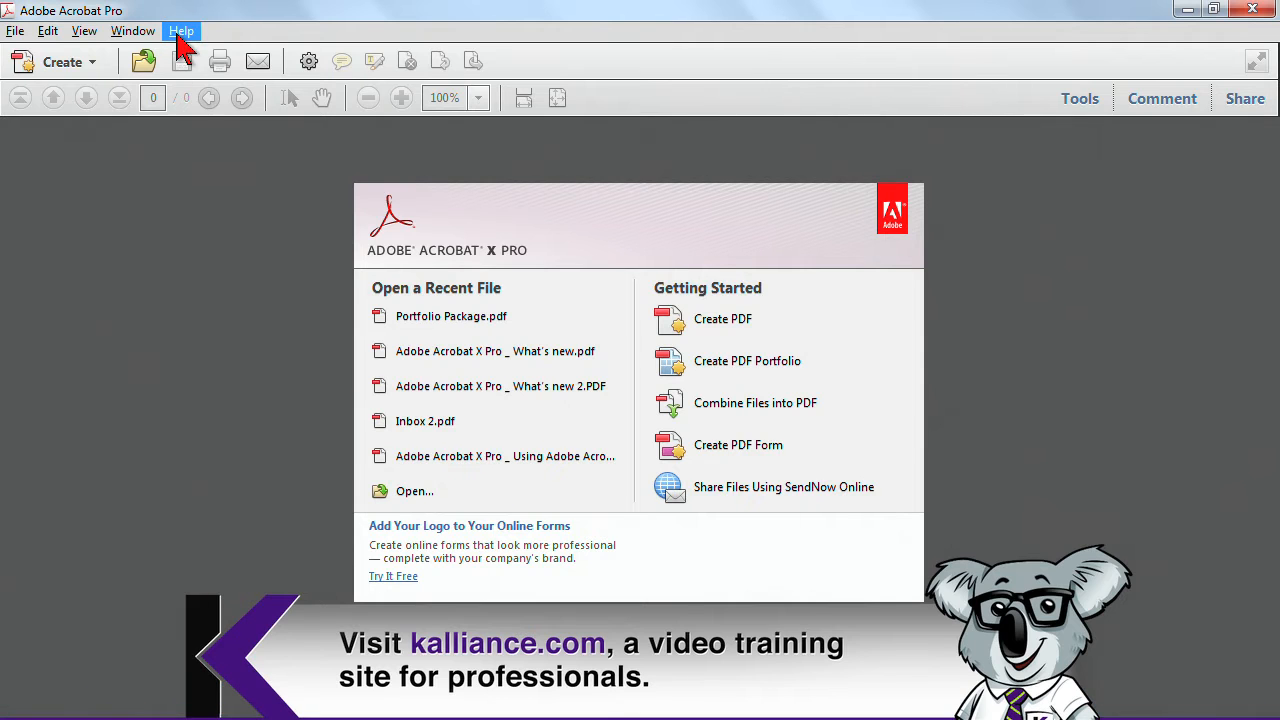
Launch the Acrobat X Pro online help home page in the web browser.
click(180, 30)
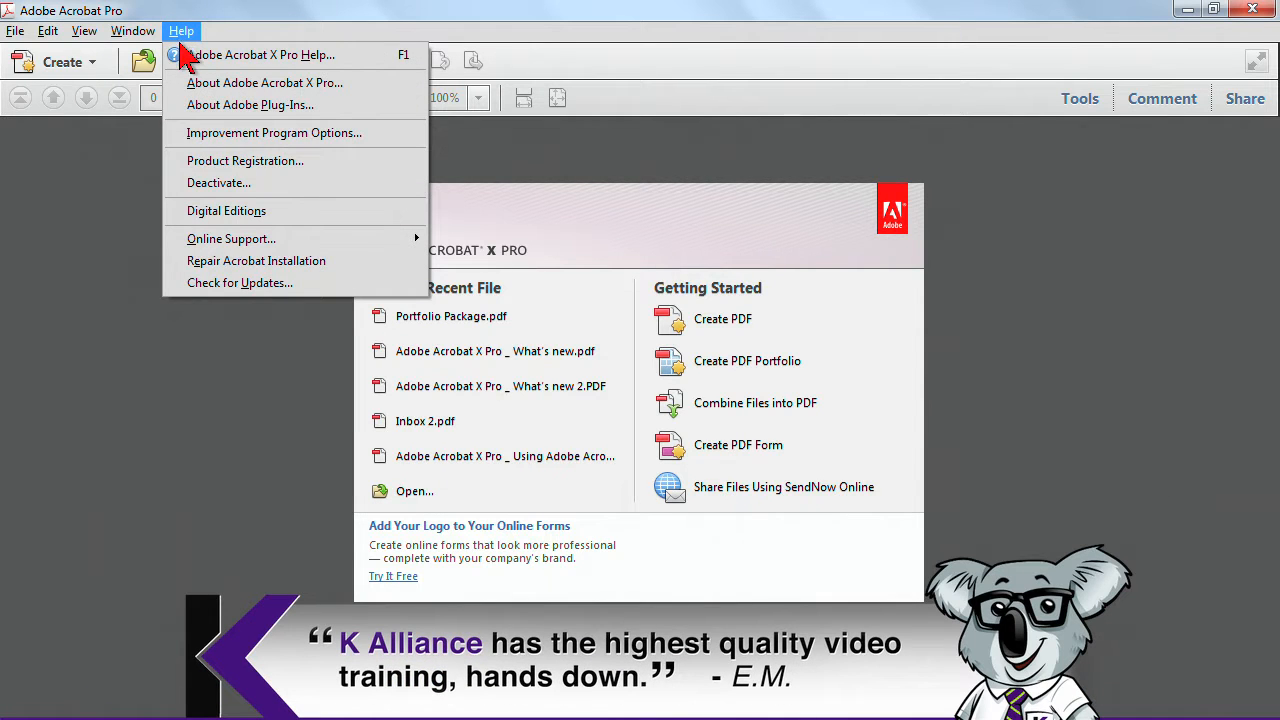
click(260, 56)
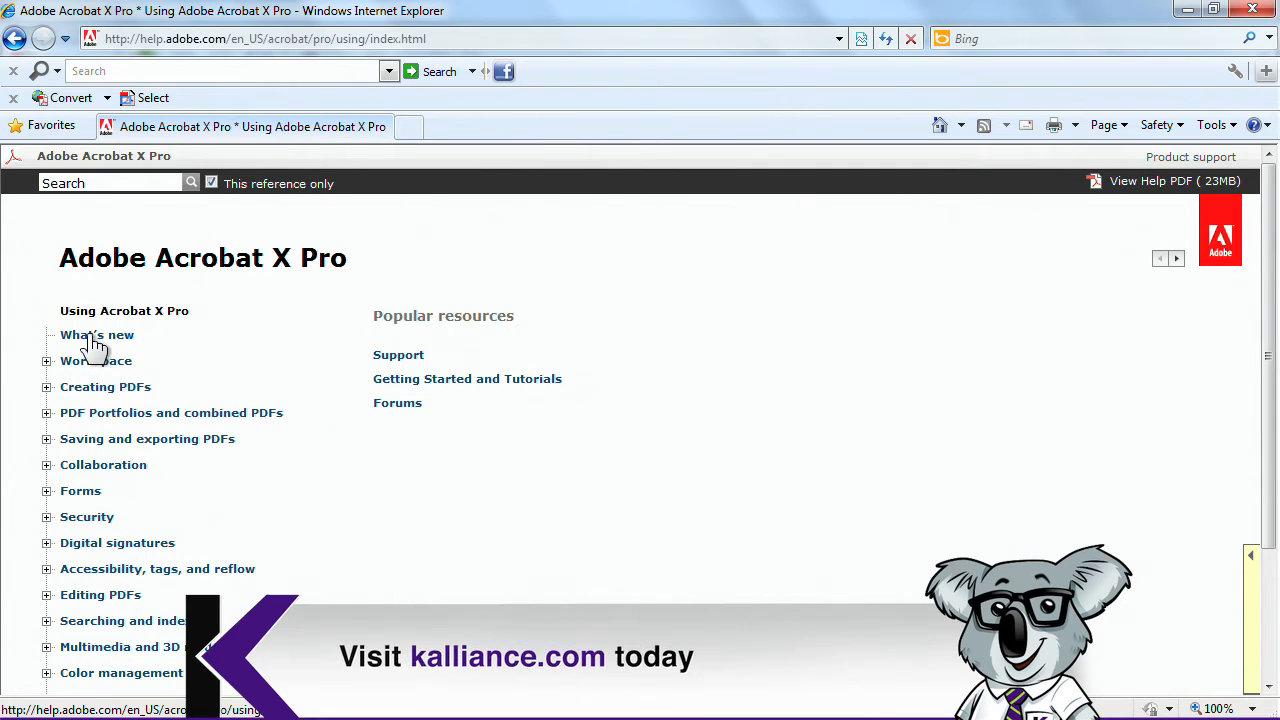
Read the What's new help topic and copy its web address from the address bar.
click(96, 334)
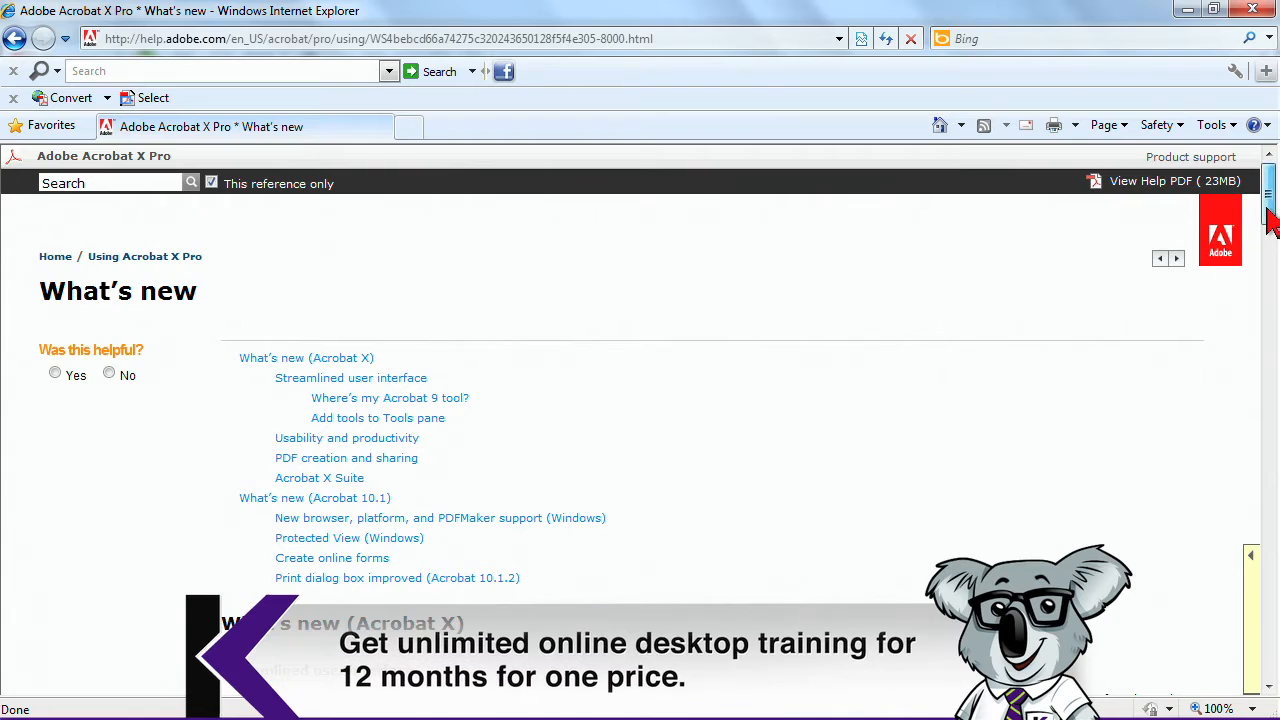
scroll(down, 3)
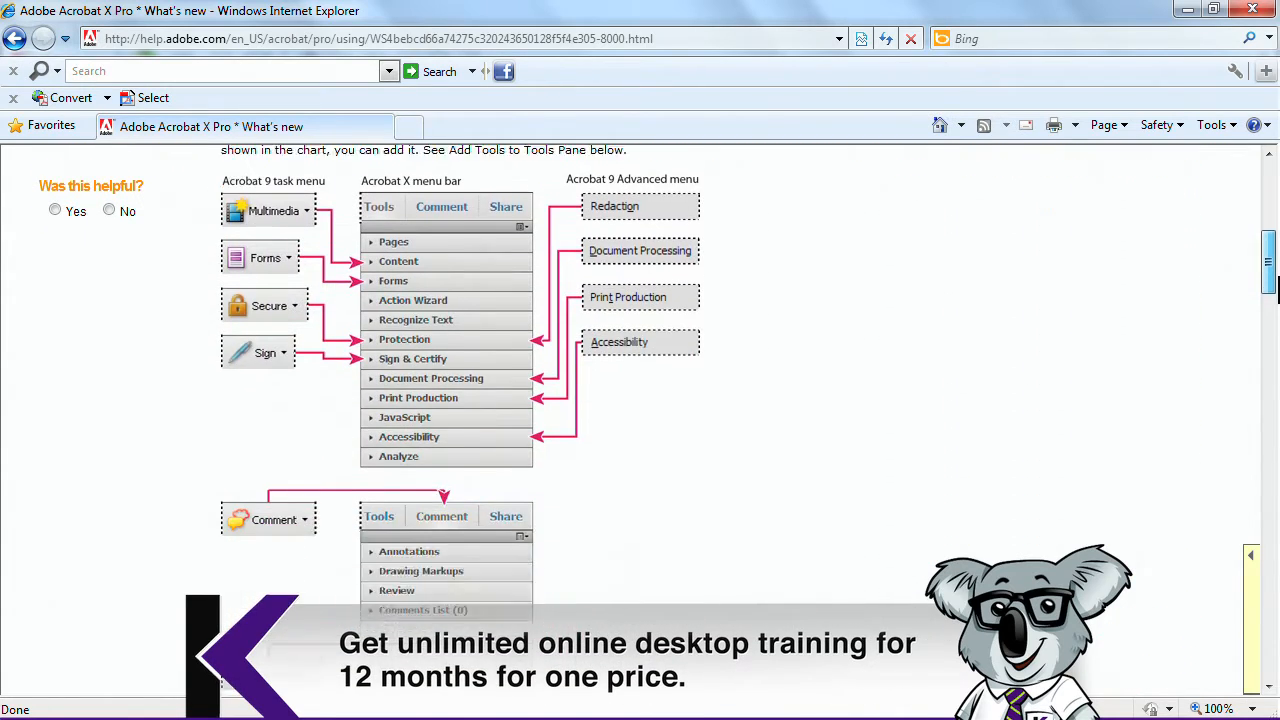
scroll(down, 3)
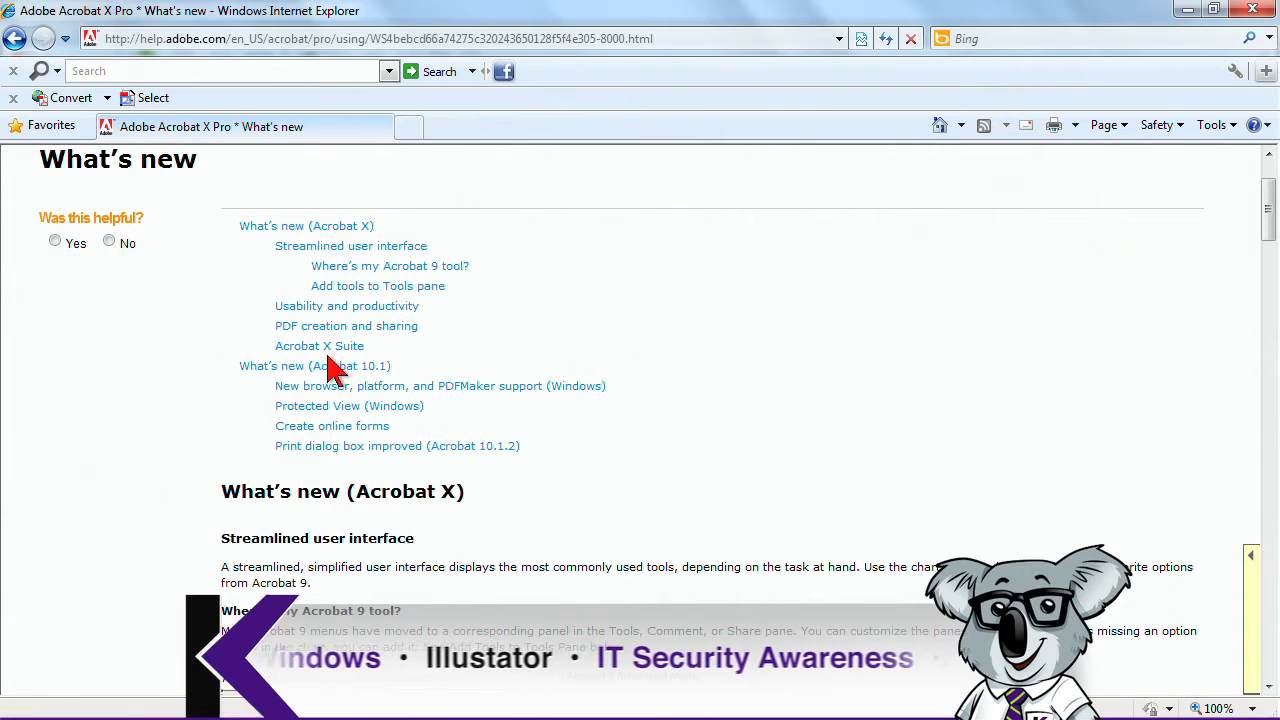
mouse_move(460, 236)
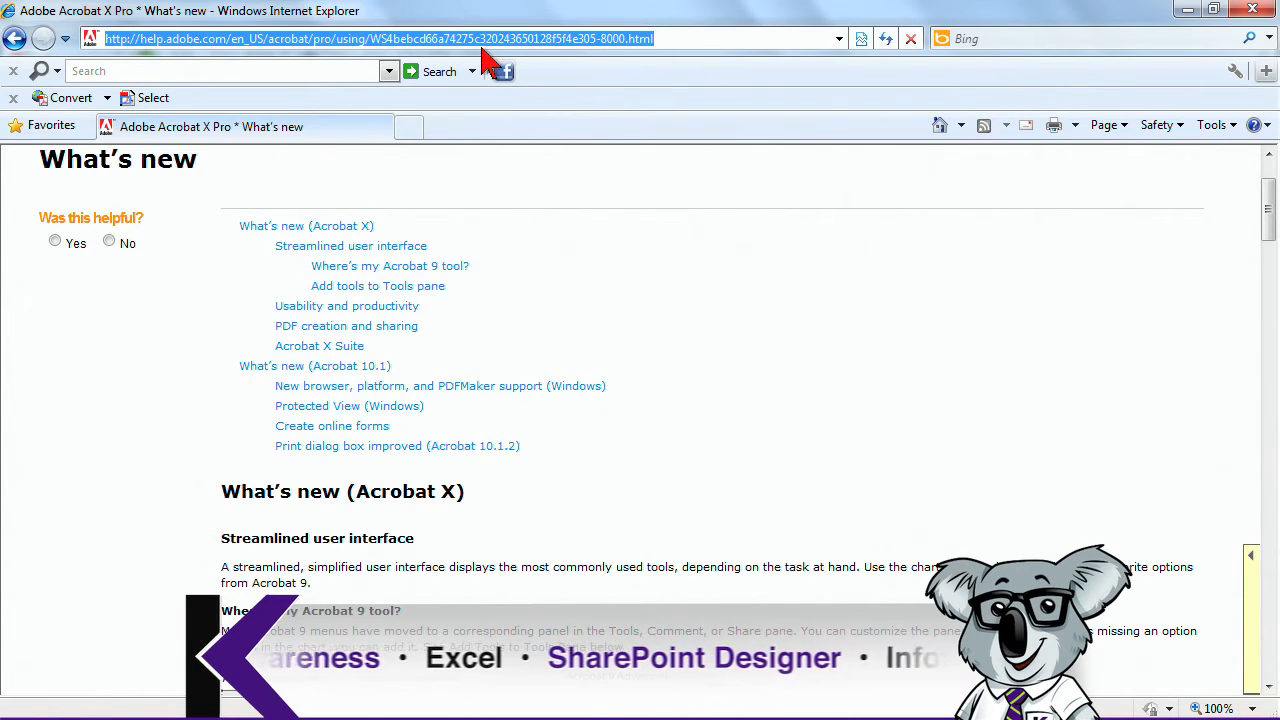
right_click(490, 44)
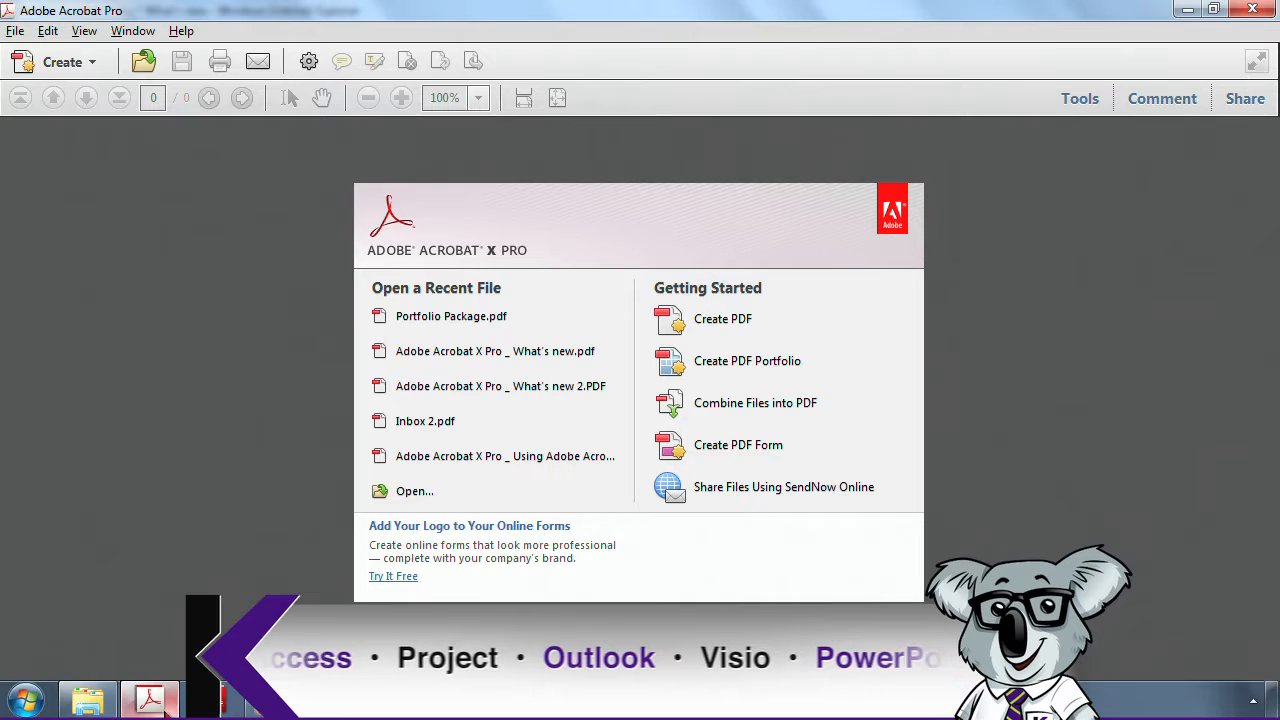
Start Create PDF from Web Page with the pasted What's new URL and Capture Multiple Levels expanded.
click(56, 60)
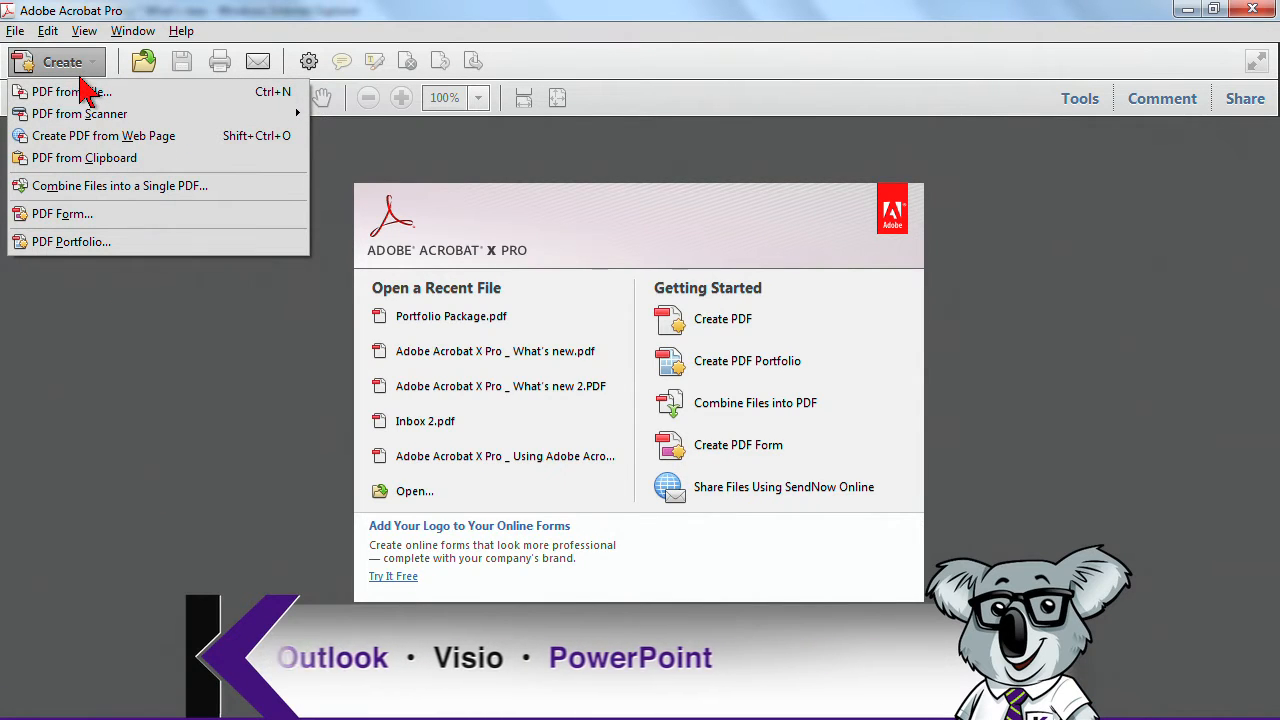
mouse_move(104, 136)
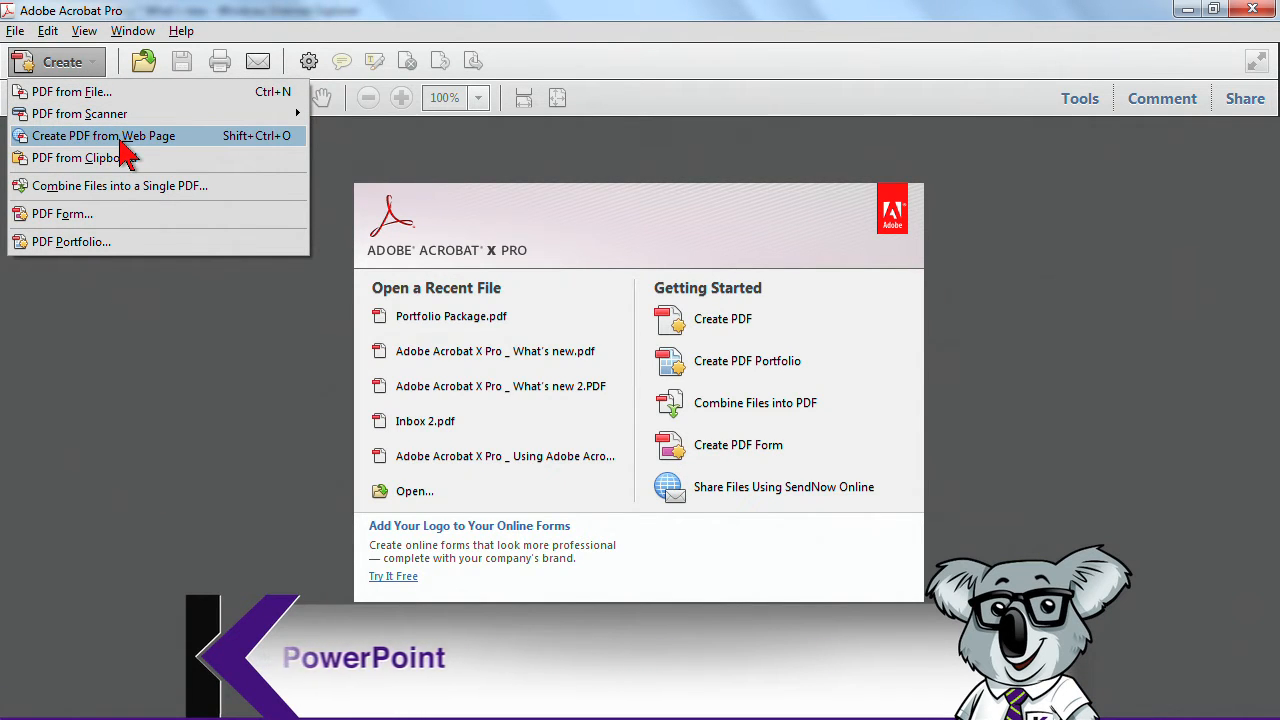
click(104, 136)
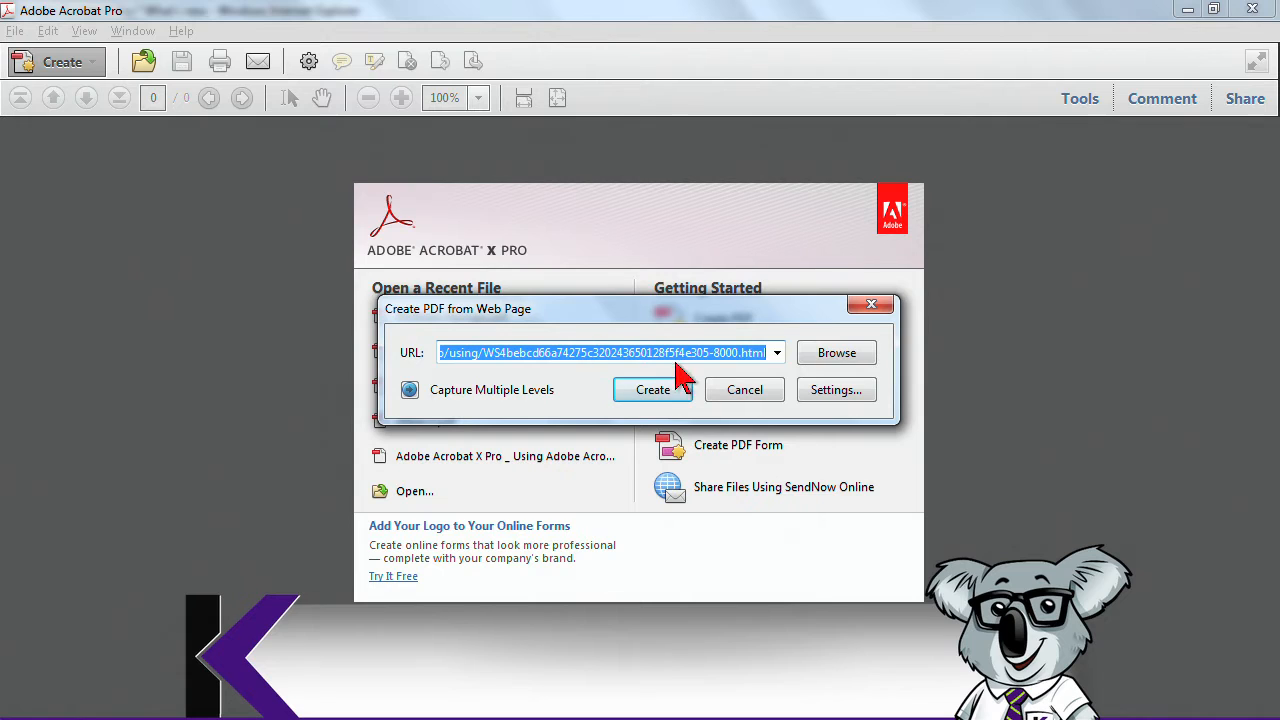
right_click(604, 352)
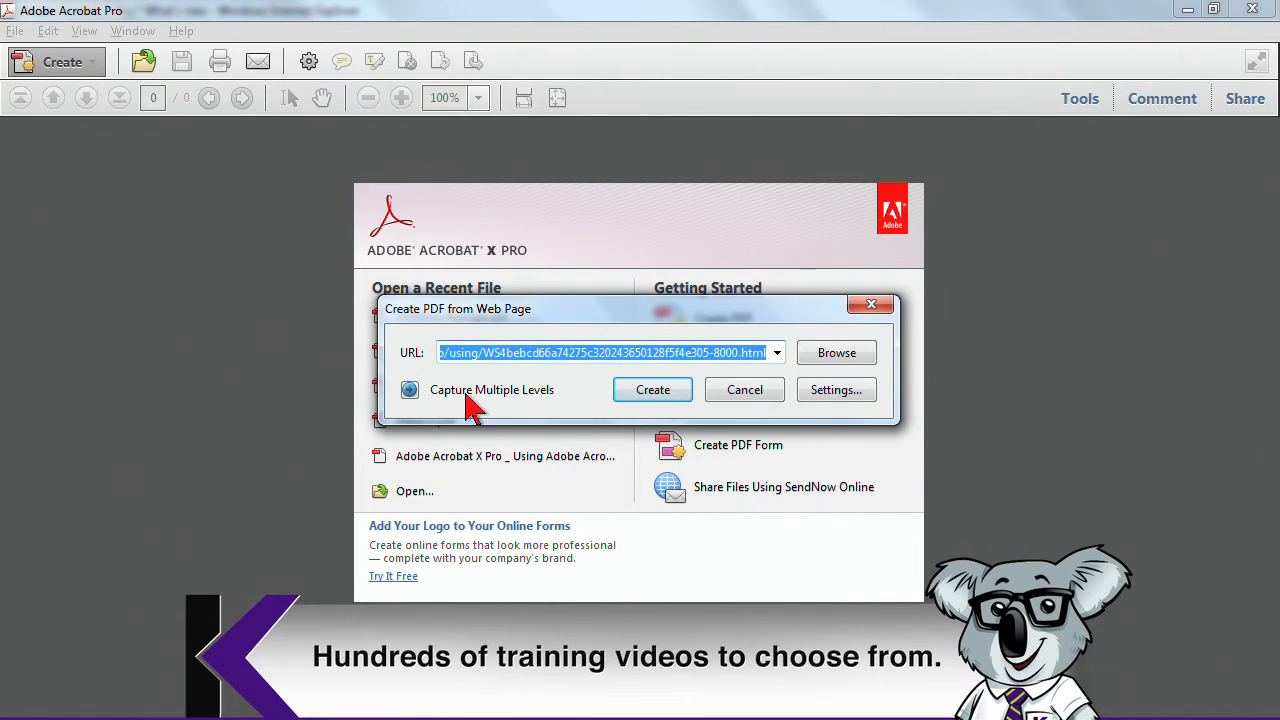
click(408, 388)
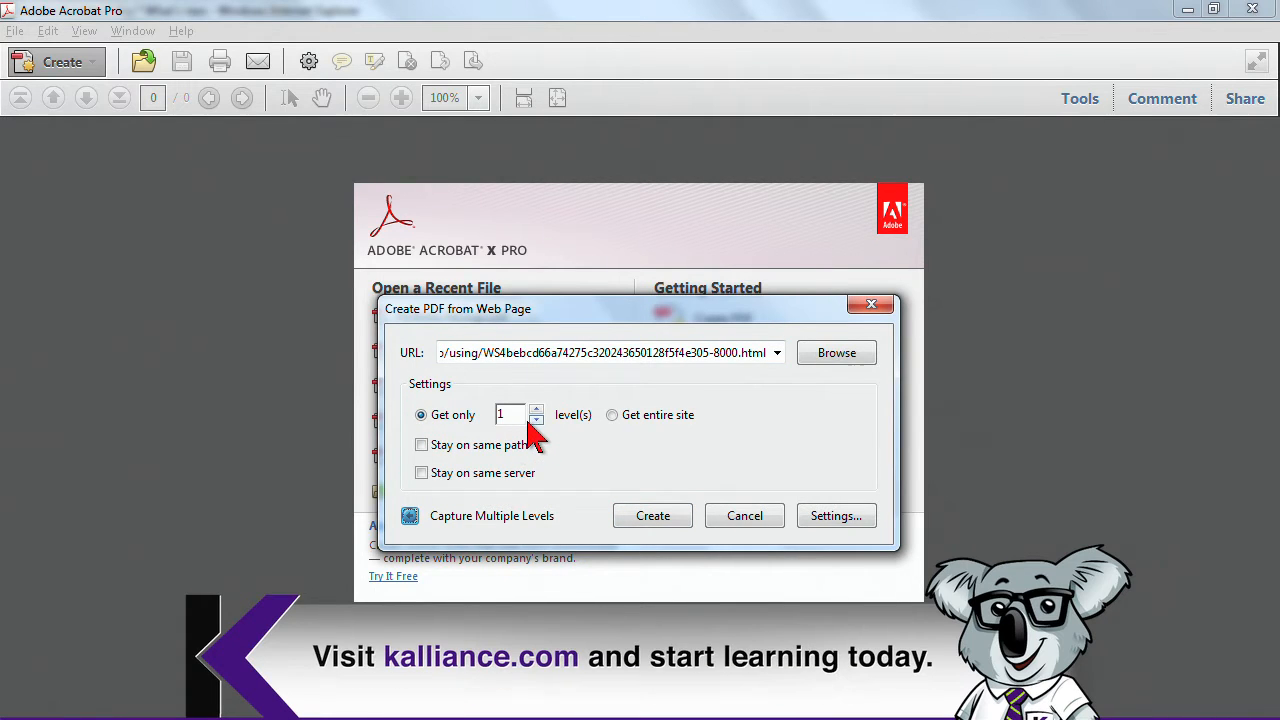
mouse_move(488, 428)
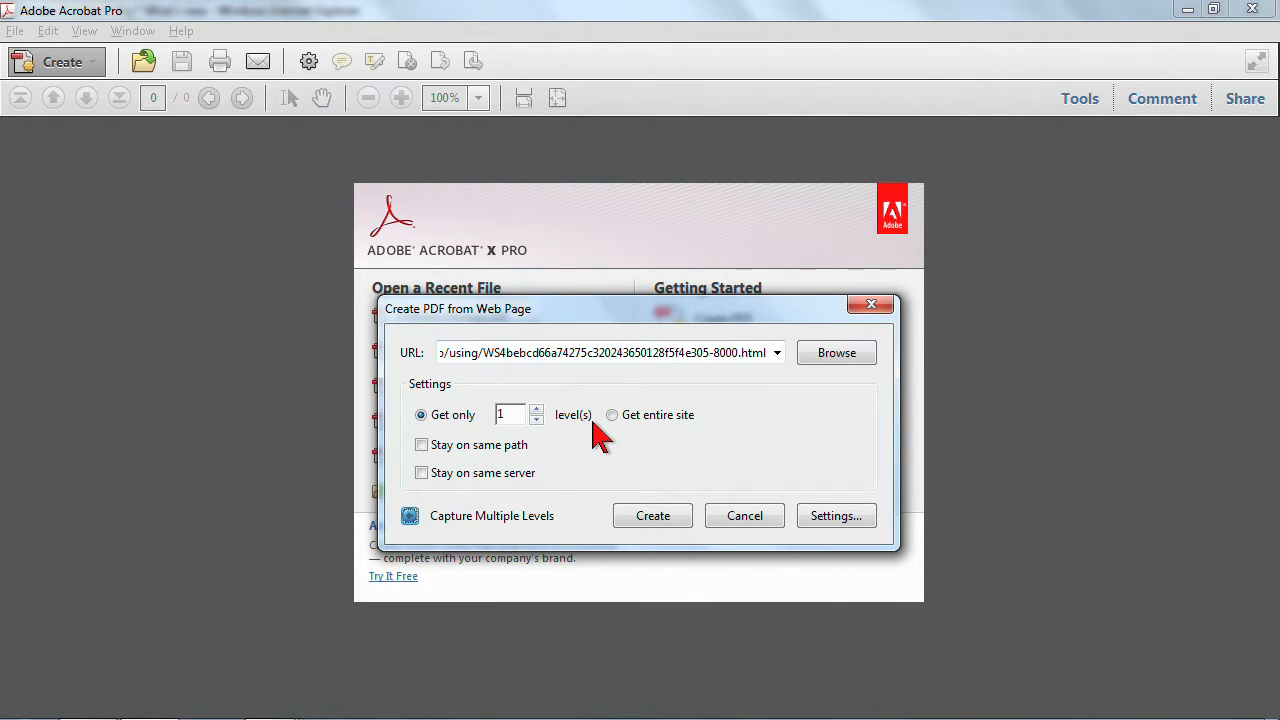
click(836, 516)
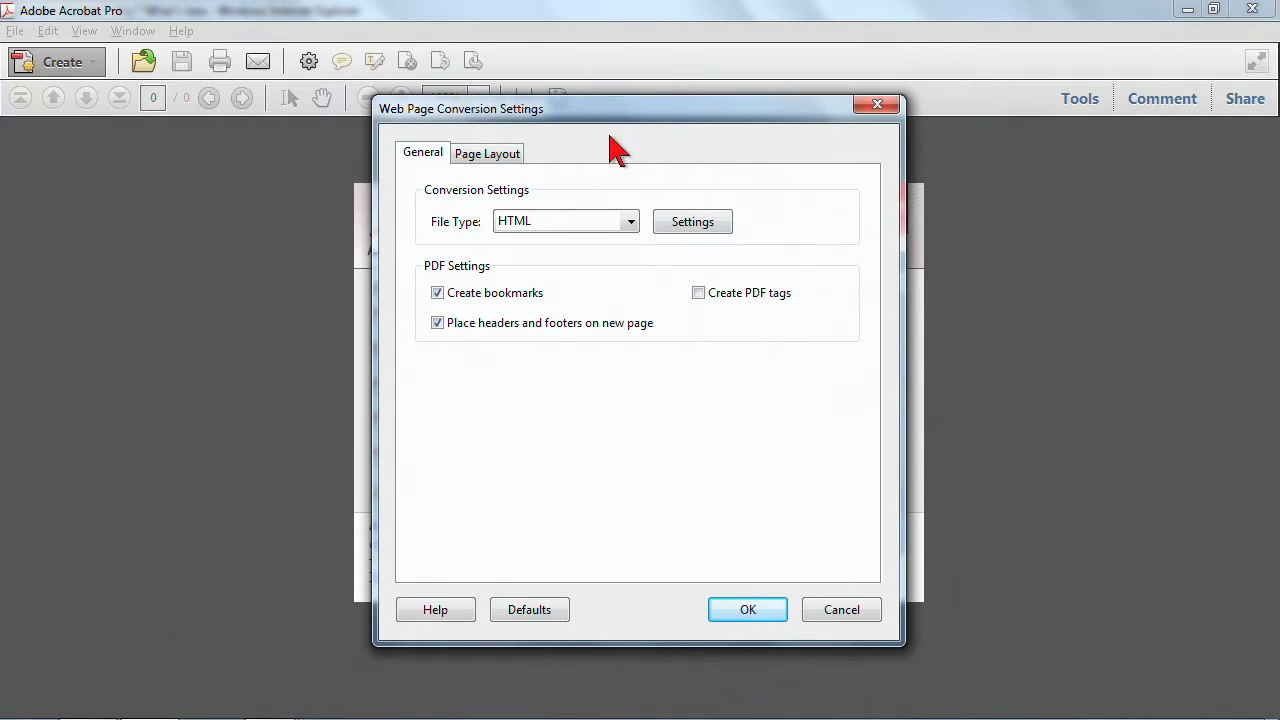
mouse_move(488, 312)
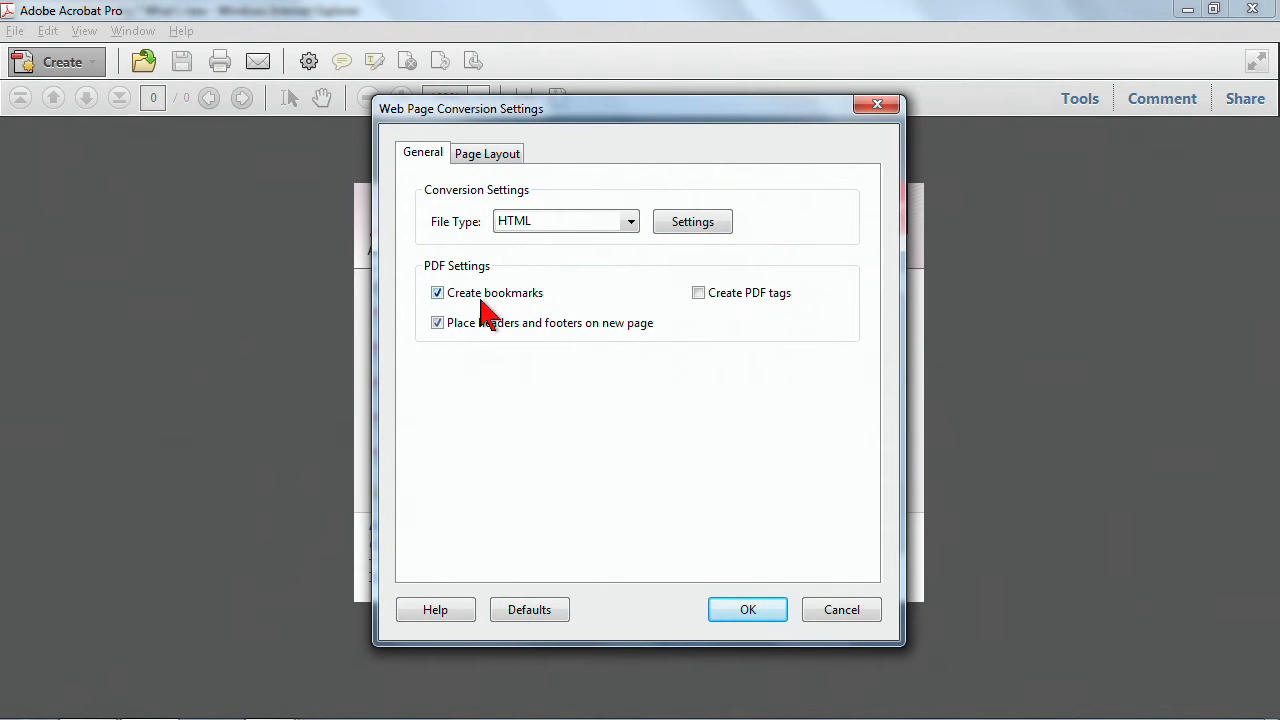
mouse_move(520, 340)
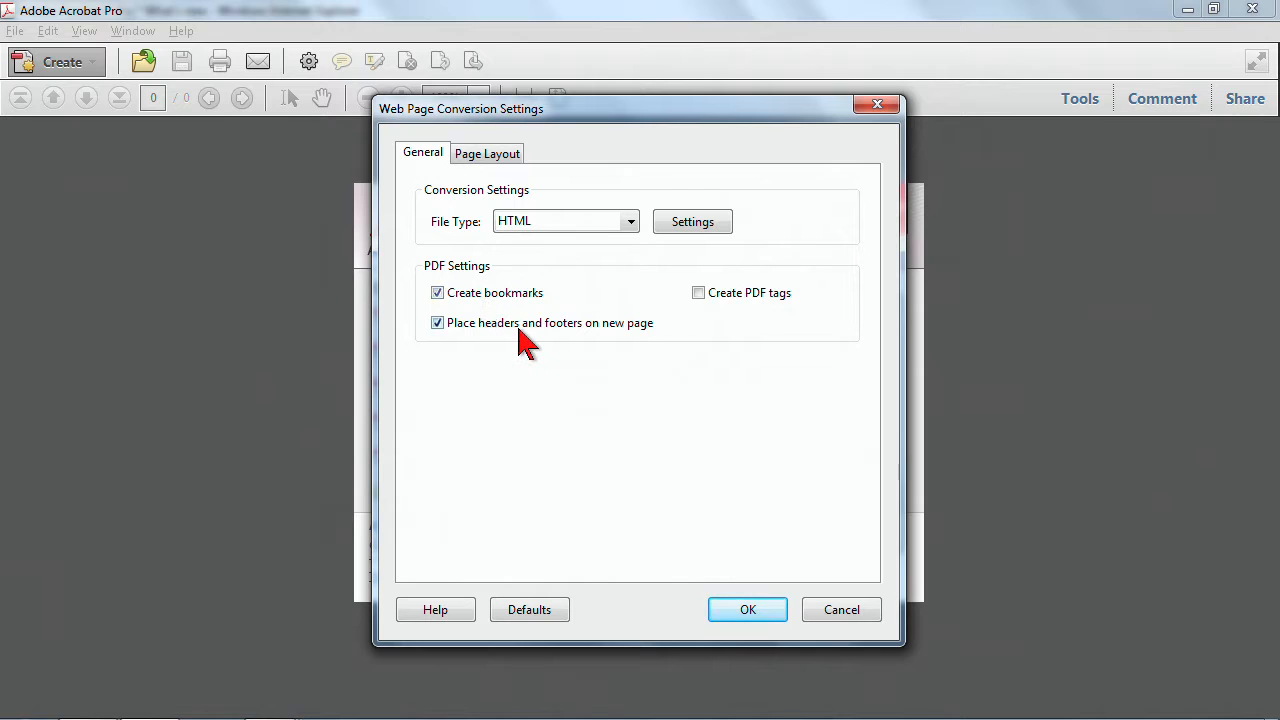
Review the Page Layout settings keeping Letter page size, then cancel both dialogs unchanged.
click(488, 152)
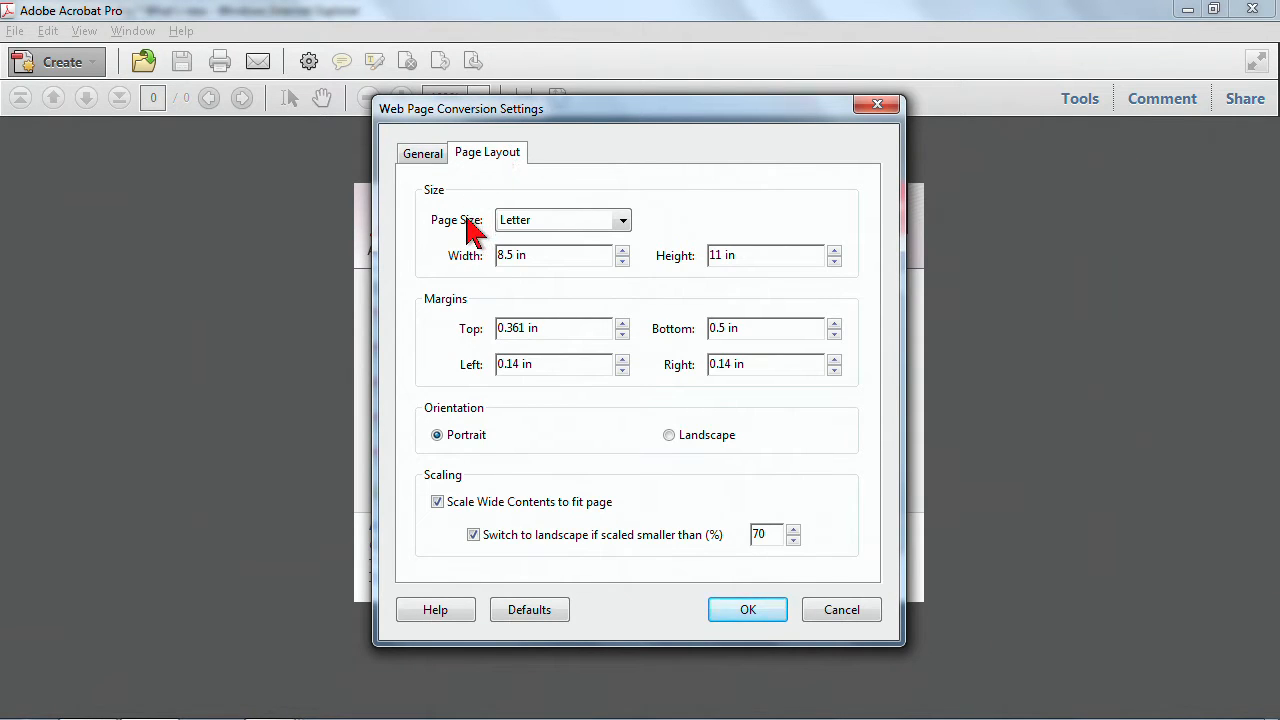
mouse_move(490, 244)
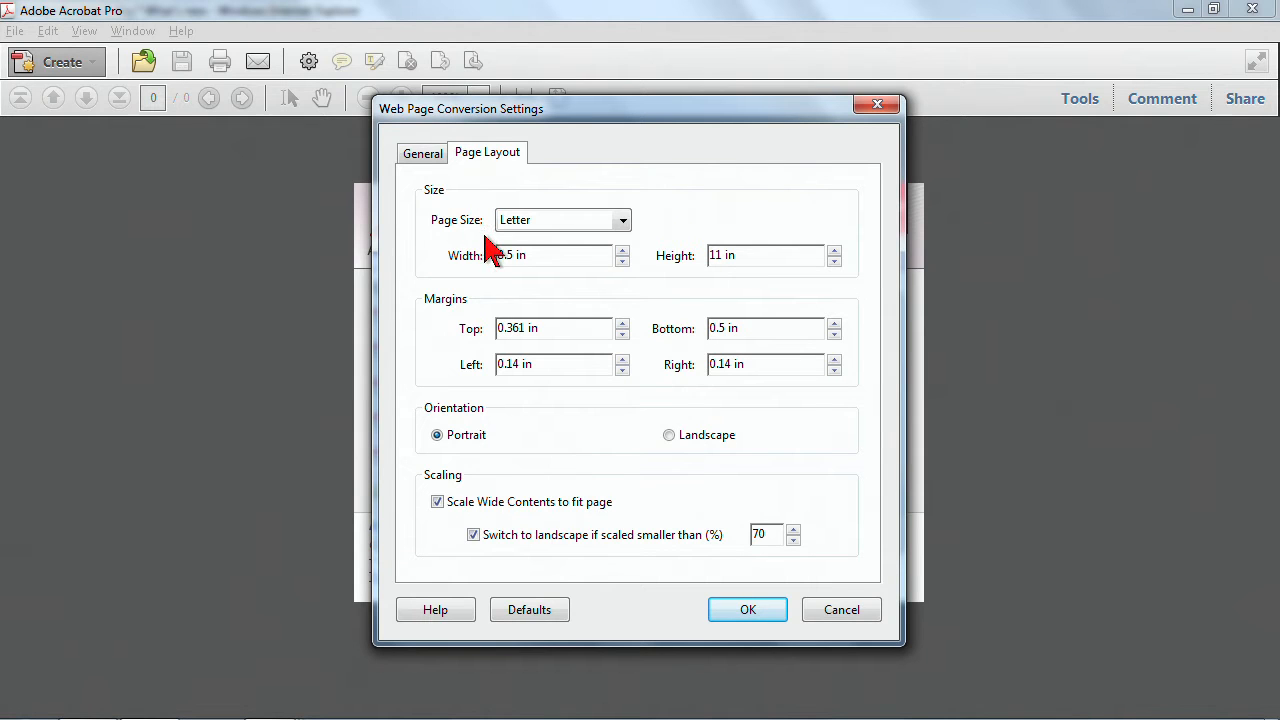
click(622, 218)
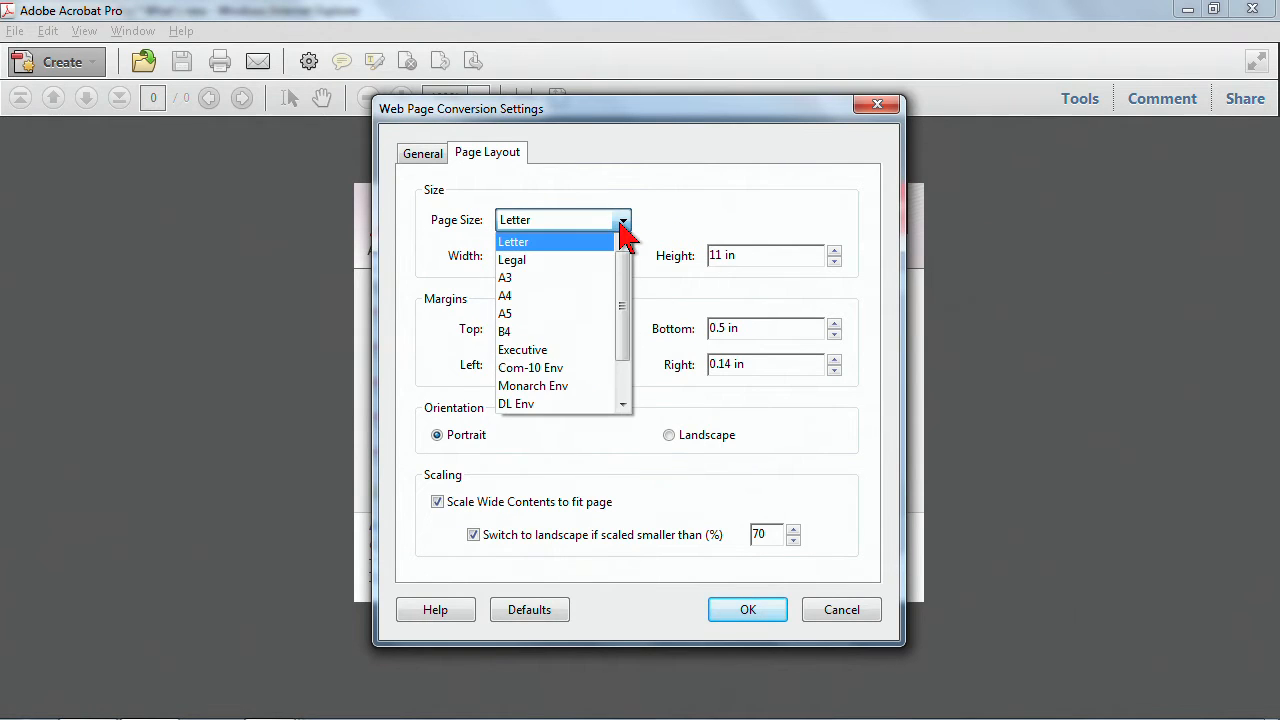
click(512, 240)
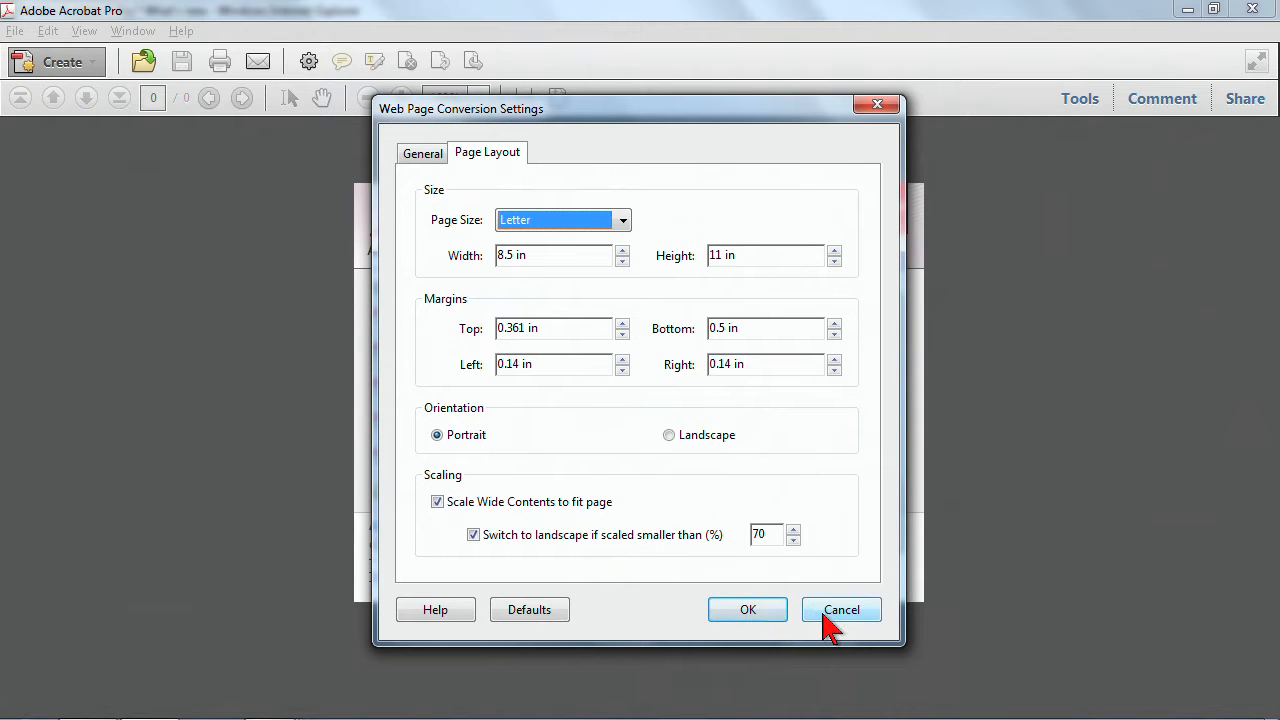
click(840, 608)
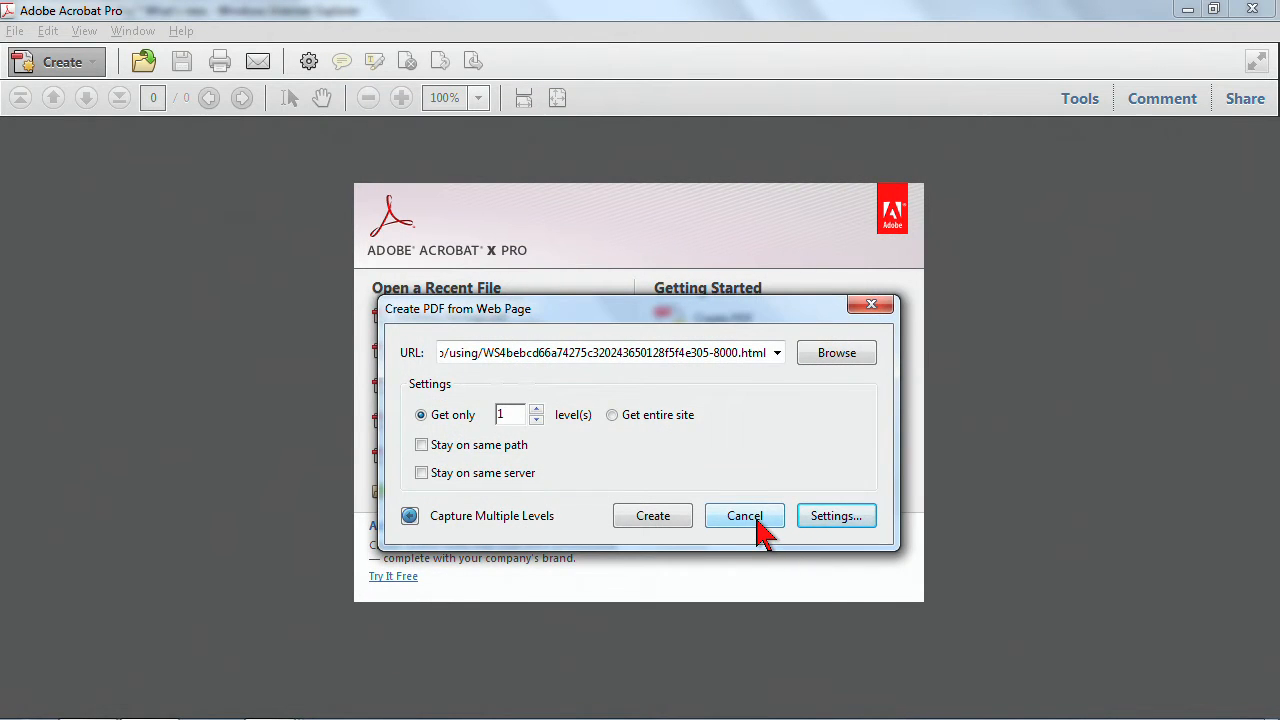
click(744, 516)
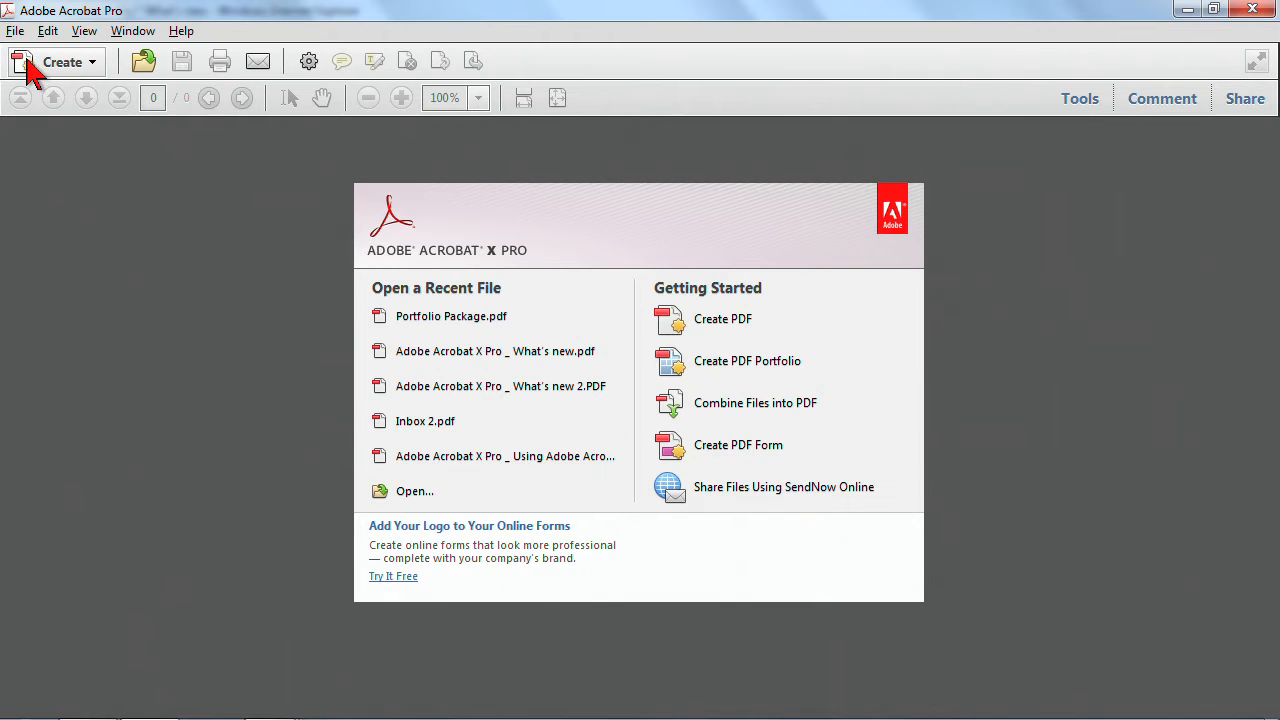
Convert the What's new web page into a PDF and let the download finish.
click(60, 62)
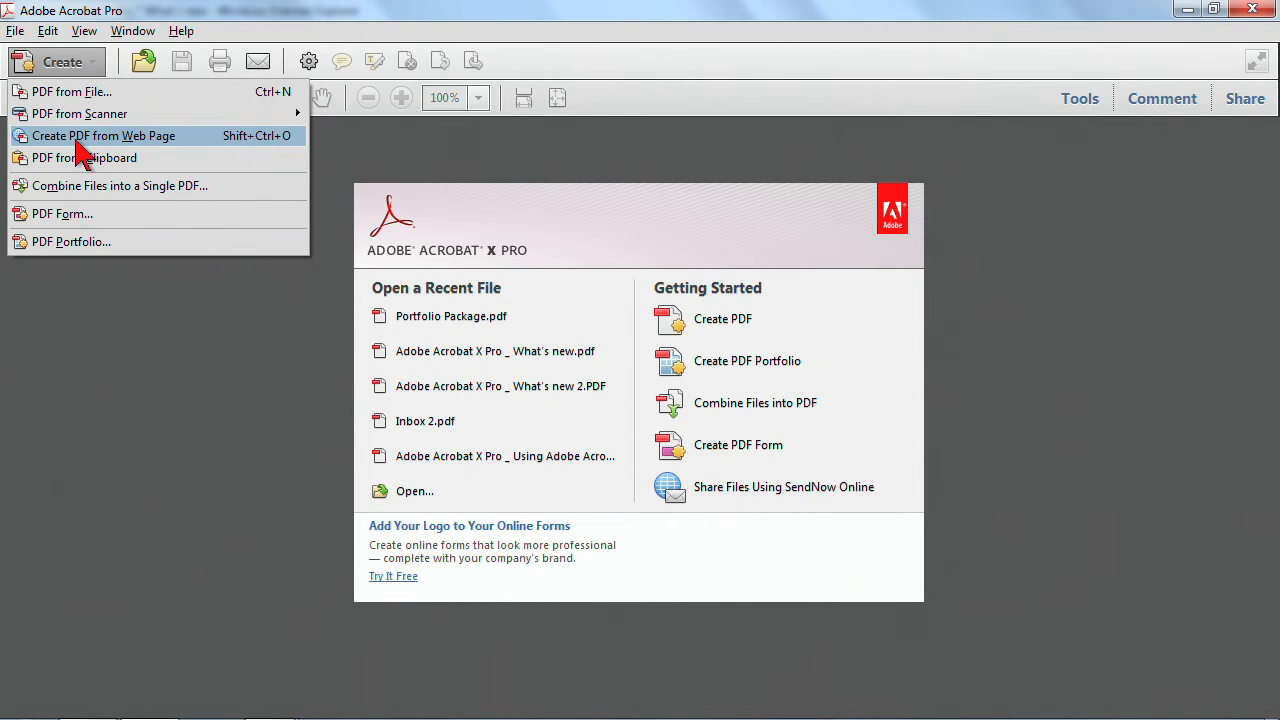
click(104, 136)
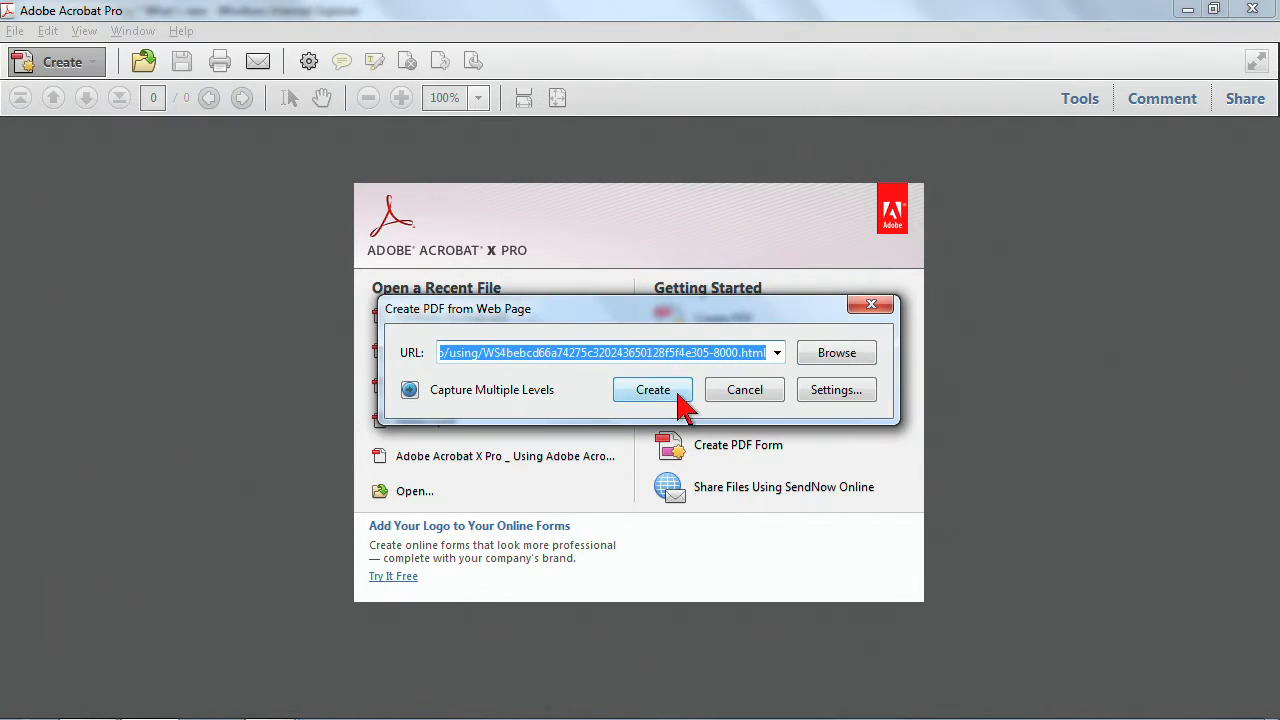
click(652, 388)
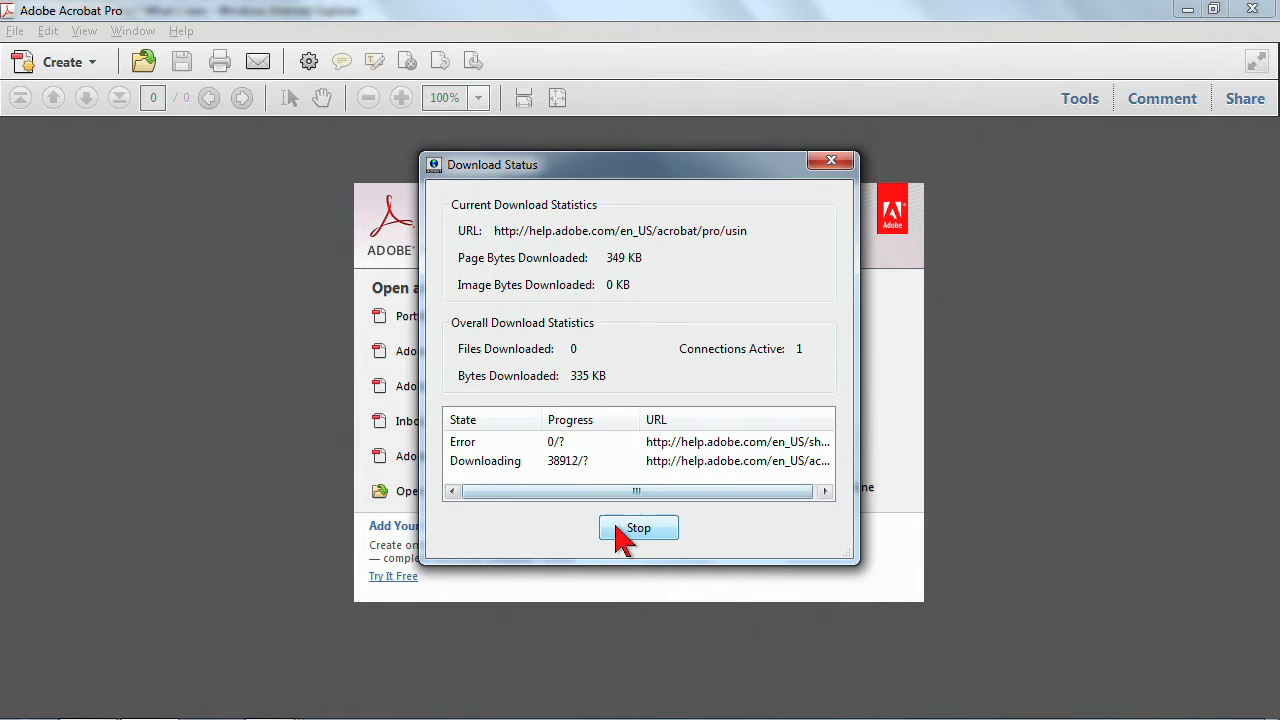
click(638, 528)
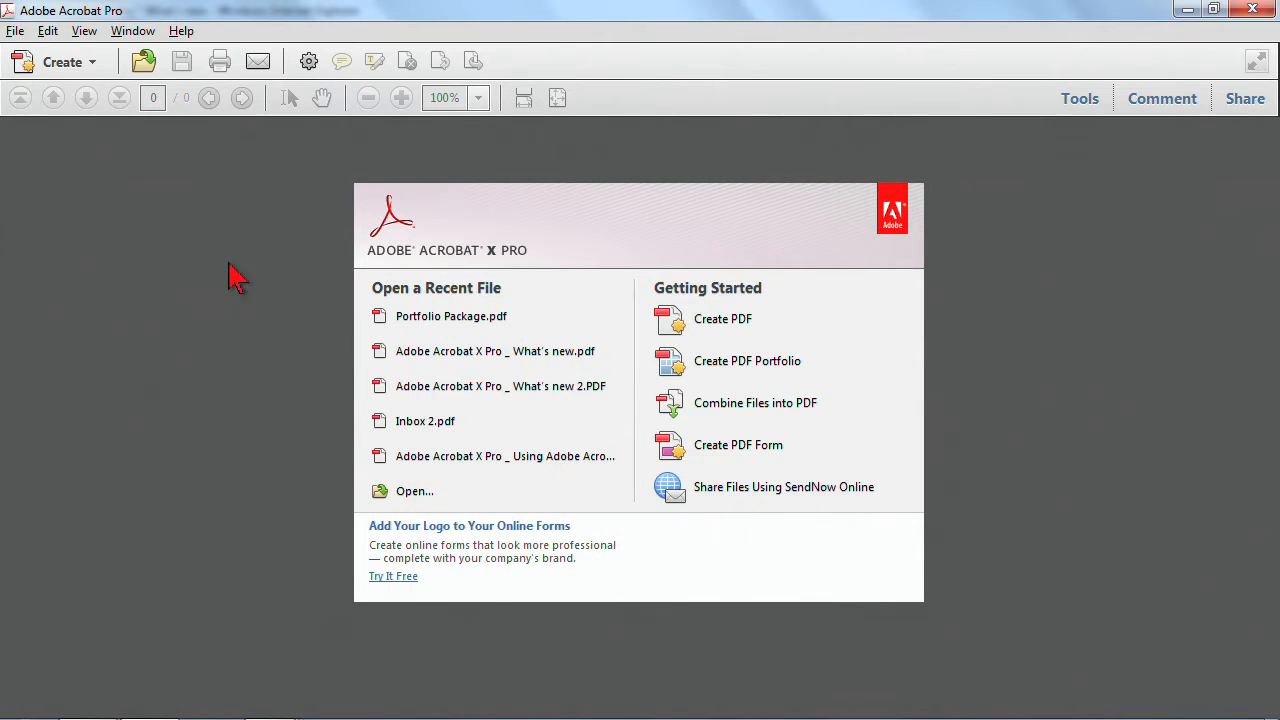
click(16, 32)
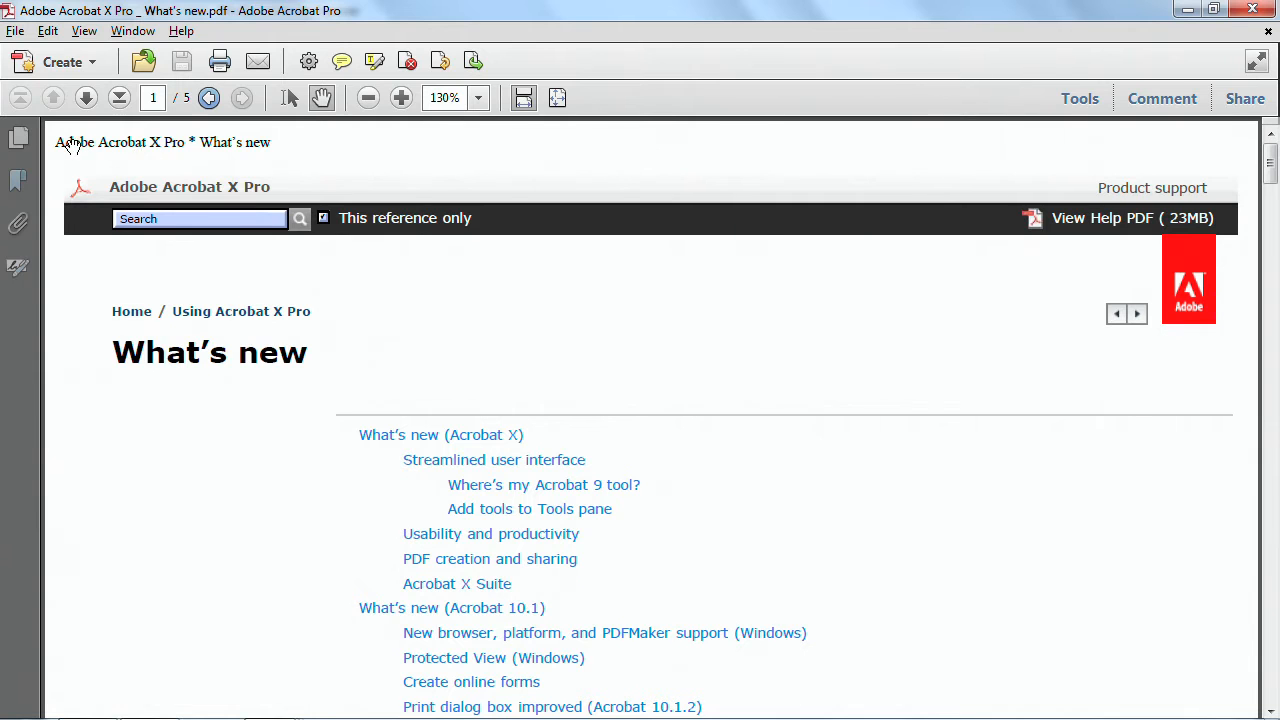
Scroll the five-page What's new PDF and show its Page Thumbnails panel.
scroll(down, 3)
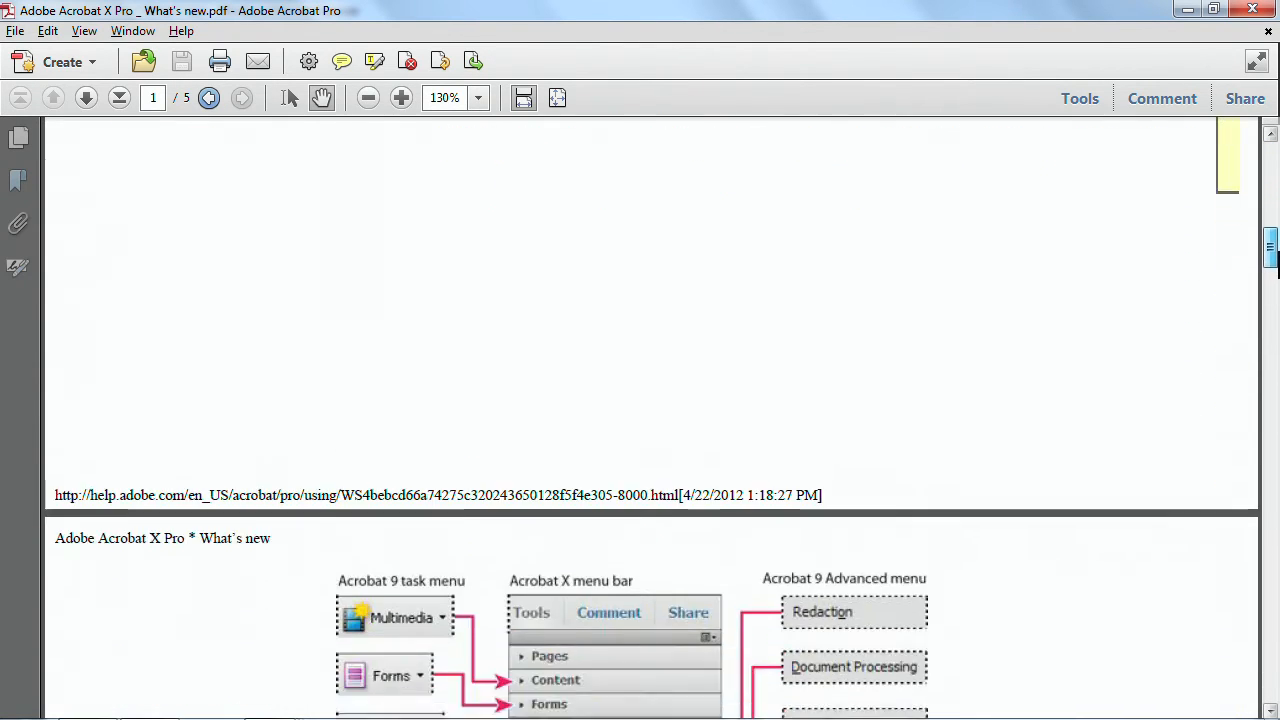
scroll(down, 3)
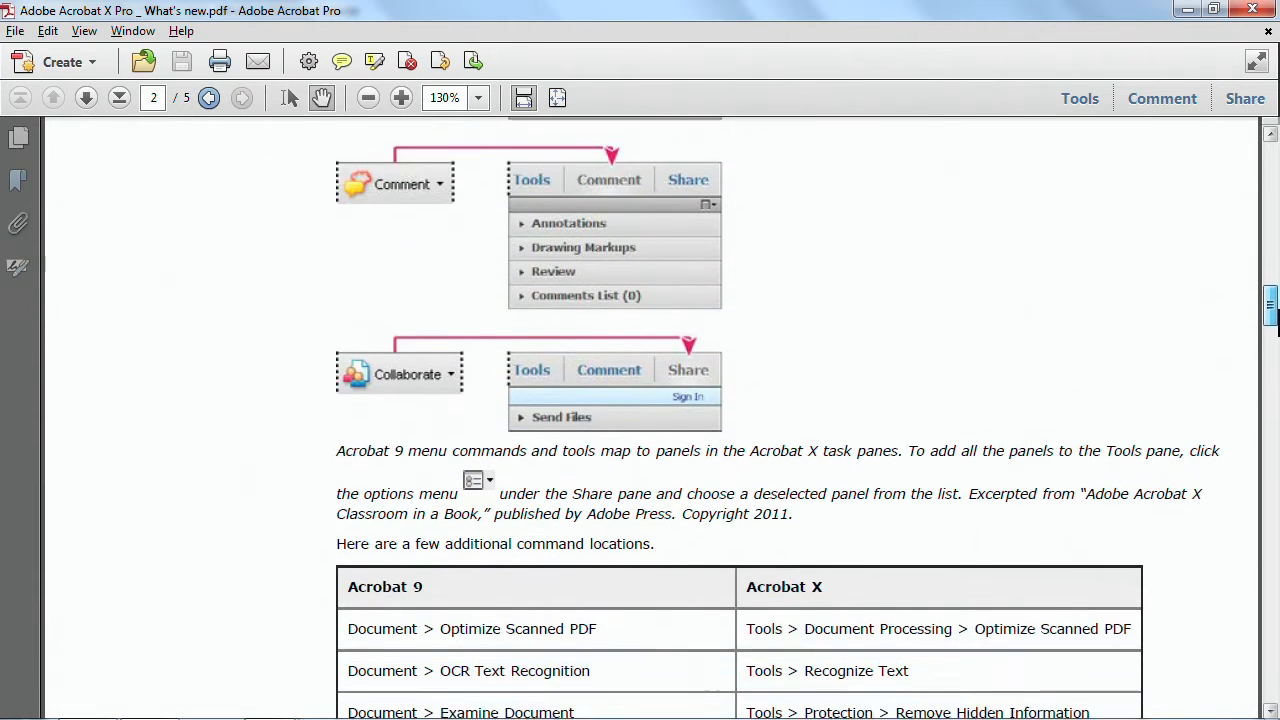
scroll(down, 3)
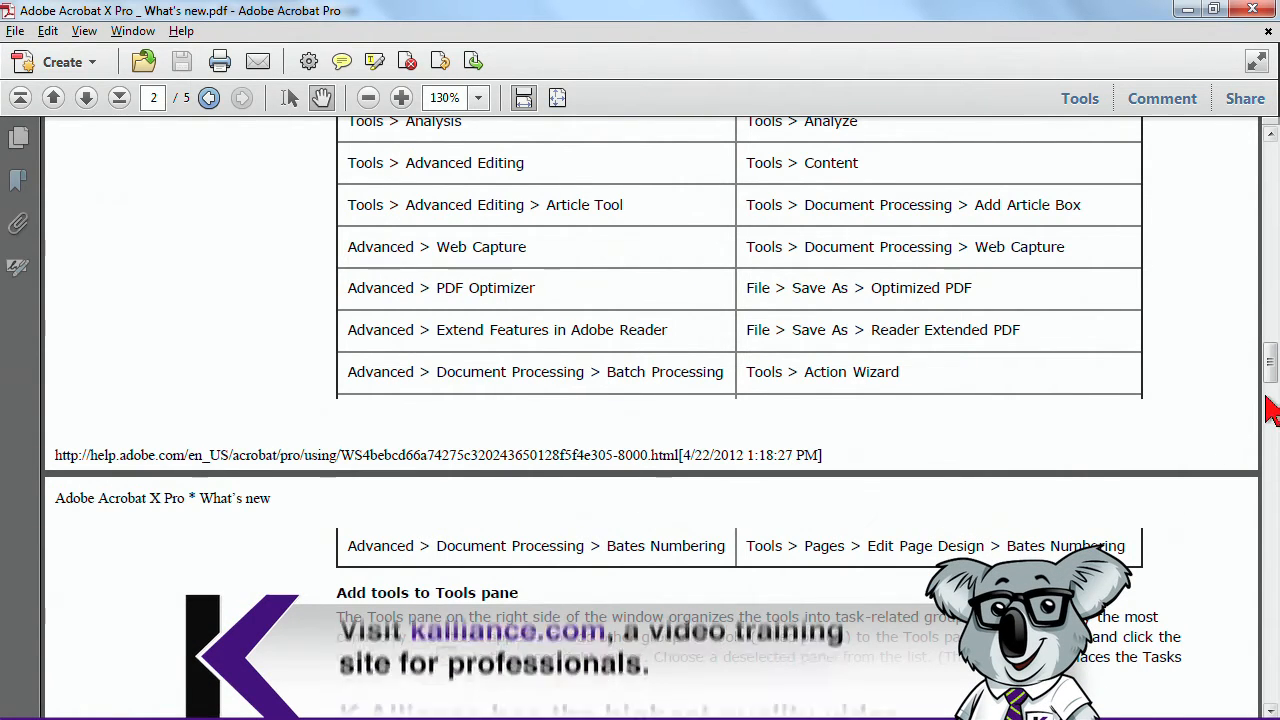
scroll(up, 3)
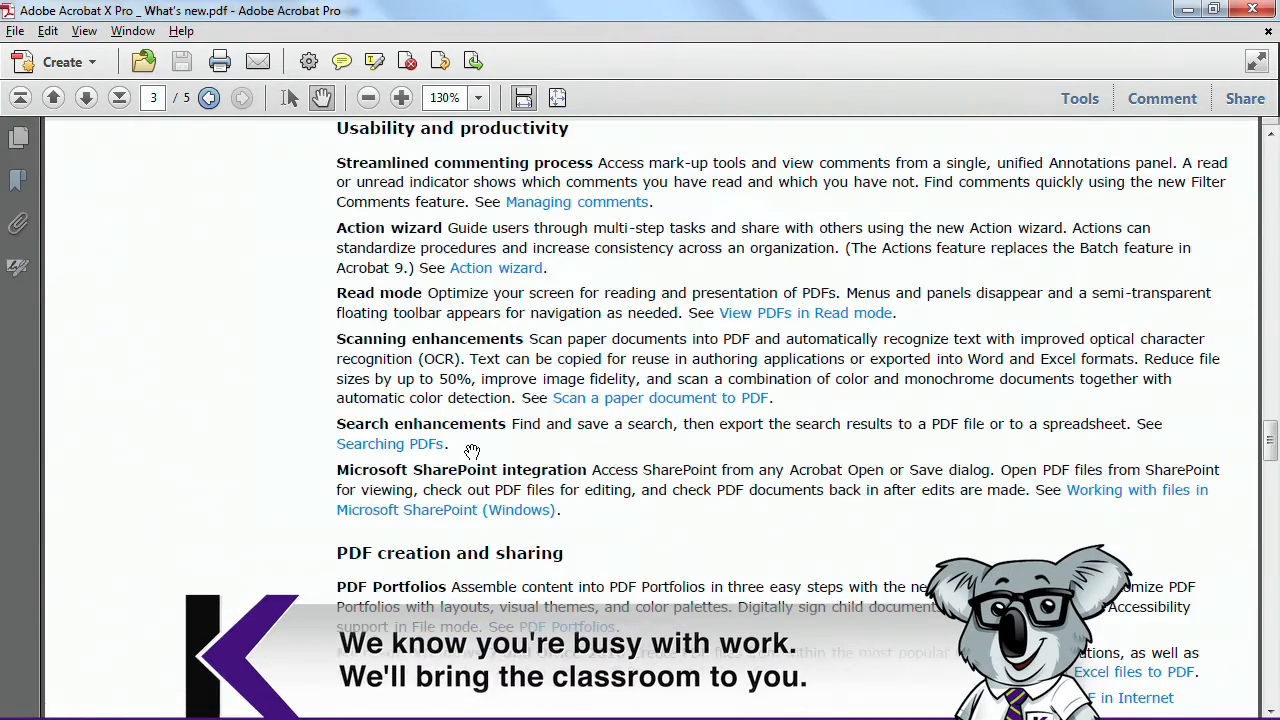
click(18, 136)
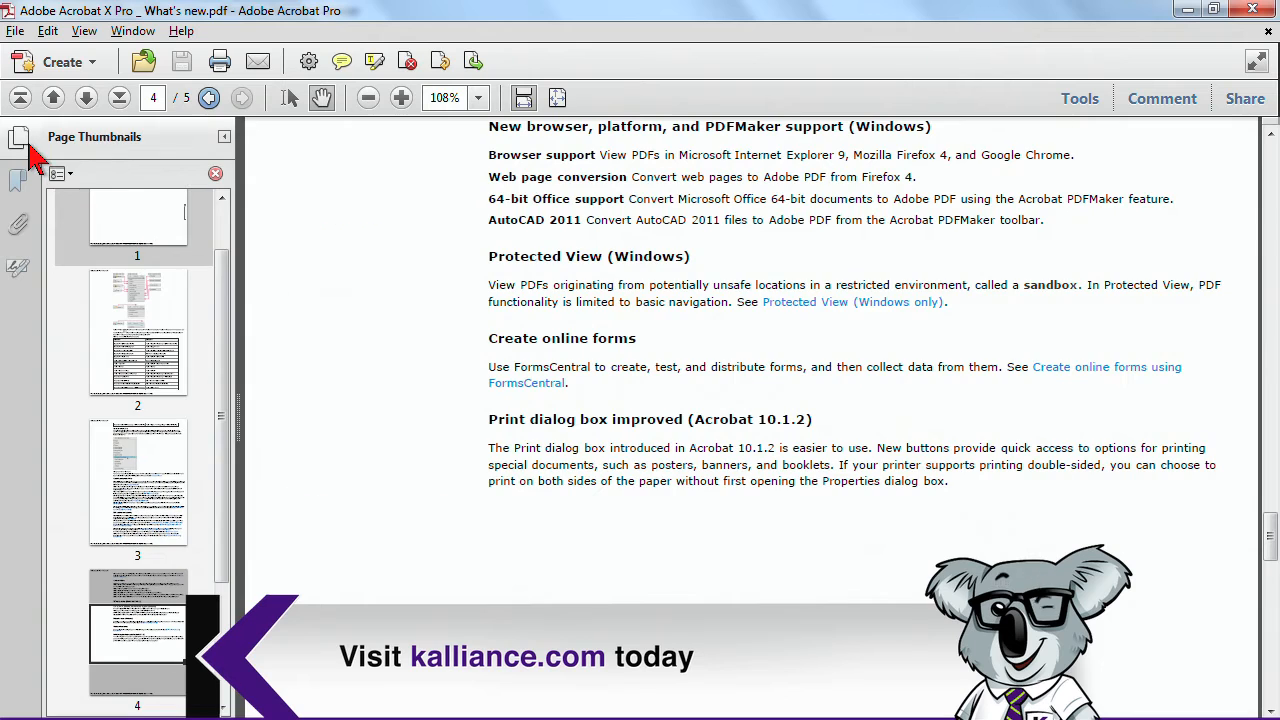
click(18, 180)
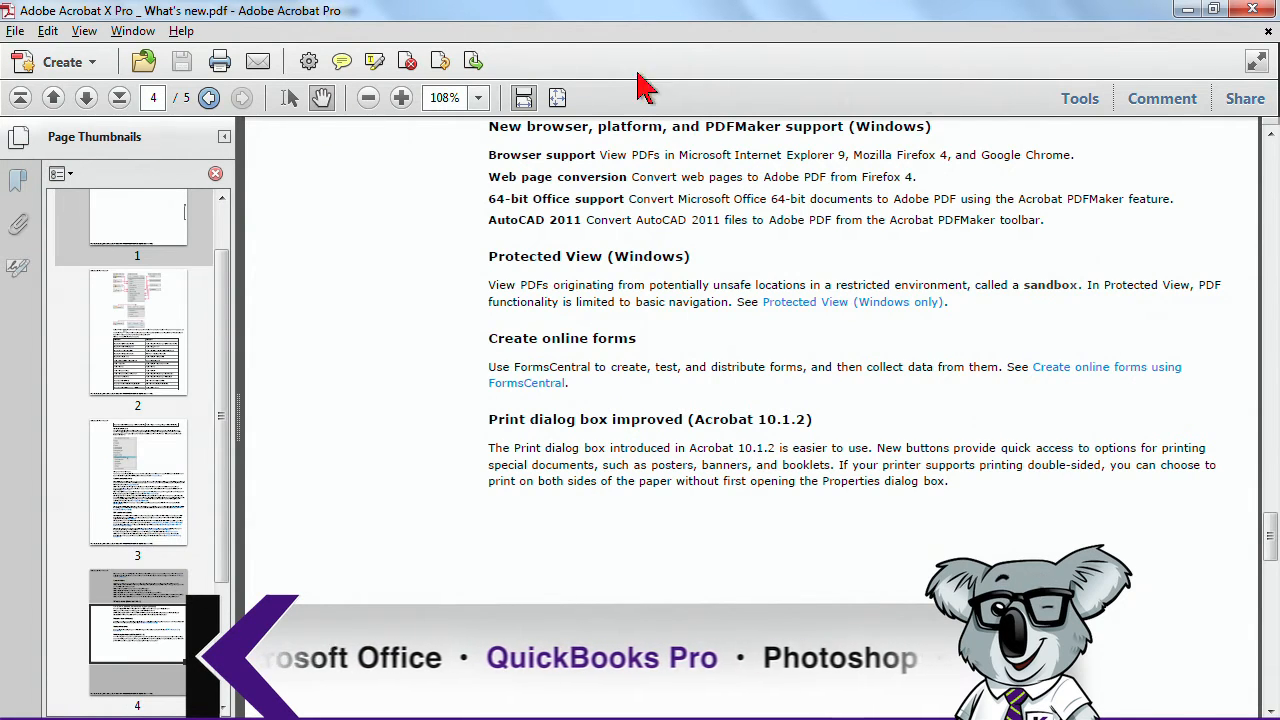
click(1080, 98)
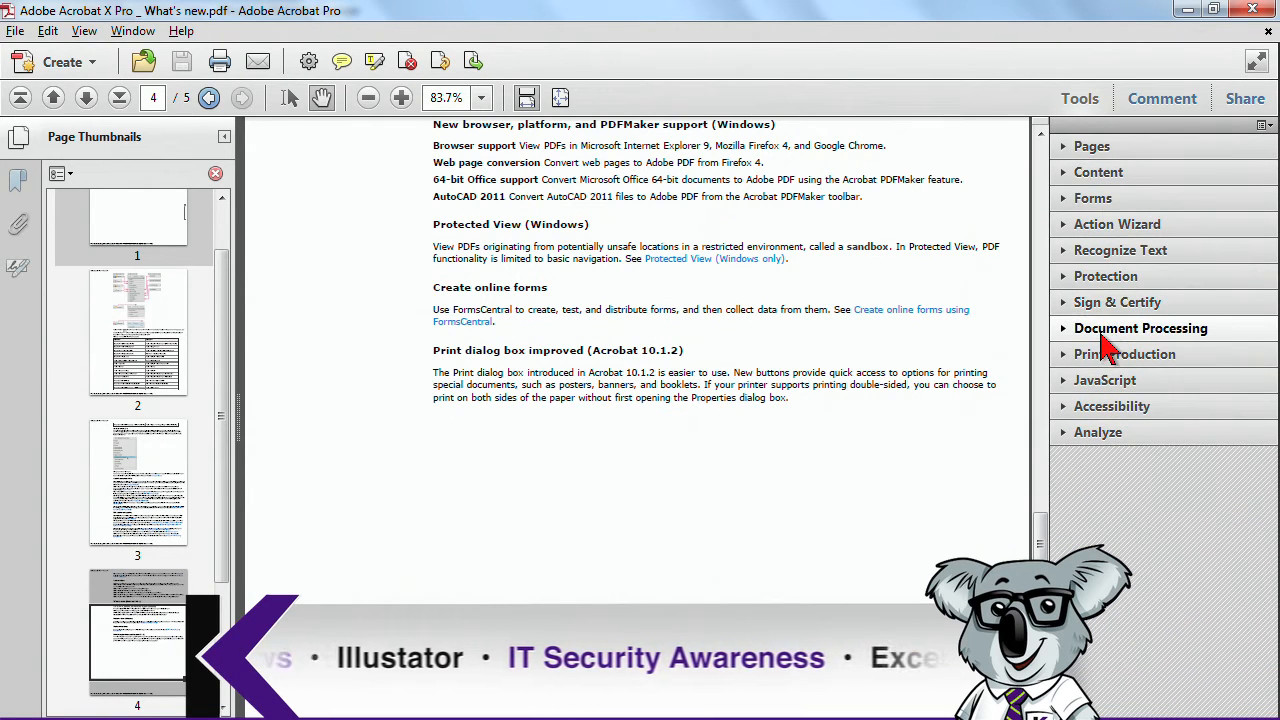
Under Document Processing > Web Capture, start Append All Links on Page and cancel the download.
click(1140, 328)
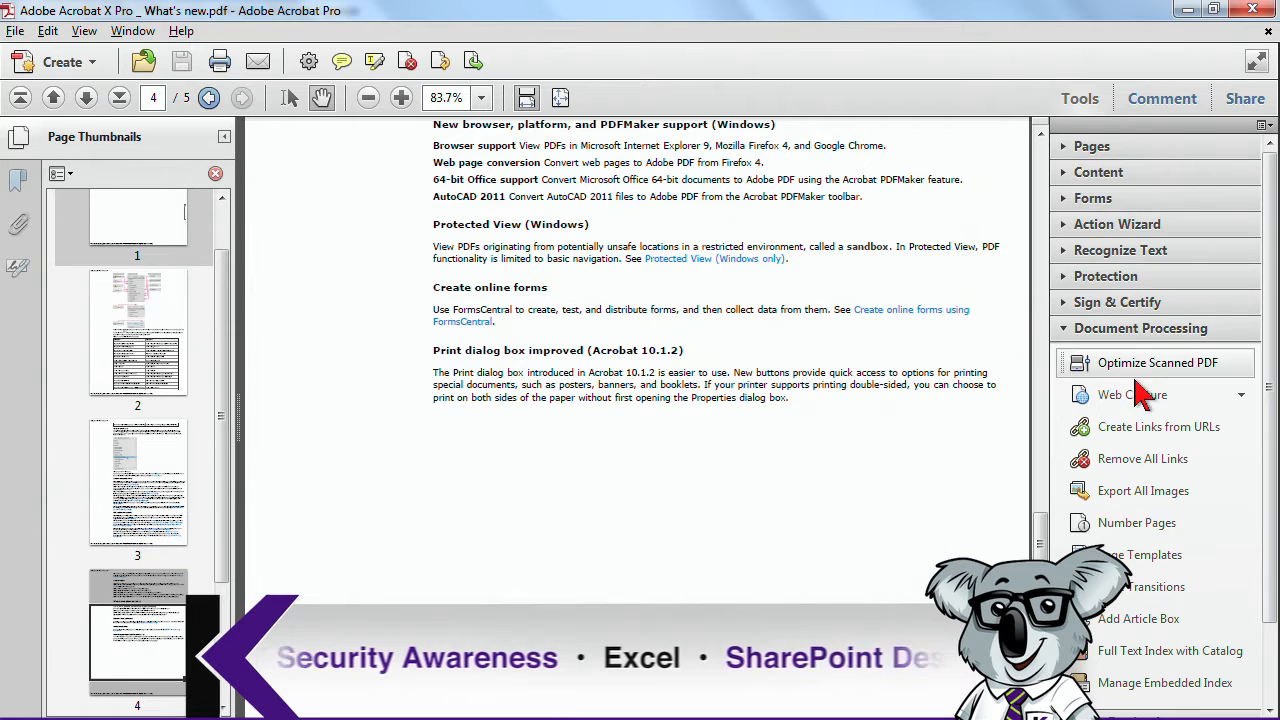
mouse_move(1132, 394)
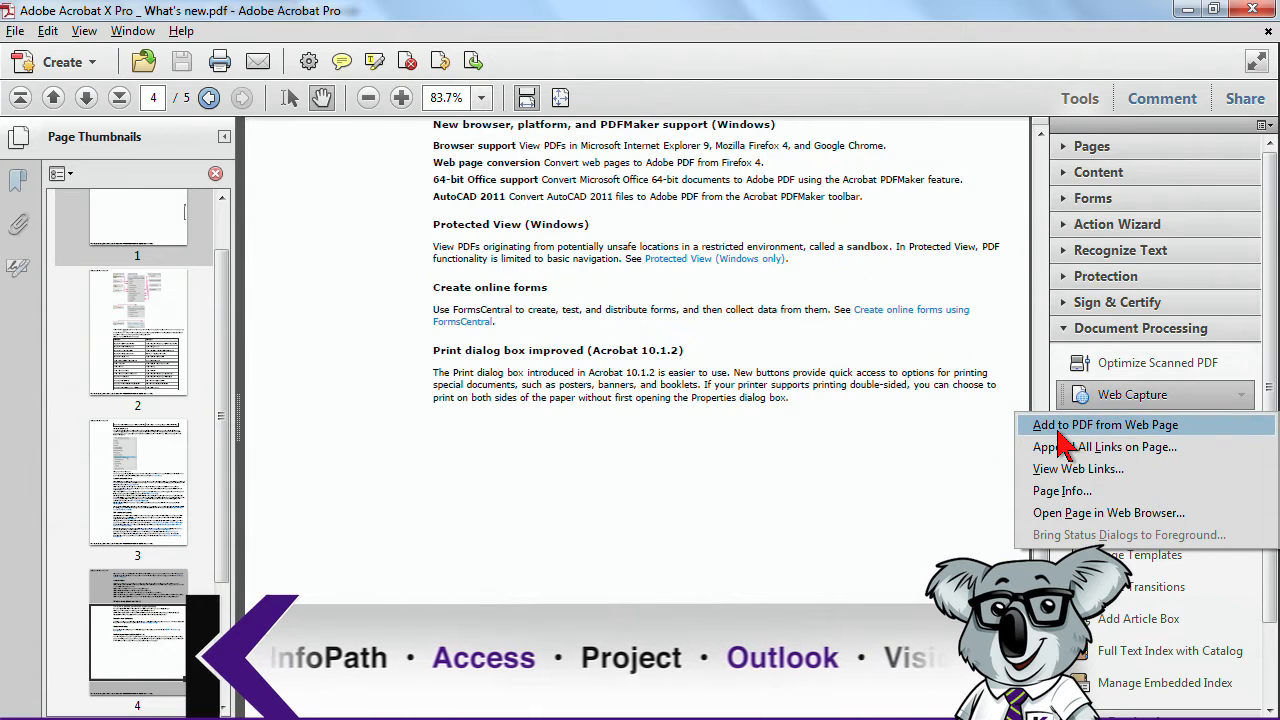
click(1104, 424)
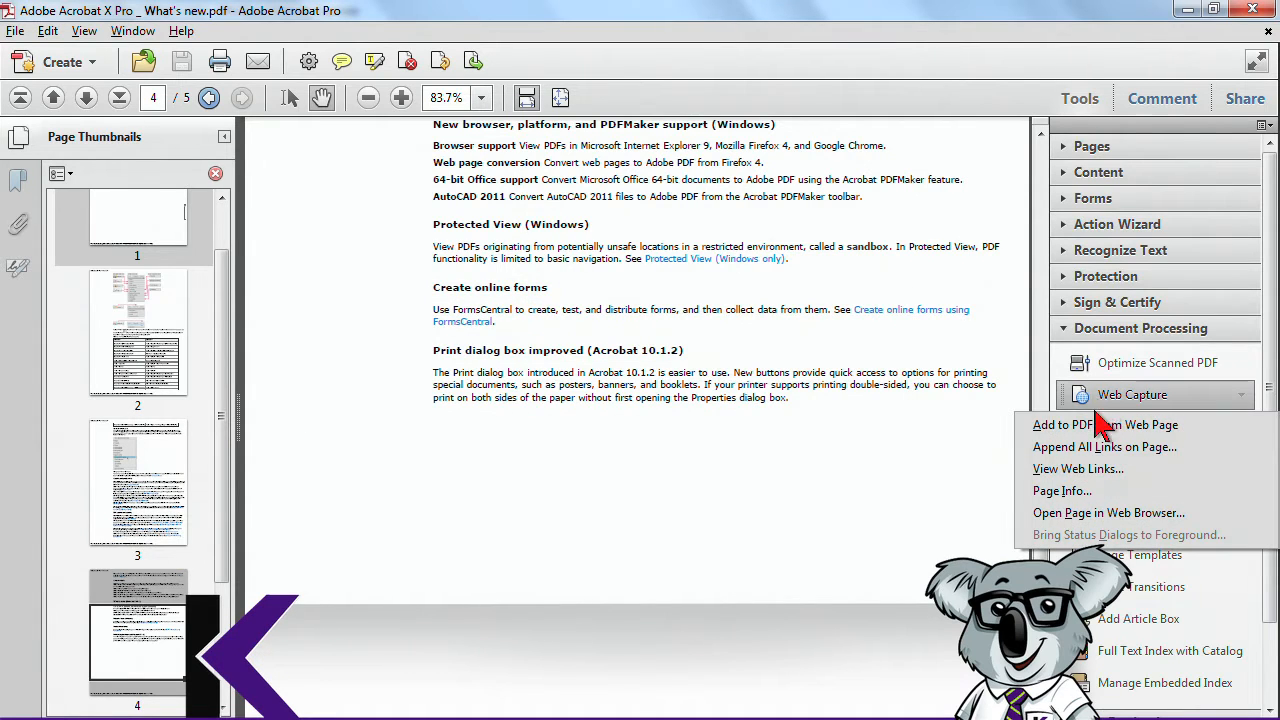
click(1078, 468)
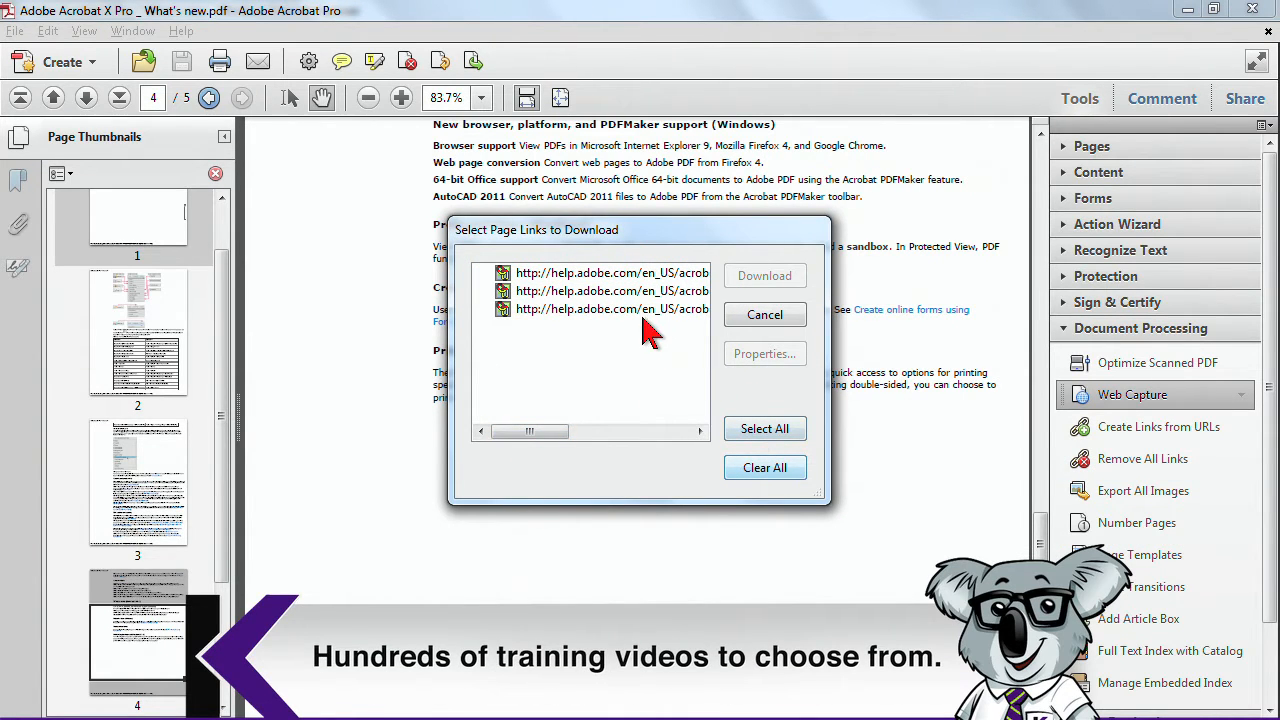
click(612, 308)
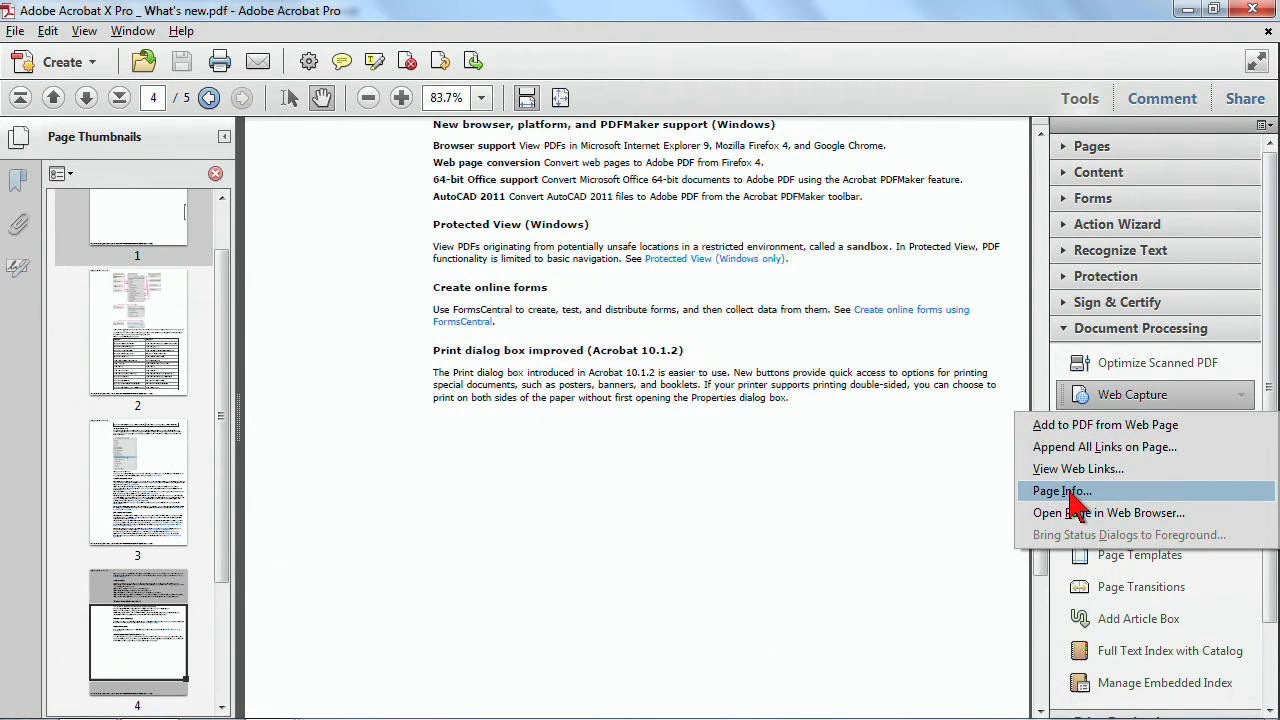
View the PDF's Page Info with its original help-page URL, then dismiss it.
click(1060, 490)
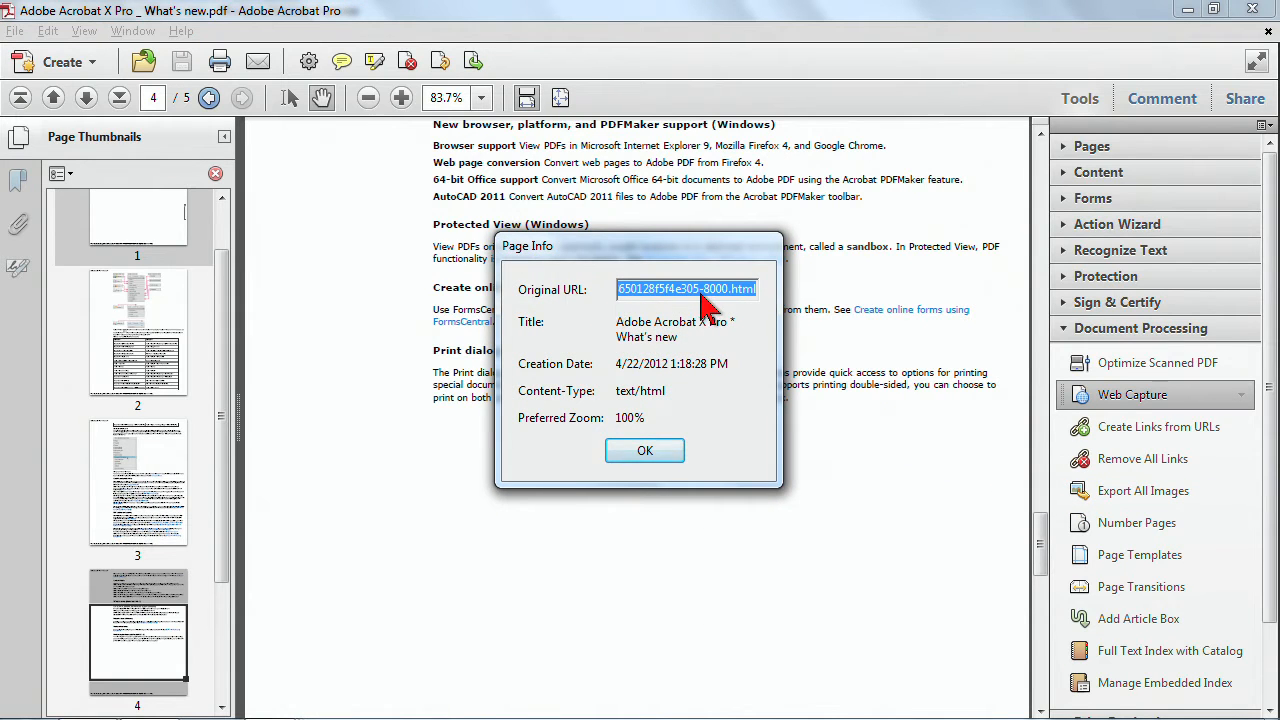
mouse_move(684, 424)
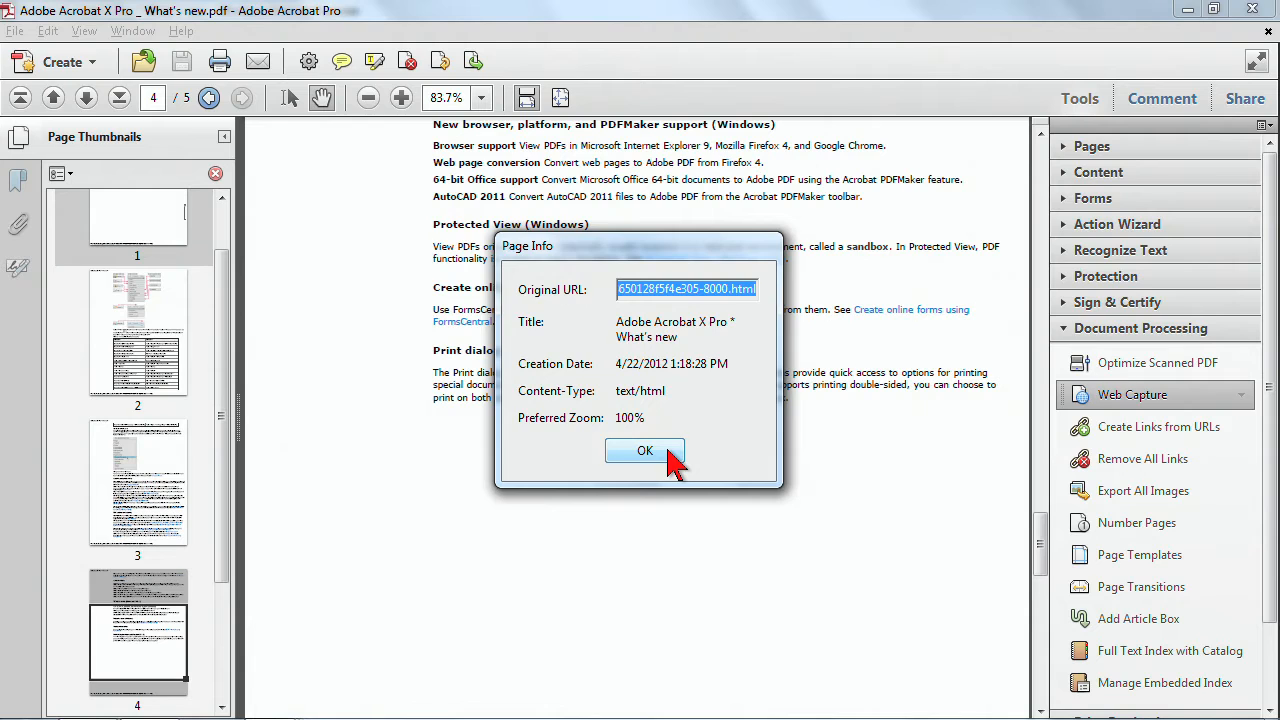
click(644, 450)
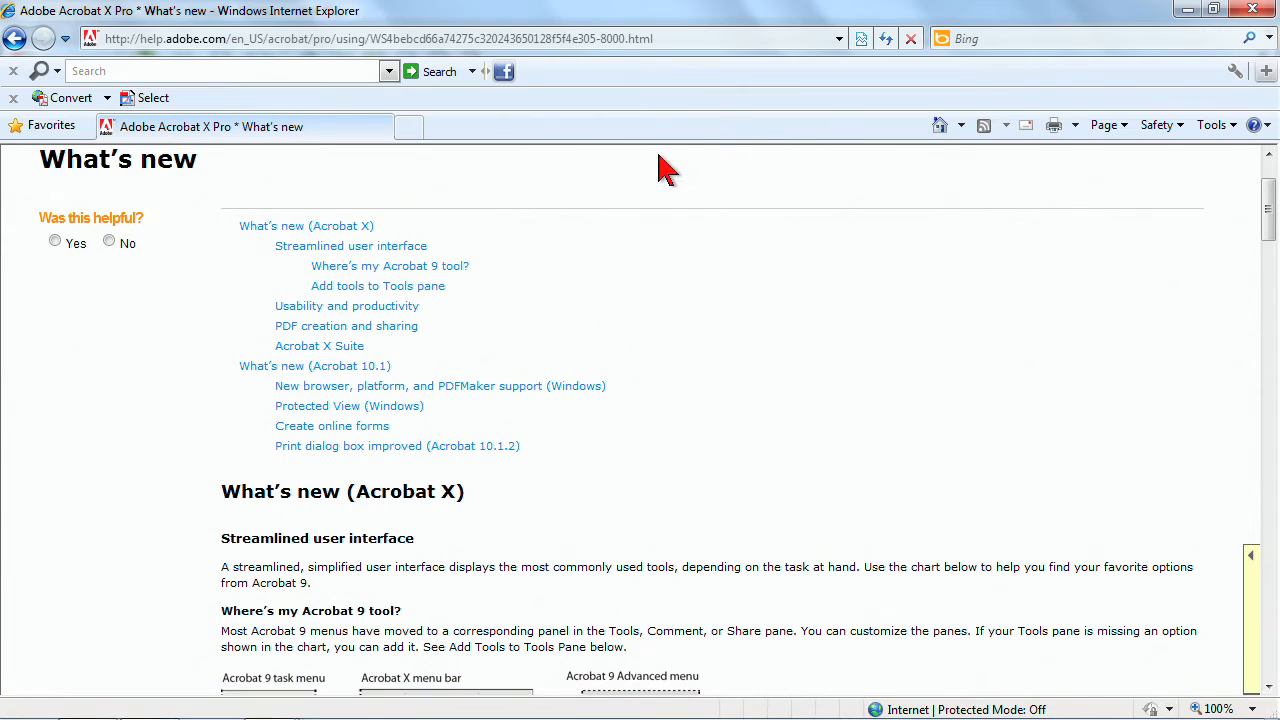
mouse_move(318, 180)
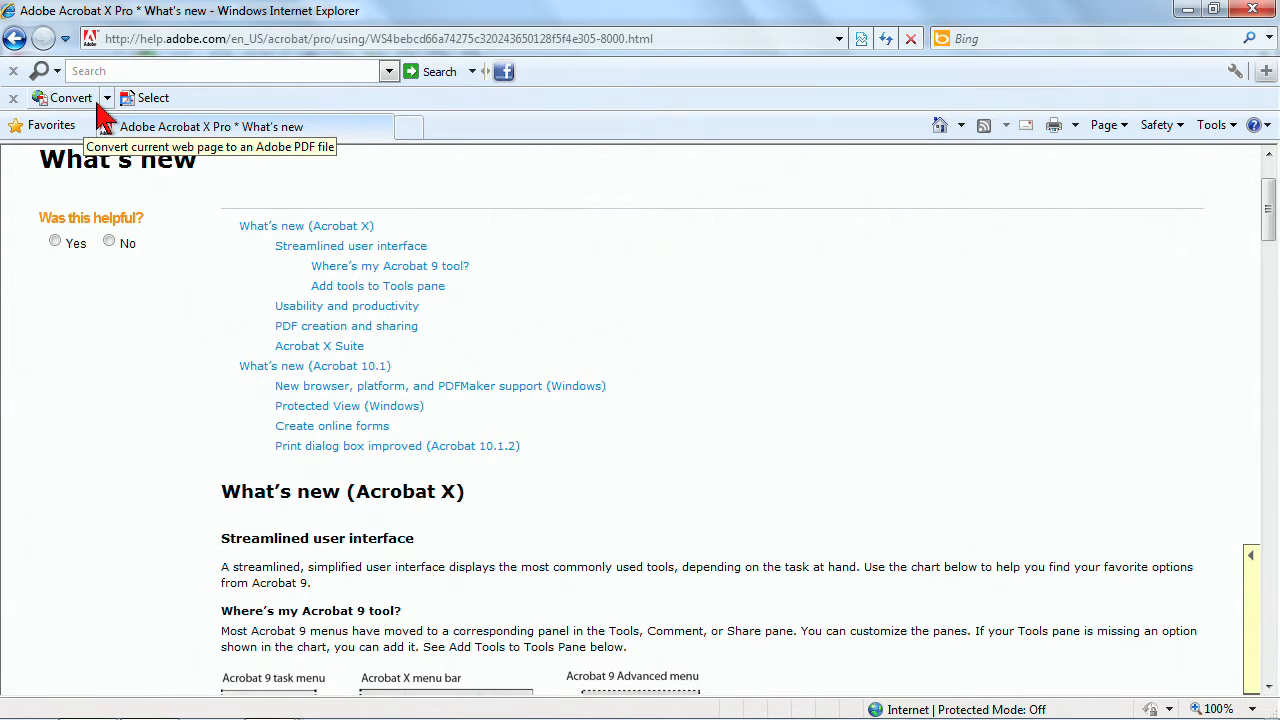
From the Adobe PDF toolbar's Convert menu, start converting the What's new page to a new PDF.
click(106, 96)
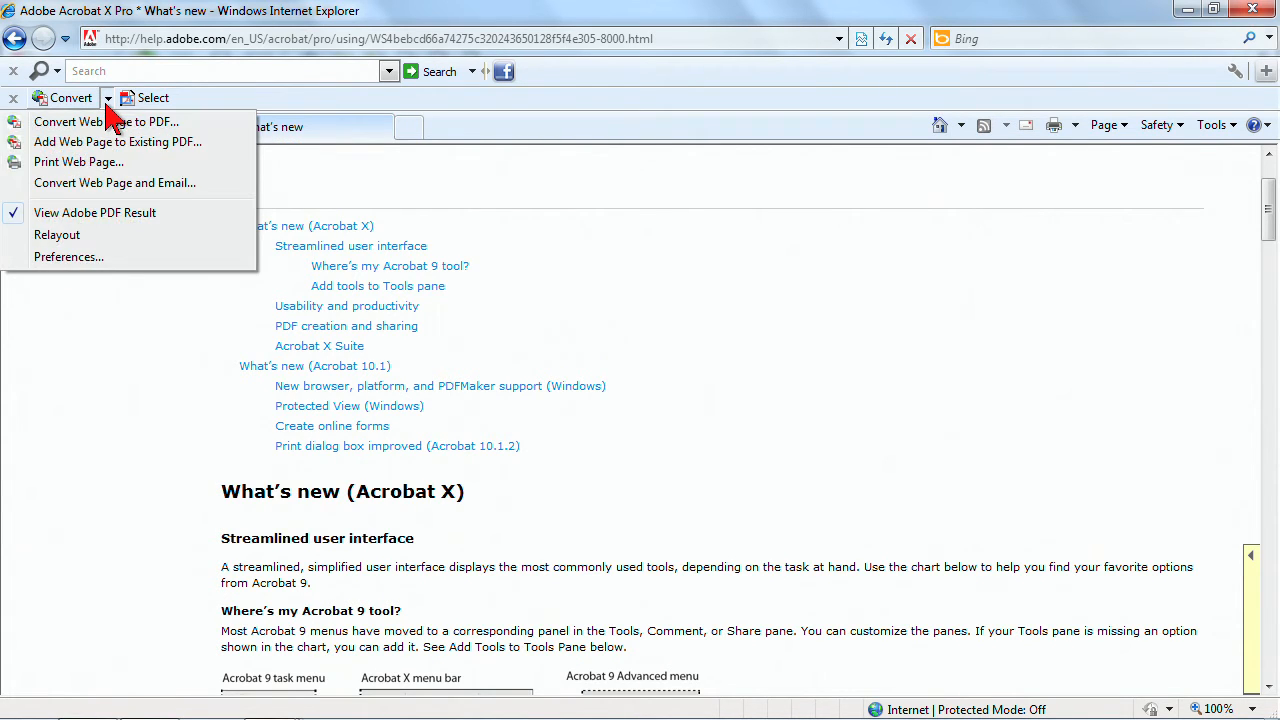
mouse_move(160, 130)
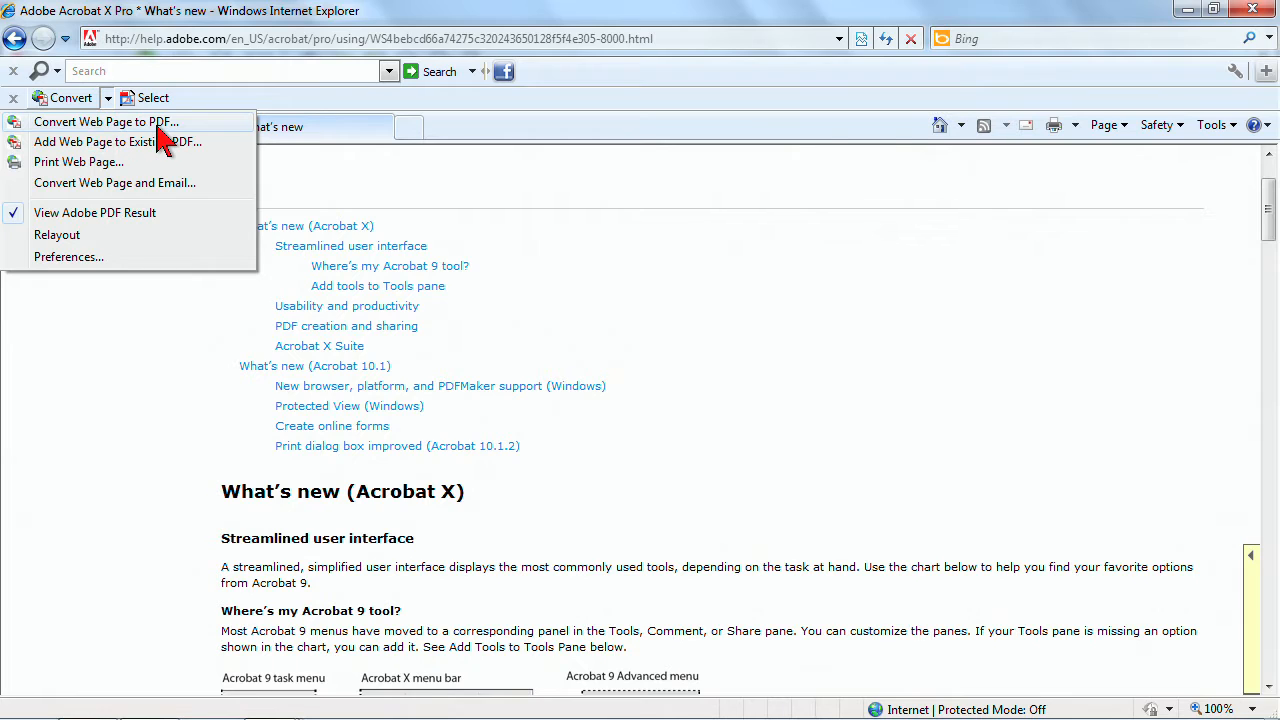
mouse_move(80, 162)
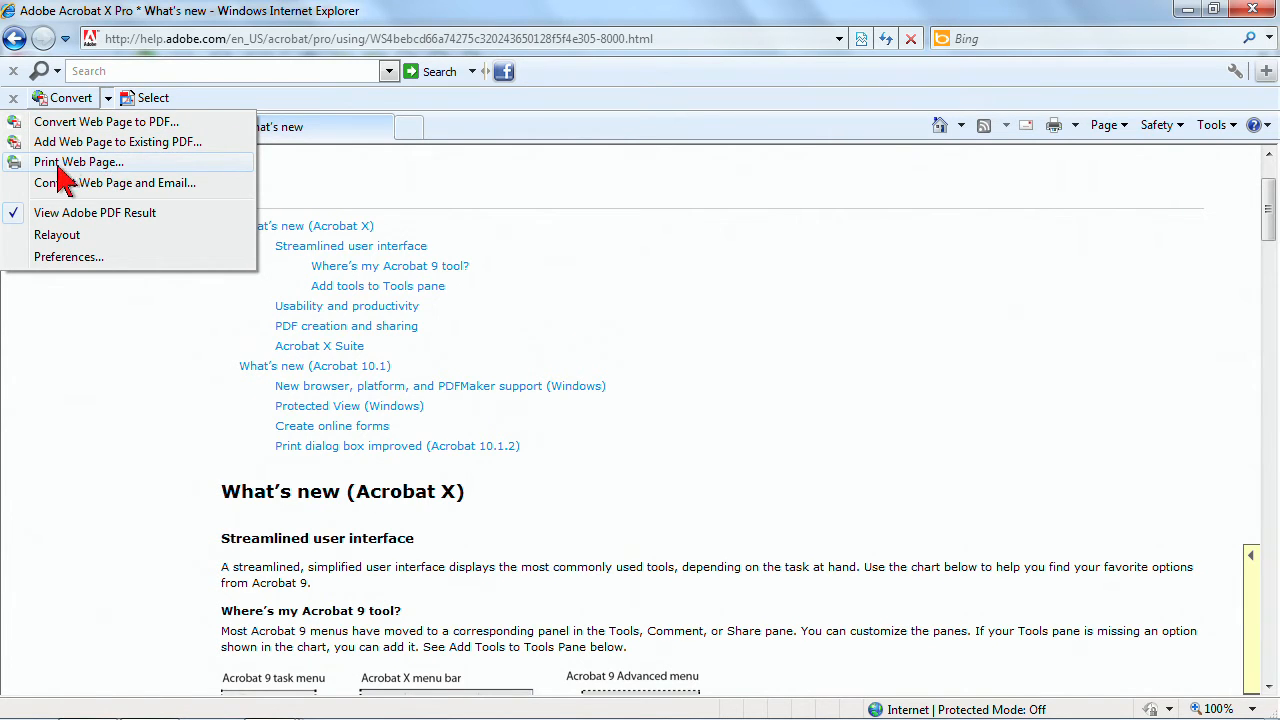
mouse_move(780, 204)
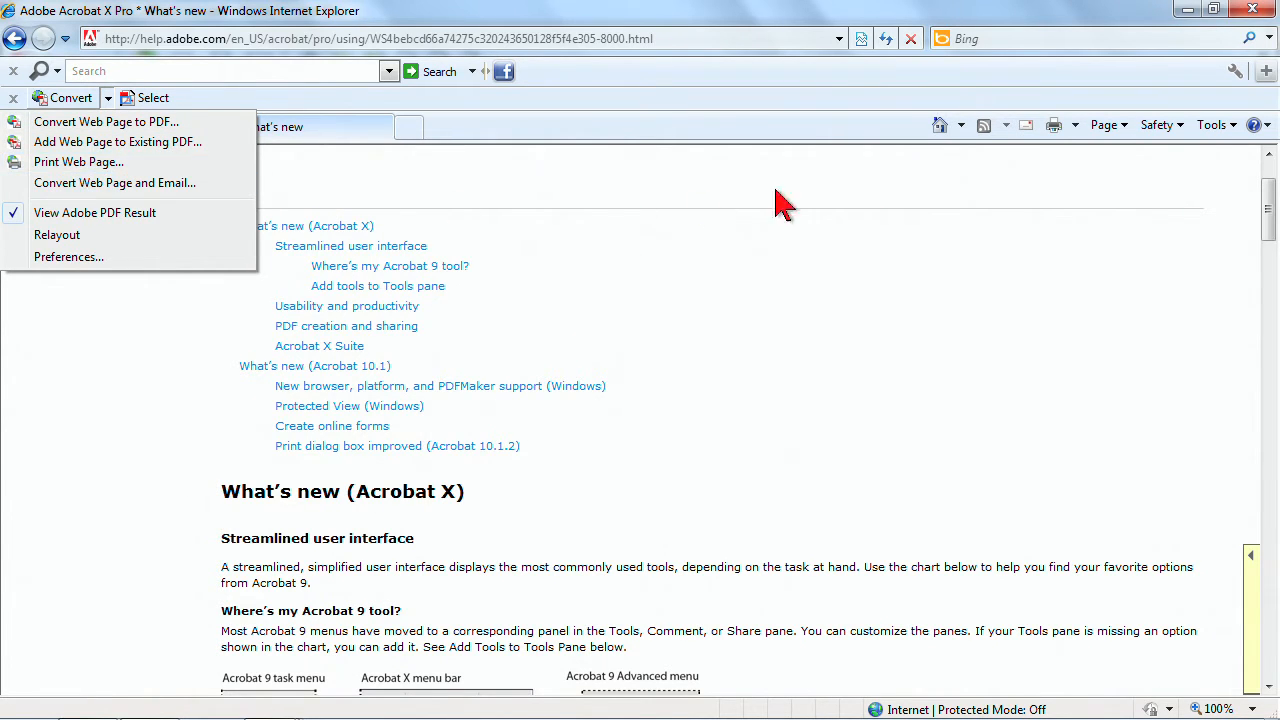
click(1074, 124)
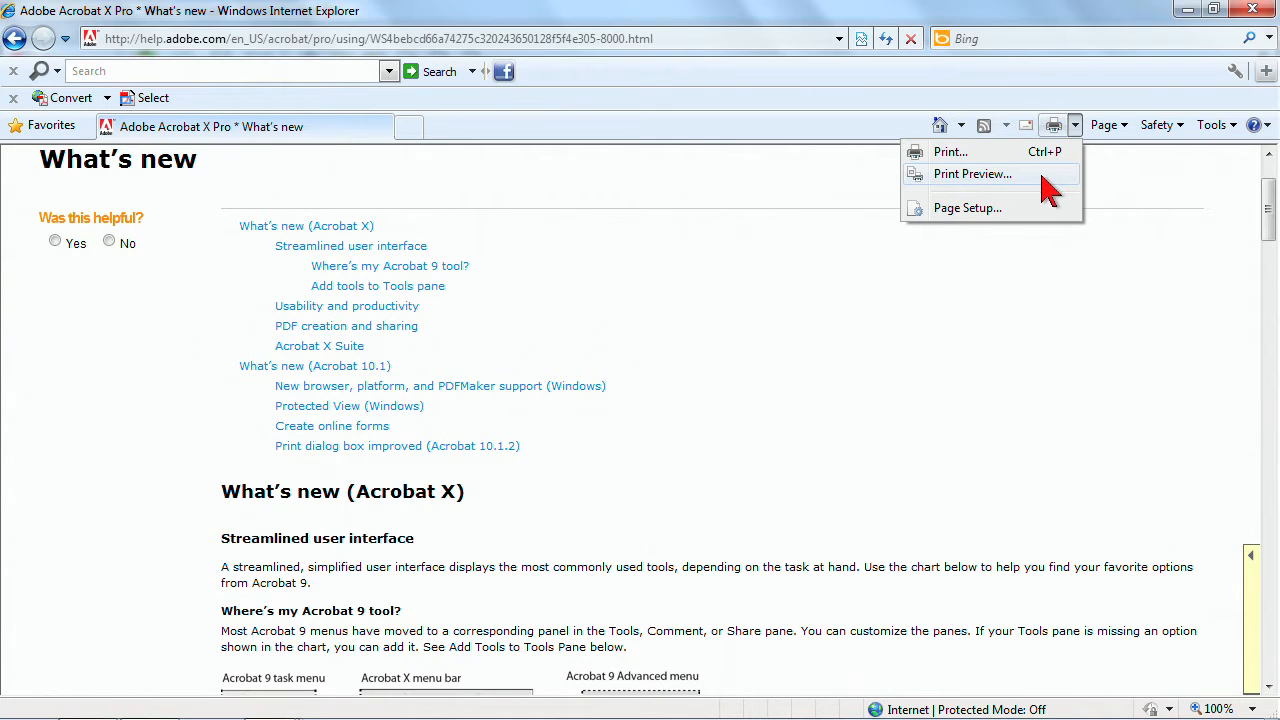
click(68, 96)
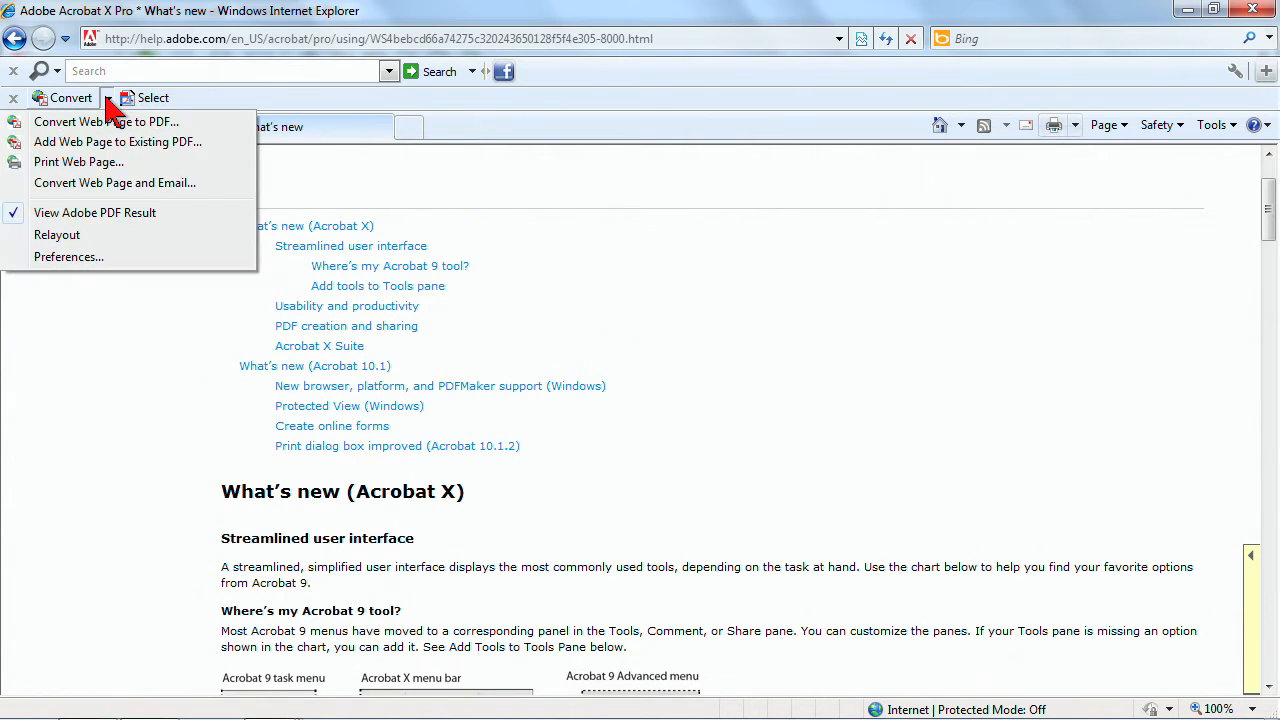
mouse_move(108, 122)
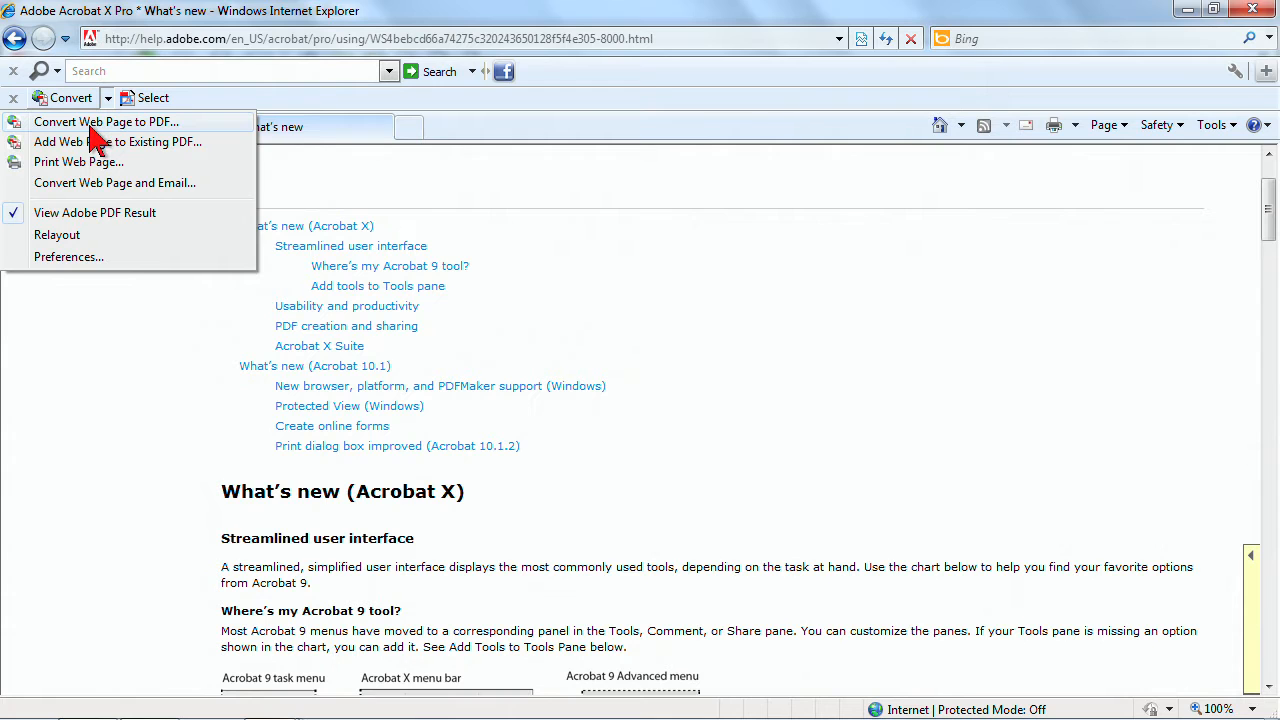
click(108, 122)
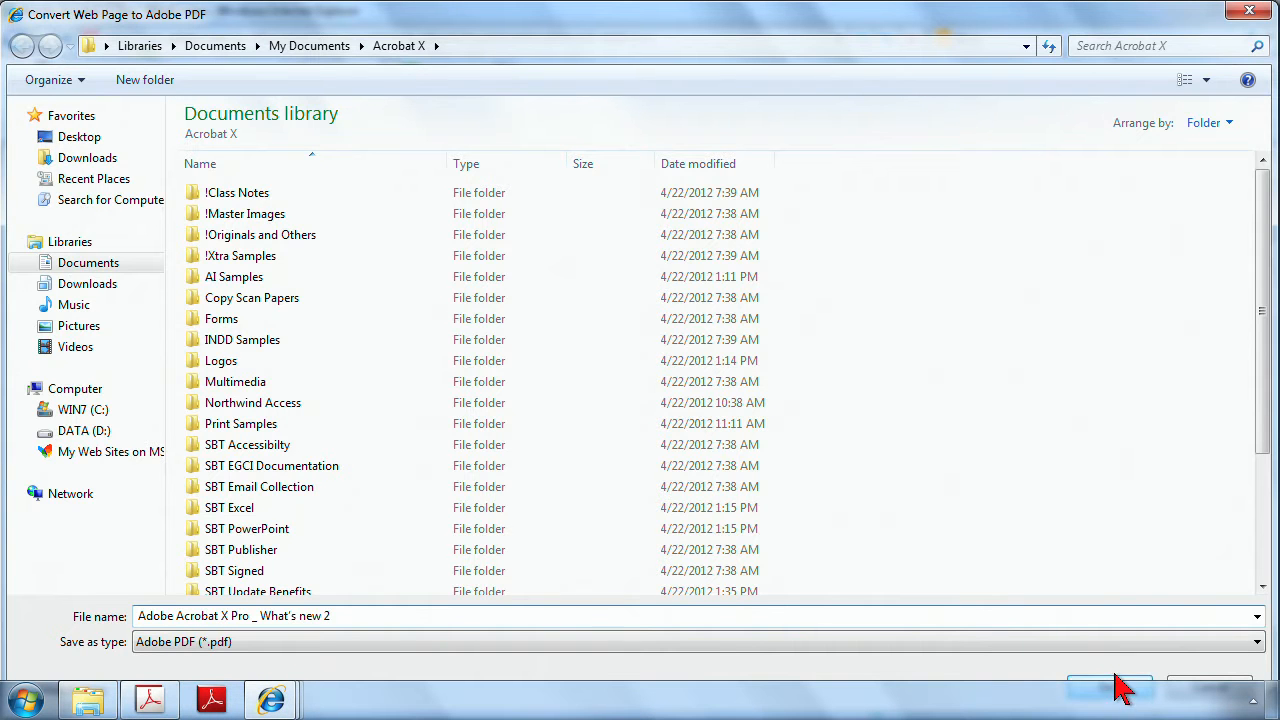
Save What's new 2 PDF in the Acrobat X folder and accept the missing-content warning.
click(1110, 688)
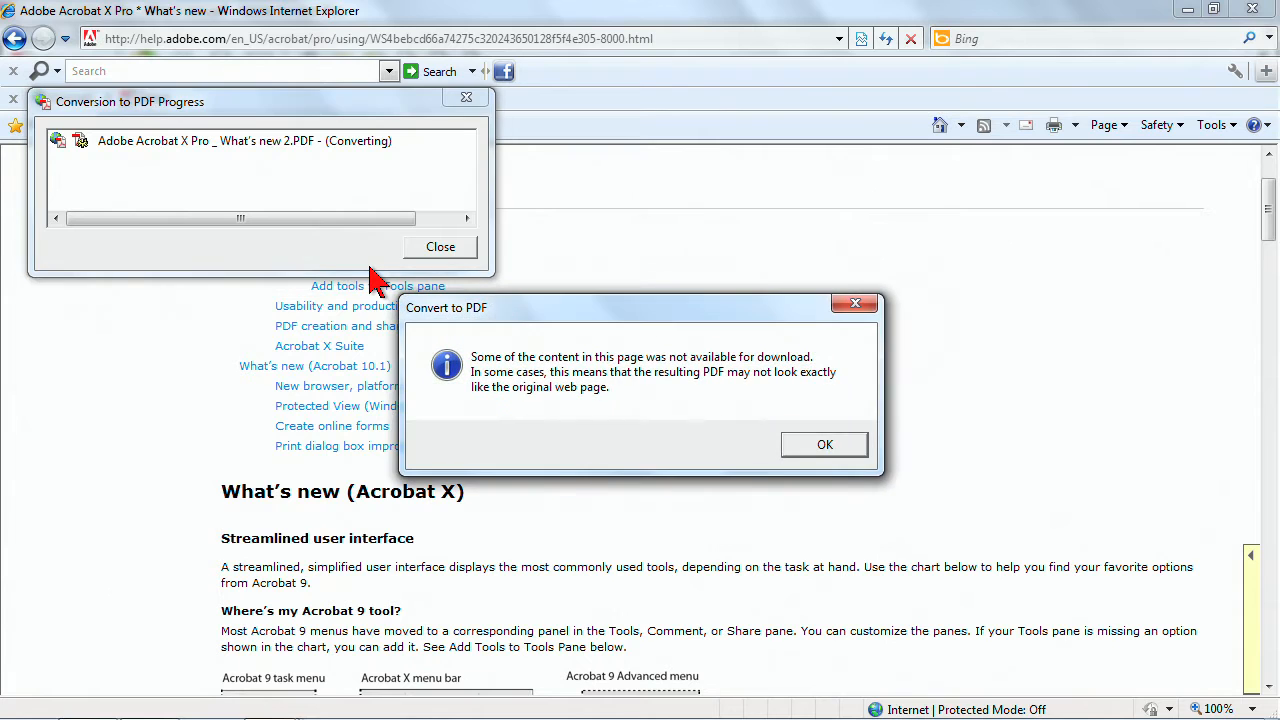
mouse_move(570, 396)
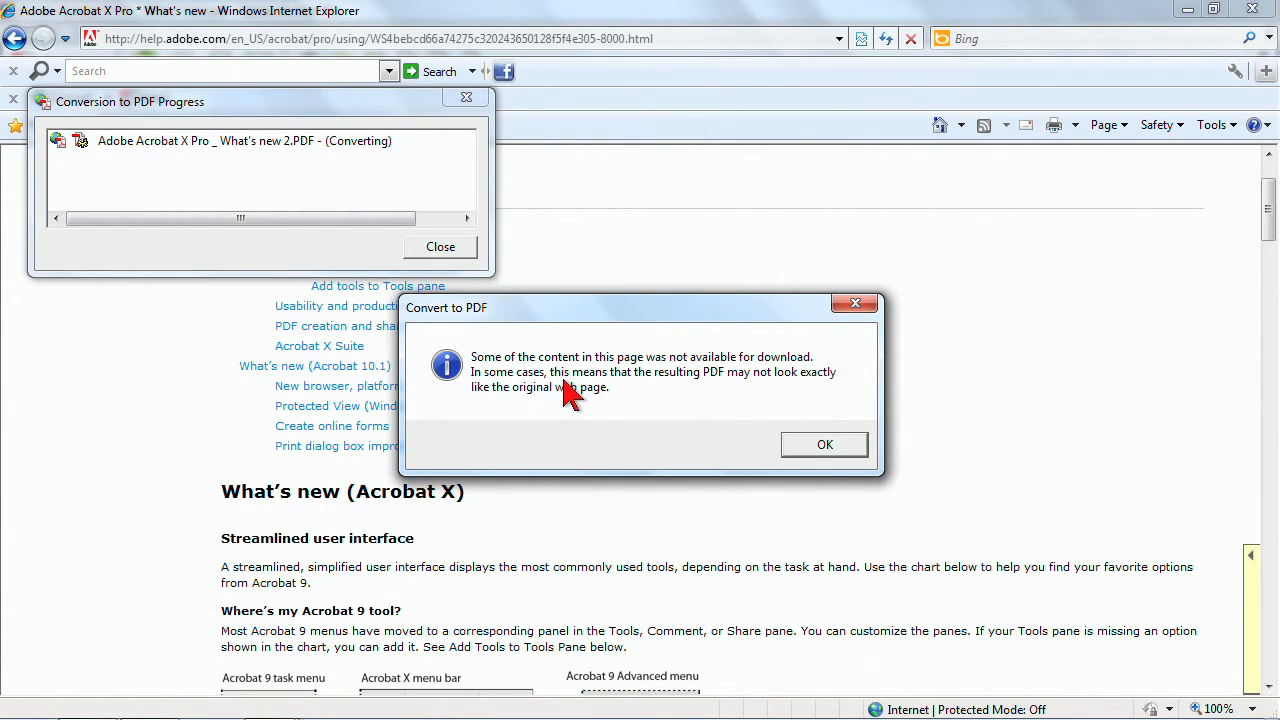
click(824, 444)
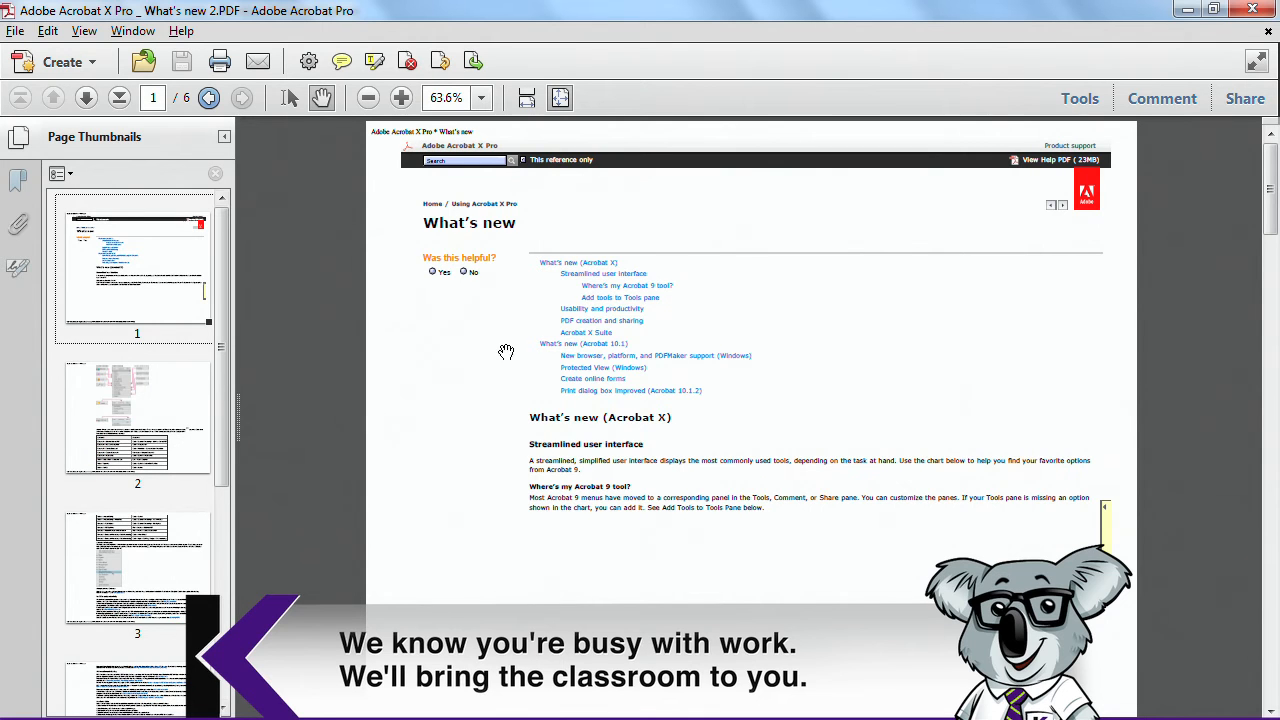
Check the converted PDF's adobe.com bookmark and return to the page thumbnails.
scroll(down, 3)
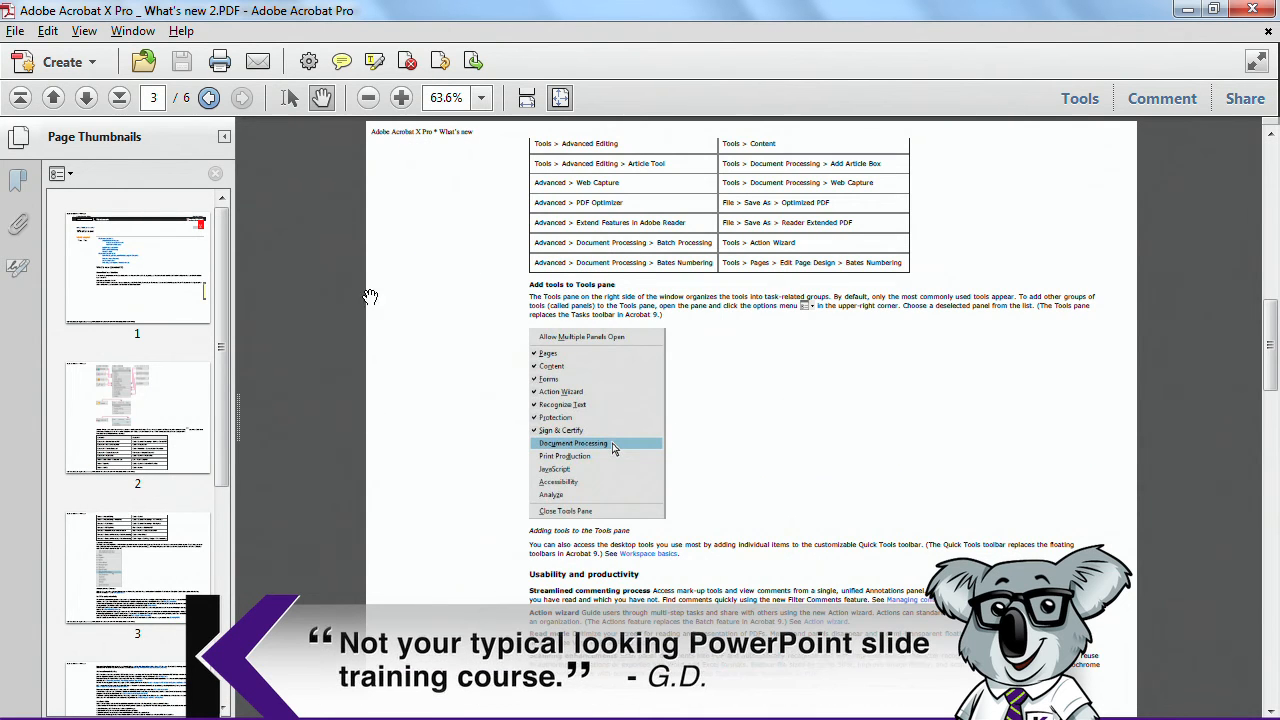
click(18, 180)
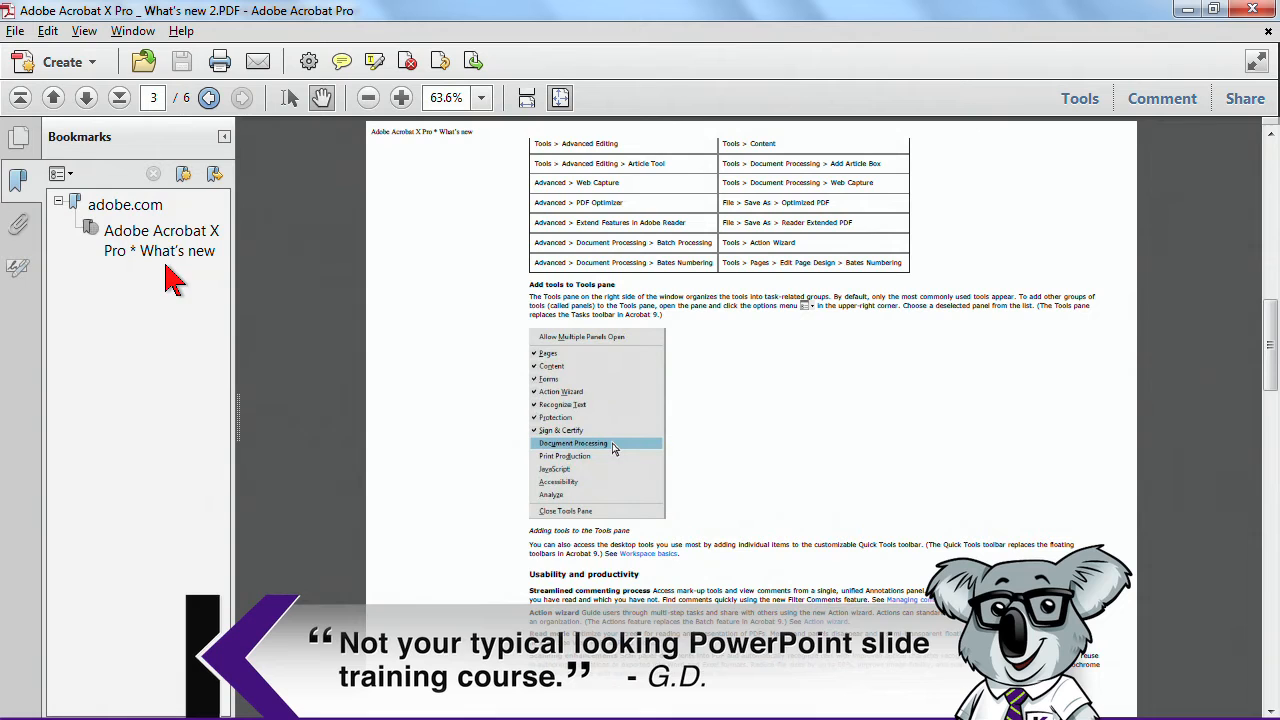
click(18, 136)
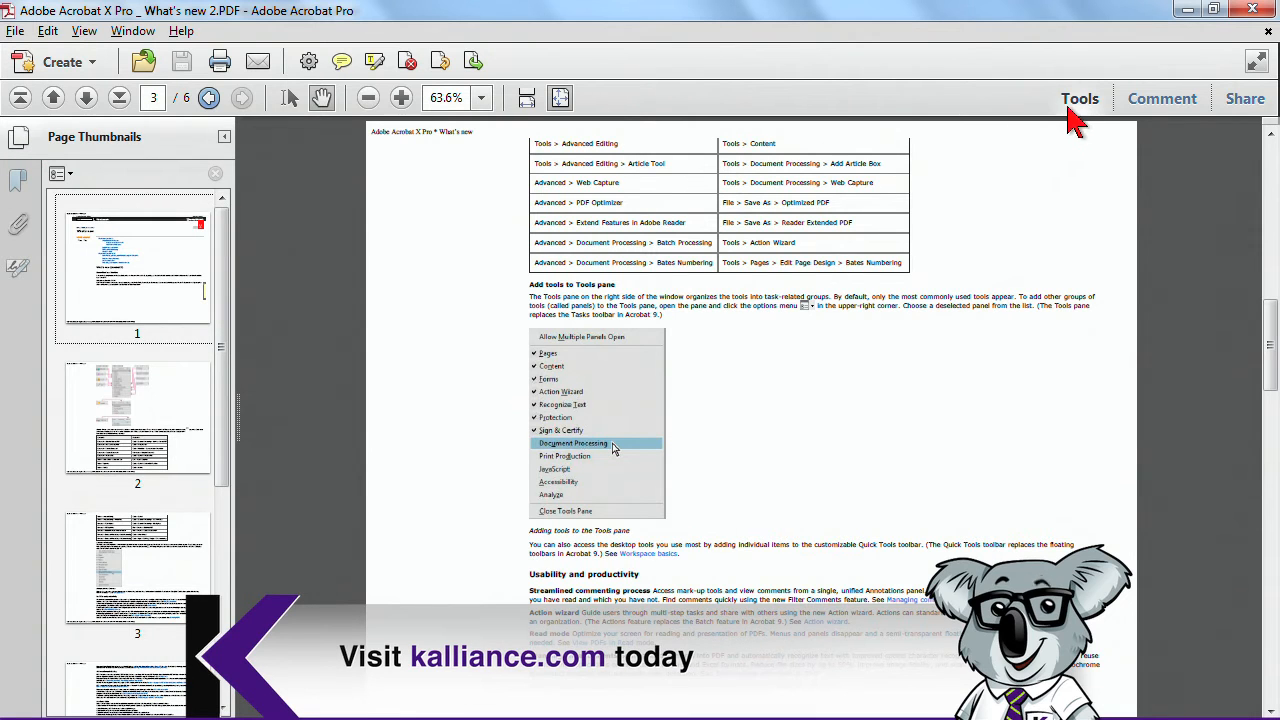
View the converted page's original web info via Web Capture > Page Info and dismiss it.
click(1080, 98)
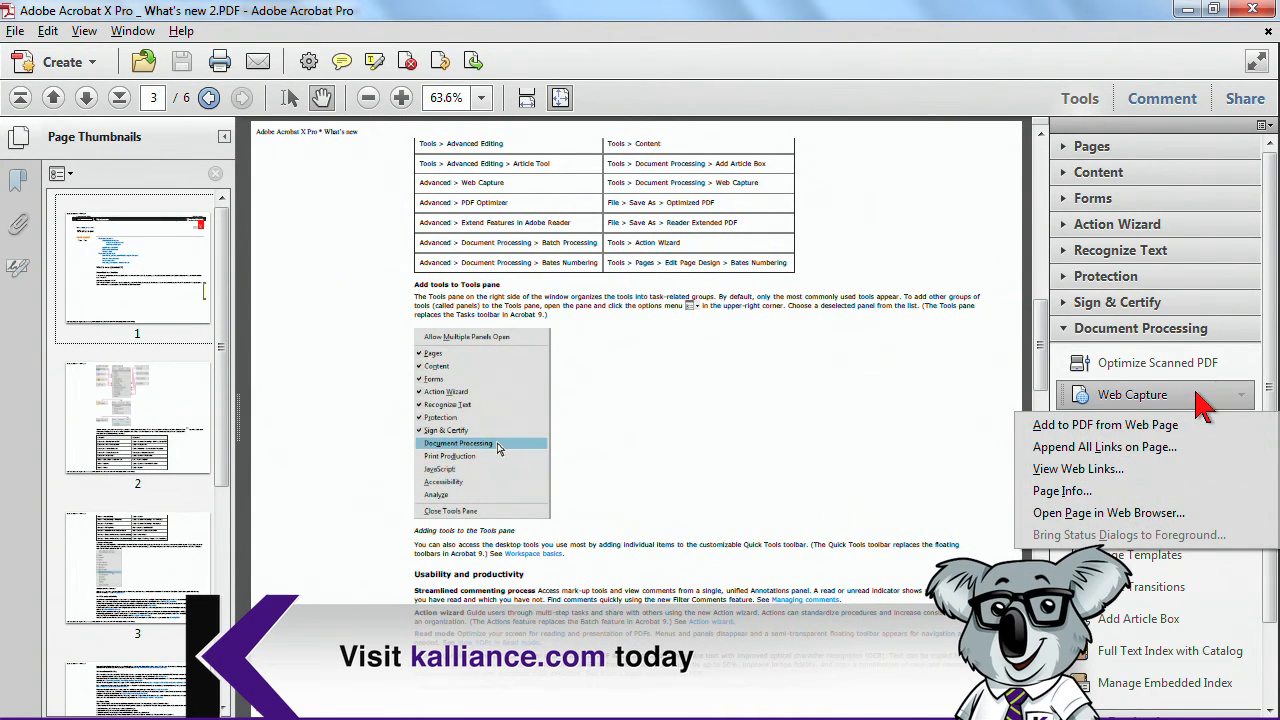
click(1062, 490)
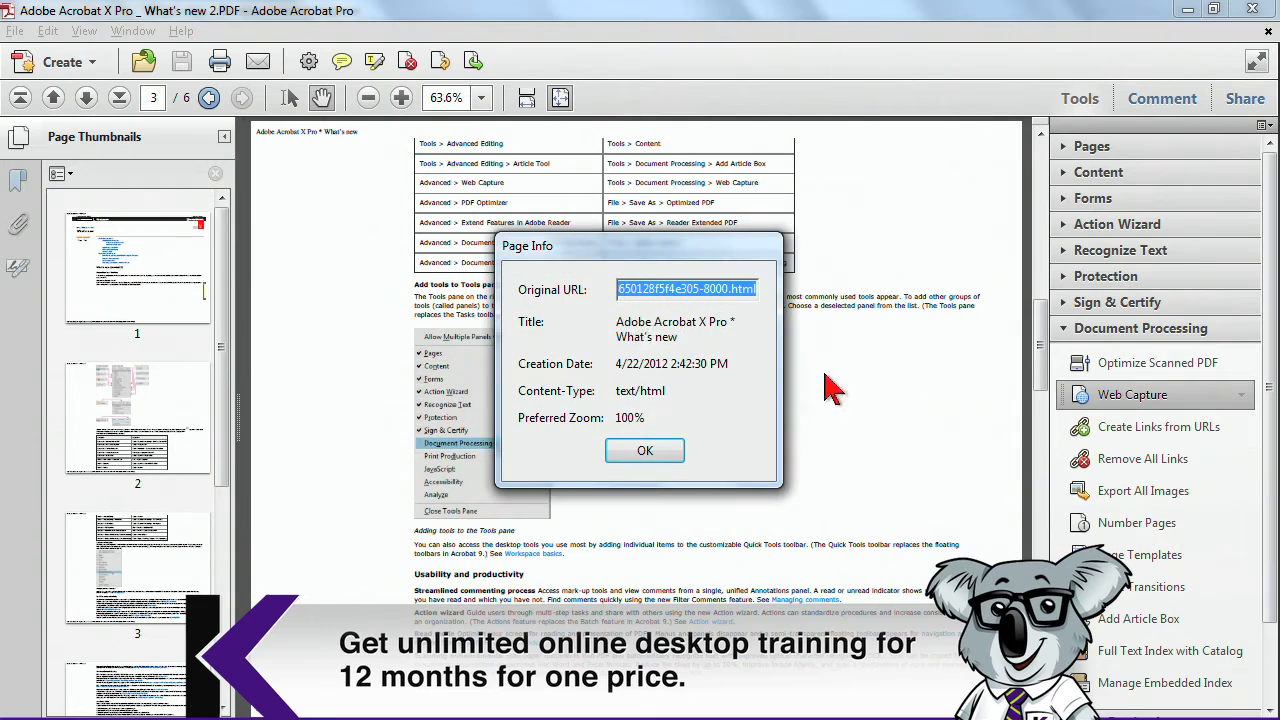
click(644, 450)
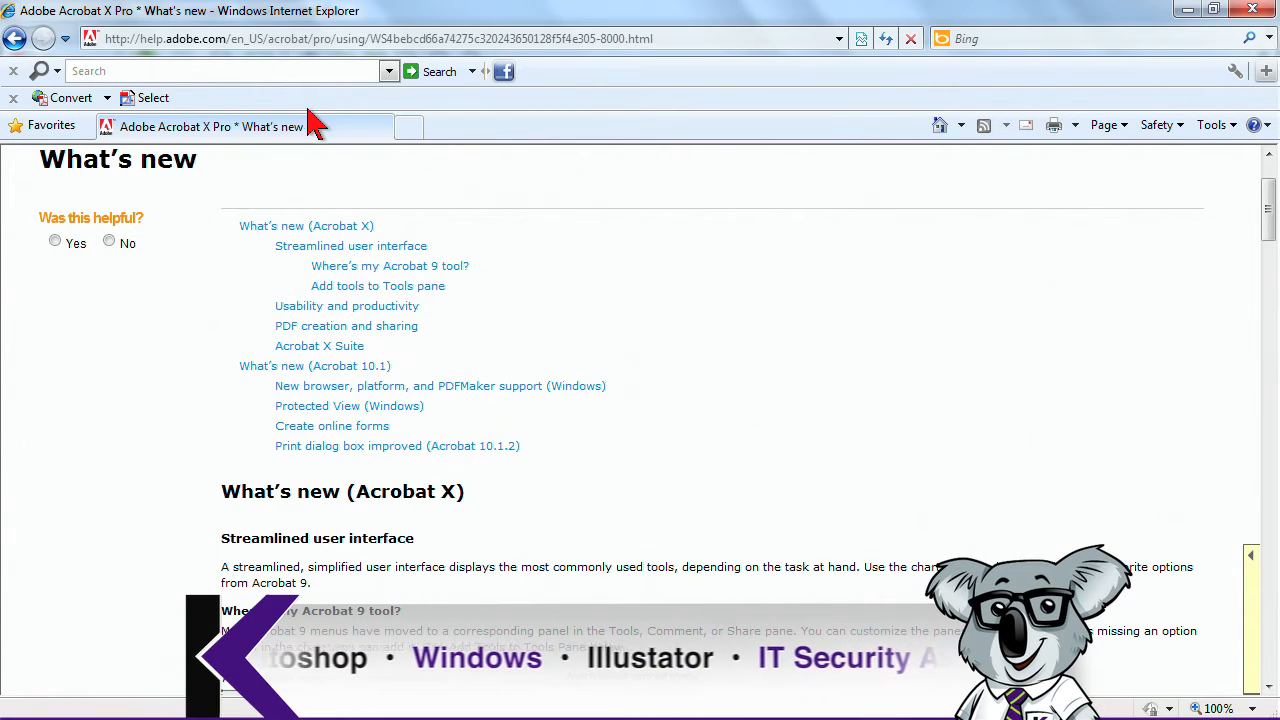
Go to the Acrobat X Pro help home page and dismiss the toolbar's Convert menu.
click(16, 38)
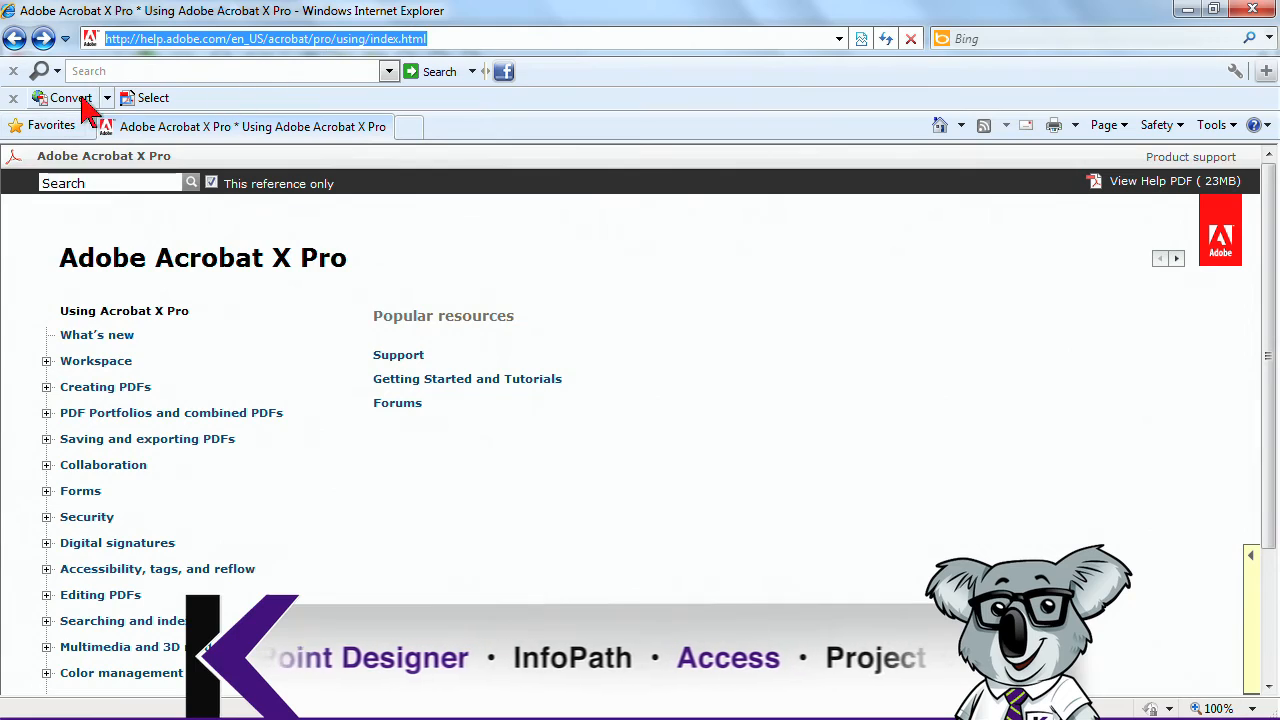
click(68, 96)
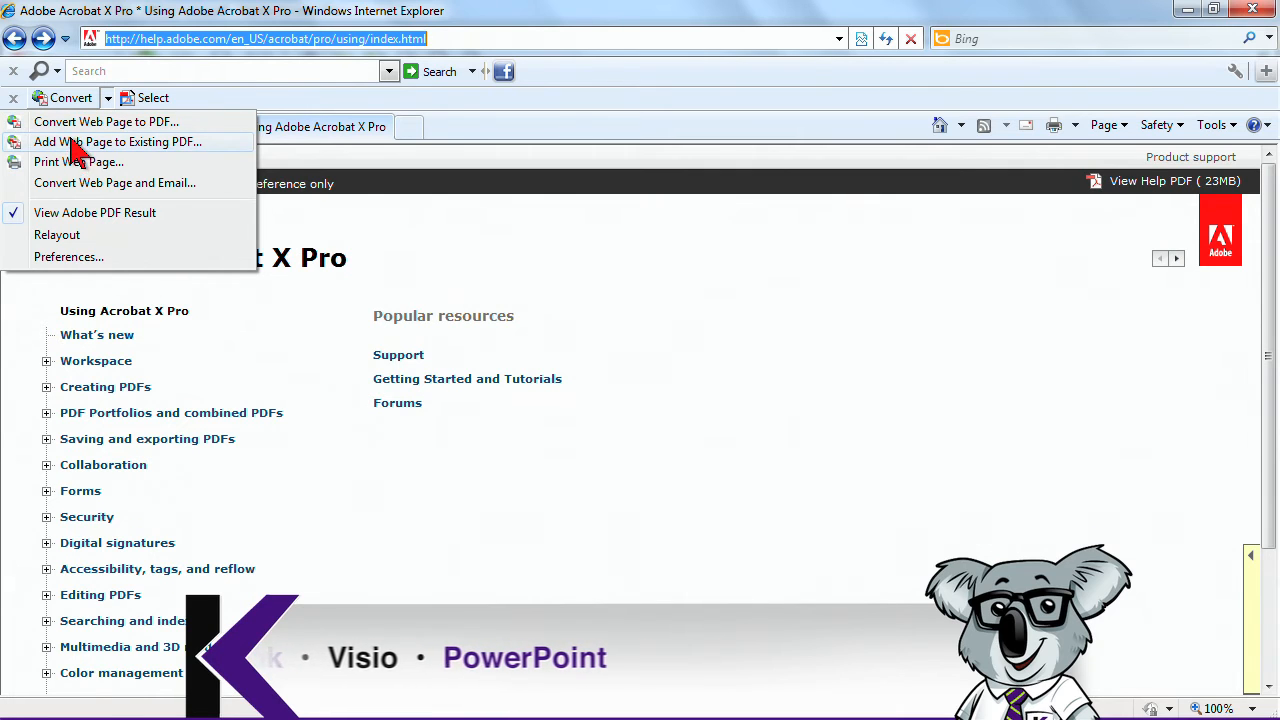
click(72, 96)
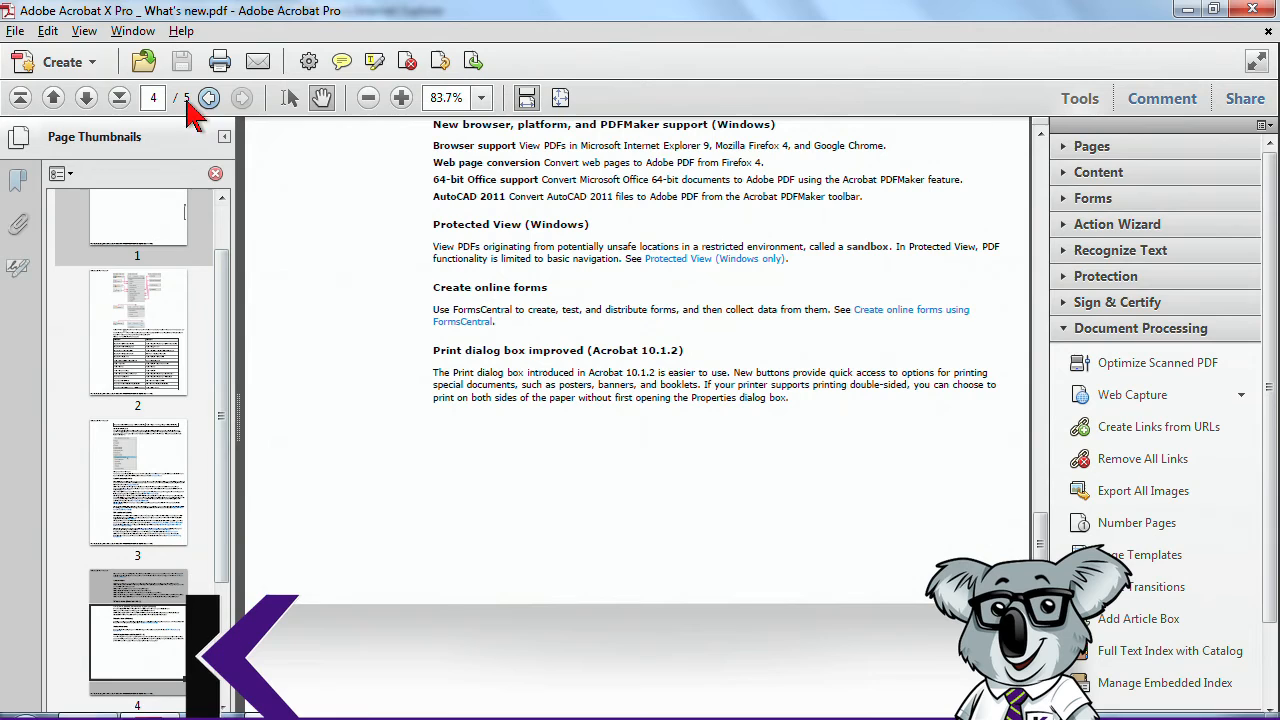
Bring up Create PDF from Web Page and cancel it without capturing.
click(60, 62)
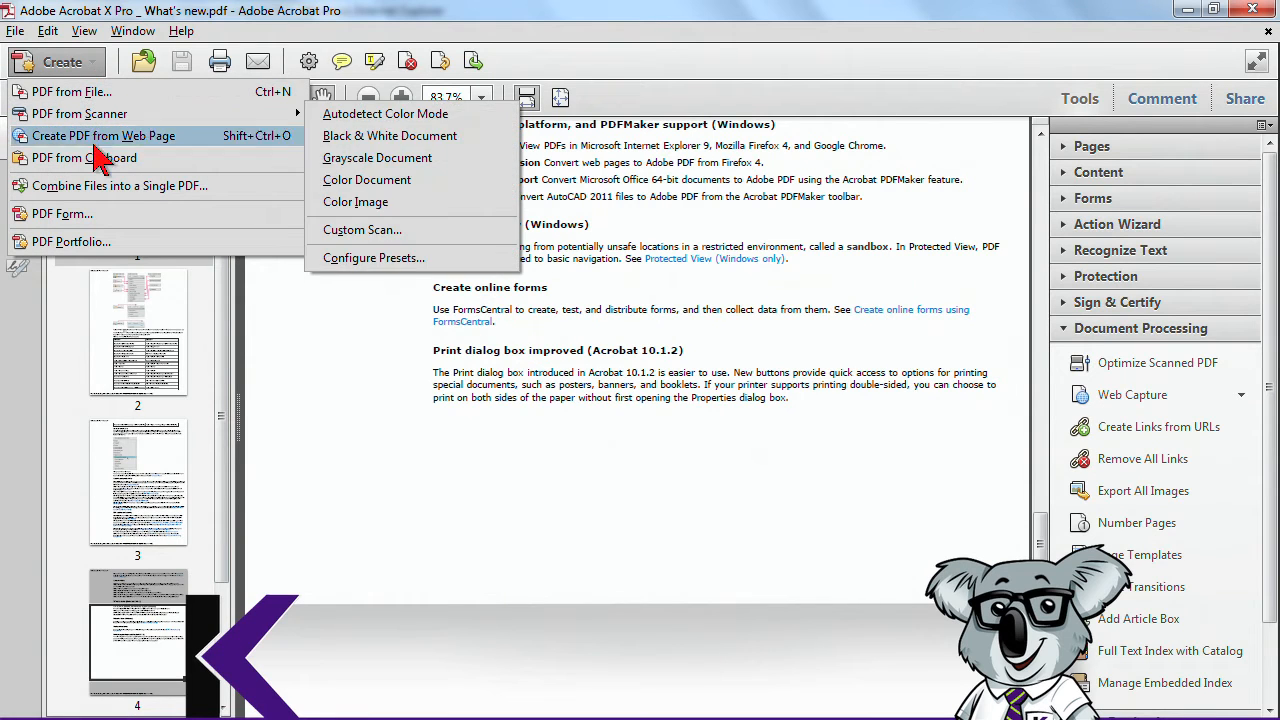
click(104, 136)
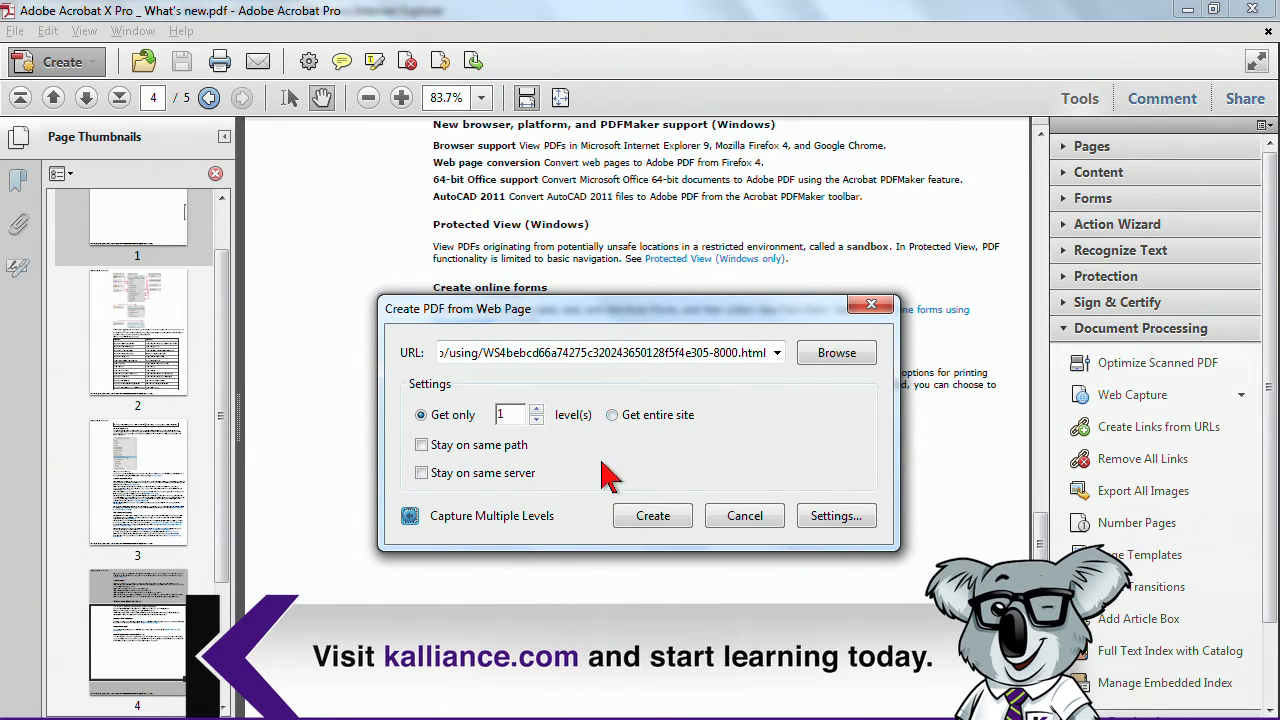
click(744, 516)
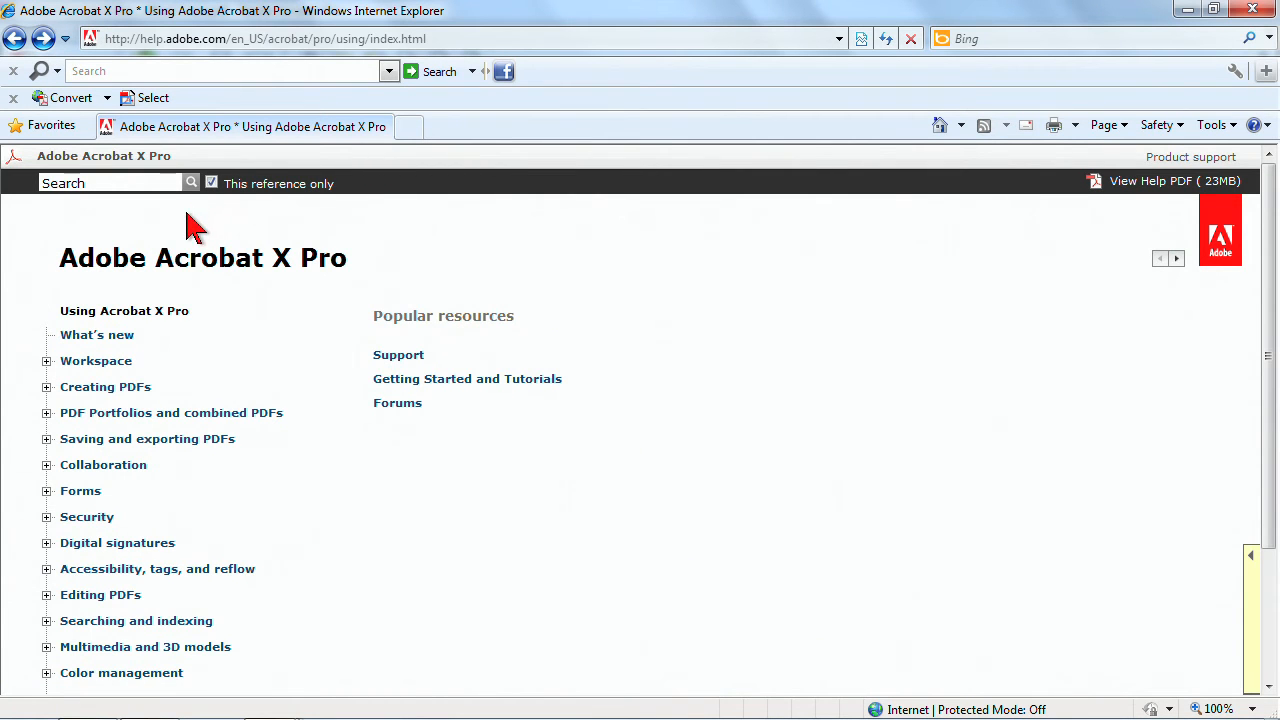
mouse_move(160, 260)
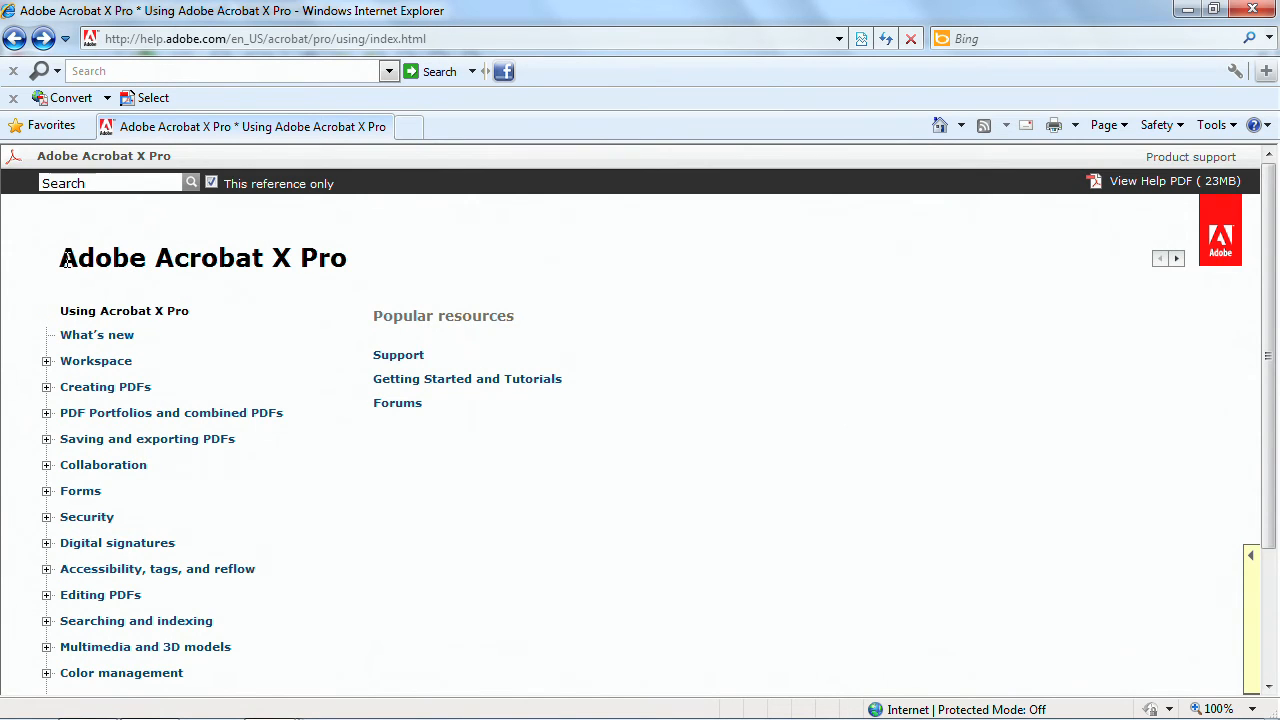
mouse_move(810, 490)
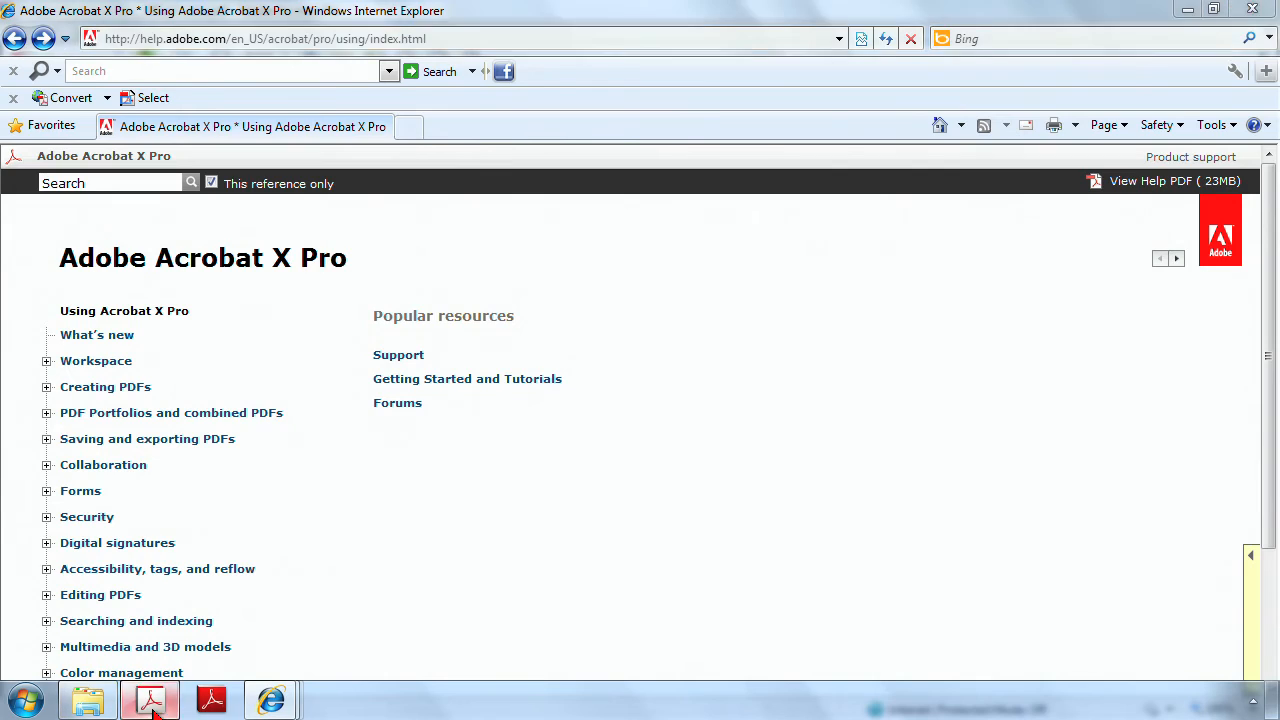
Switch back from Internet Explorer to the What's new PDF in Acrobat.
click(150, 700)
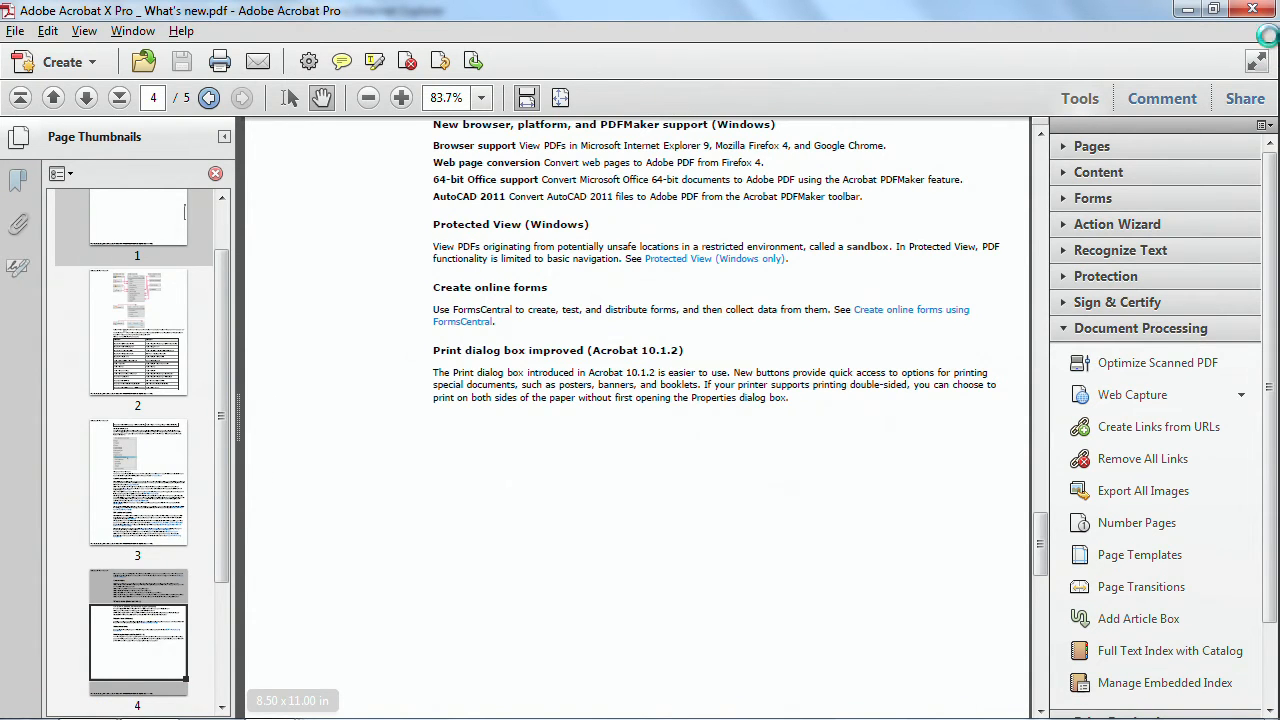
Start a web capture and browse to index.htm in the SBT Website folder as its source.
click(56, 60)
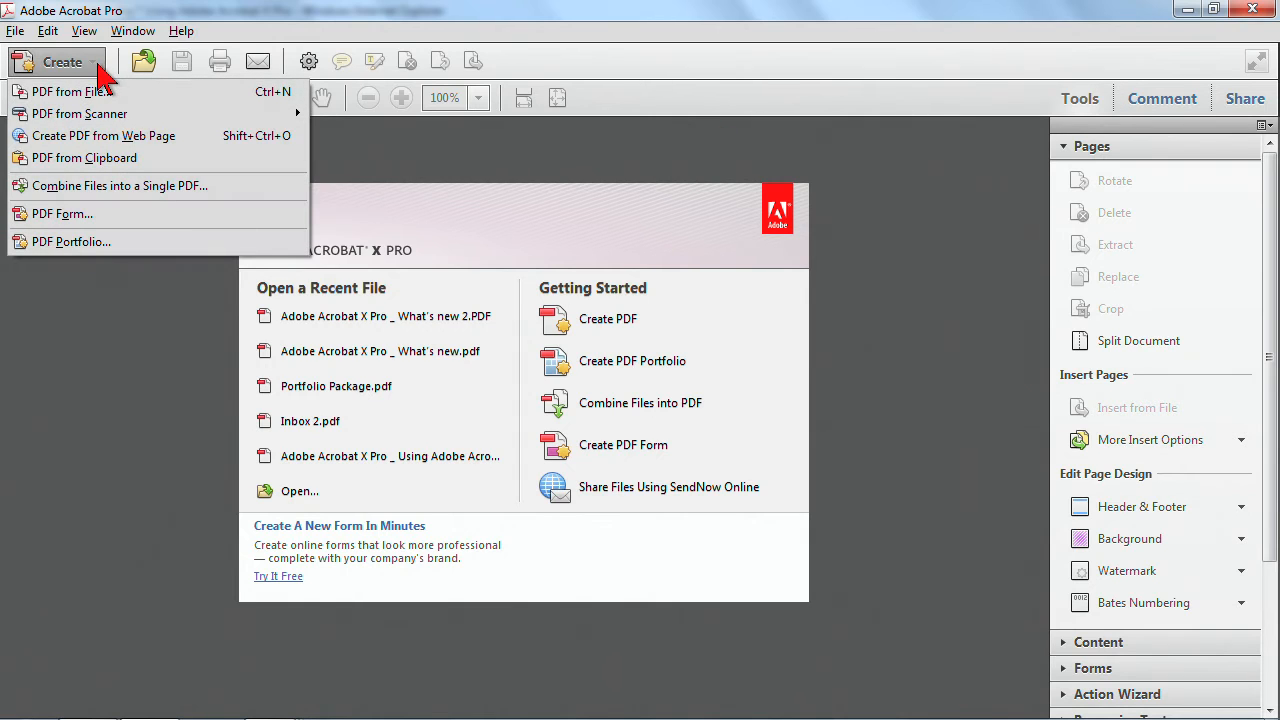
click(104, 136)
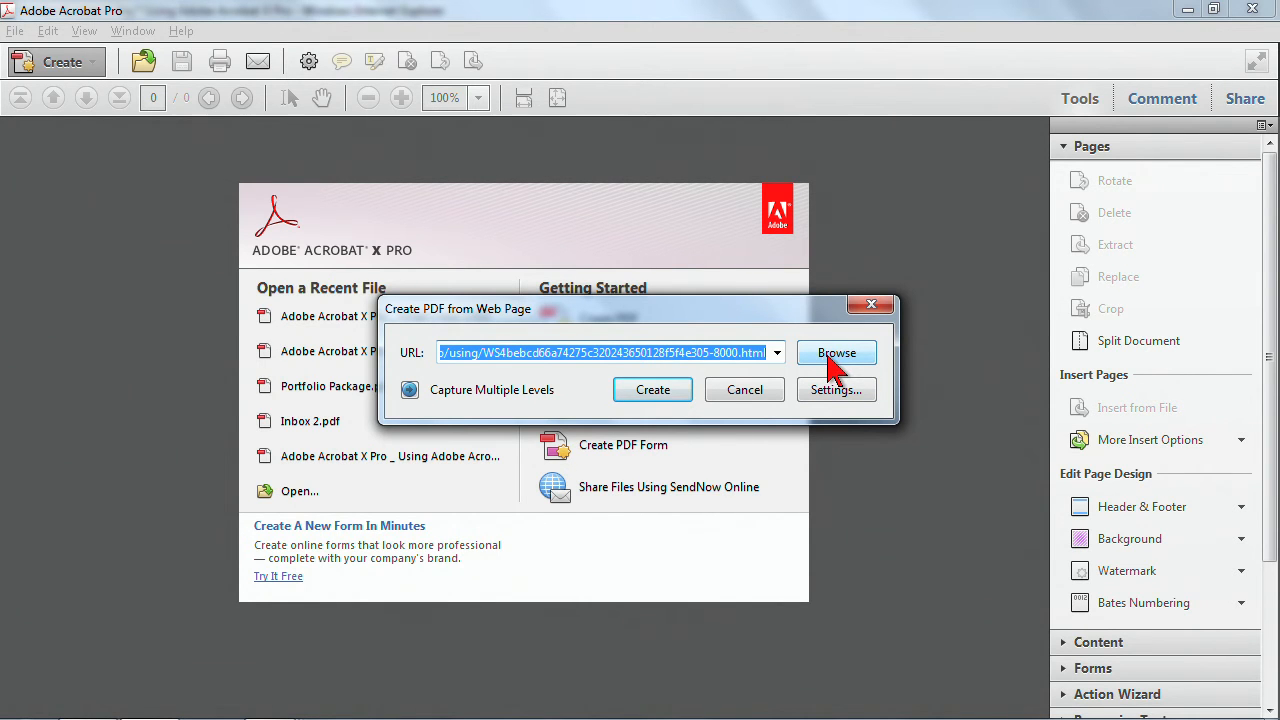
click(836, 352)
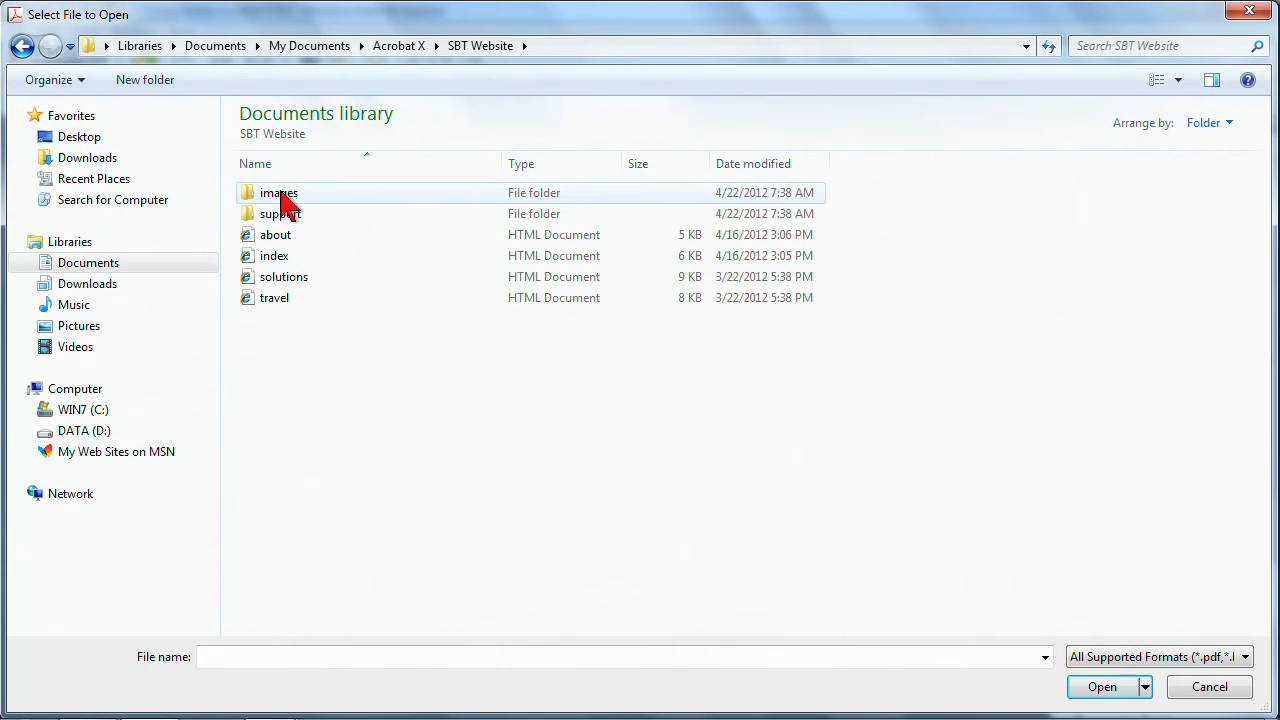
click(274, 256)
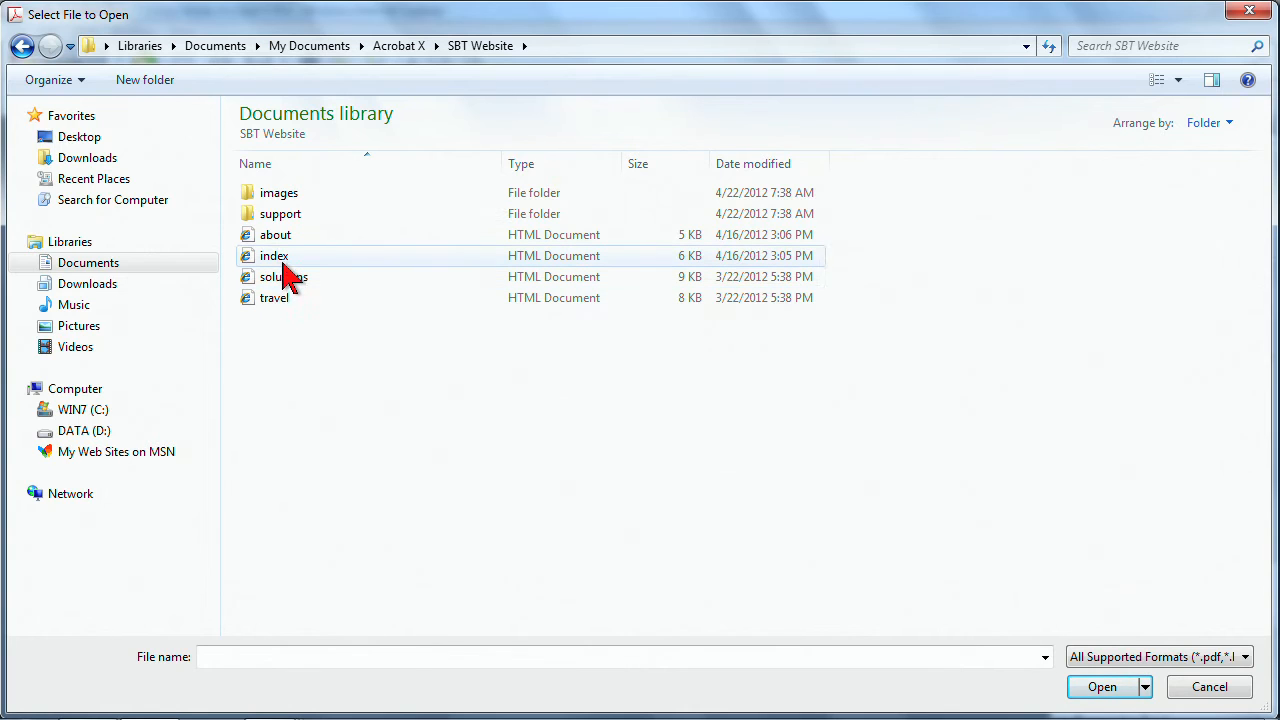
mouse_move(274, 256)
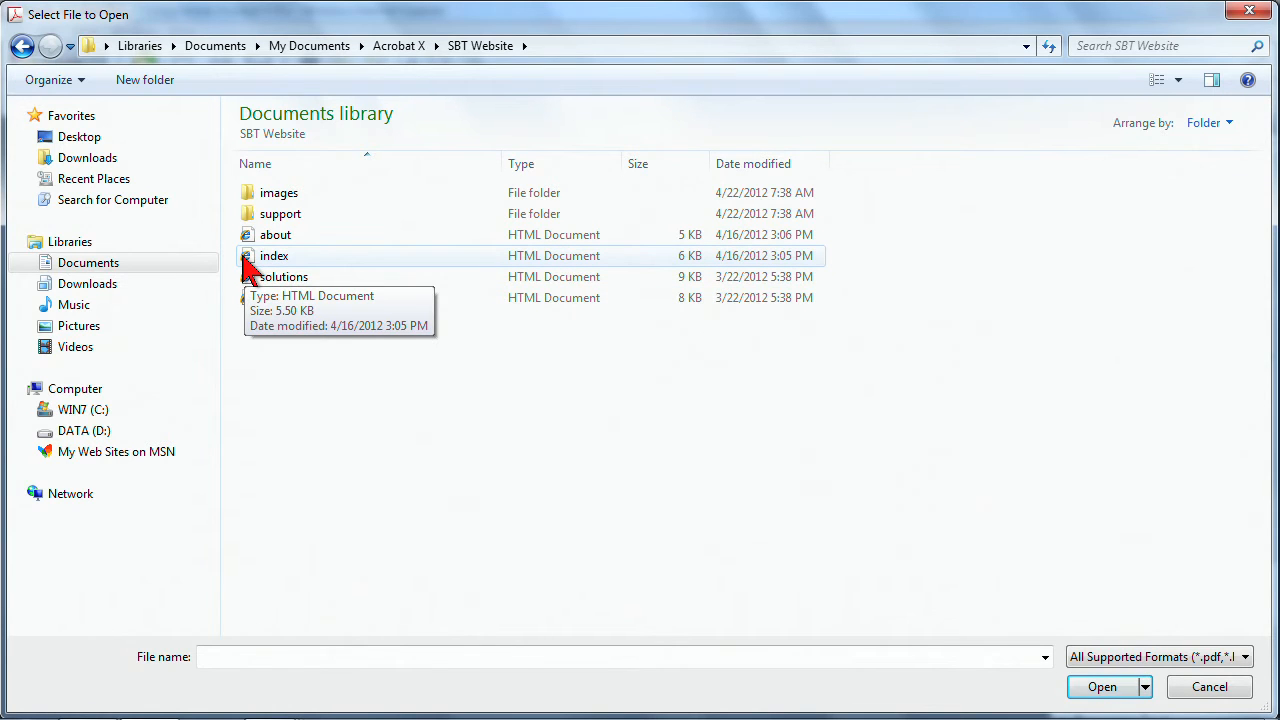
click(1100, 686)
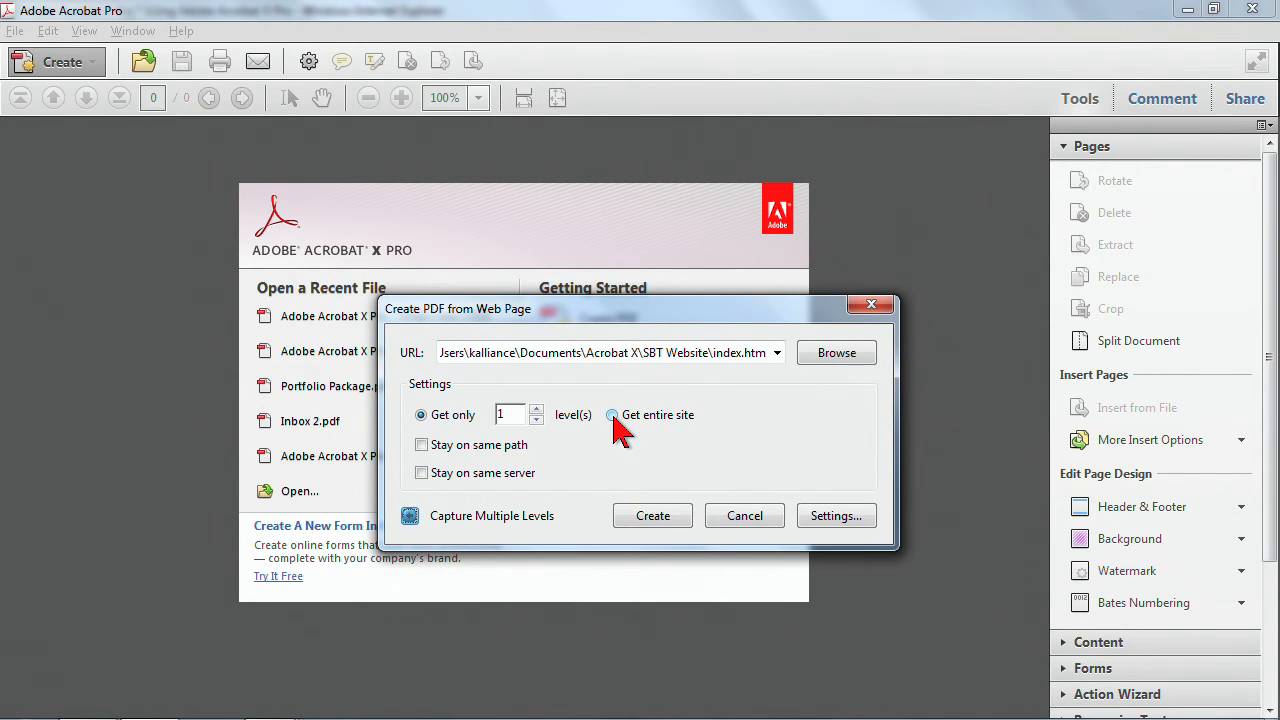
Capture the entire site rather than one level, confirming the potentially large download.
click(612, 414)
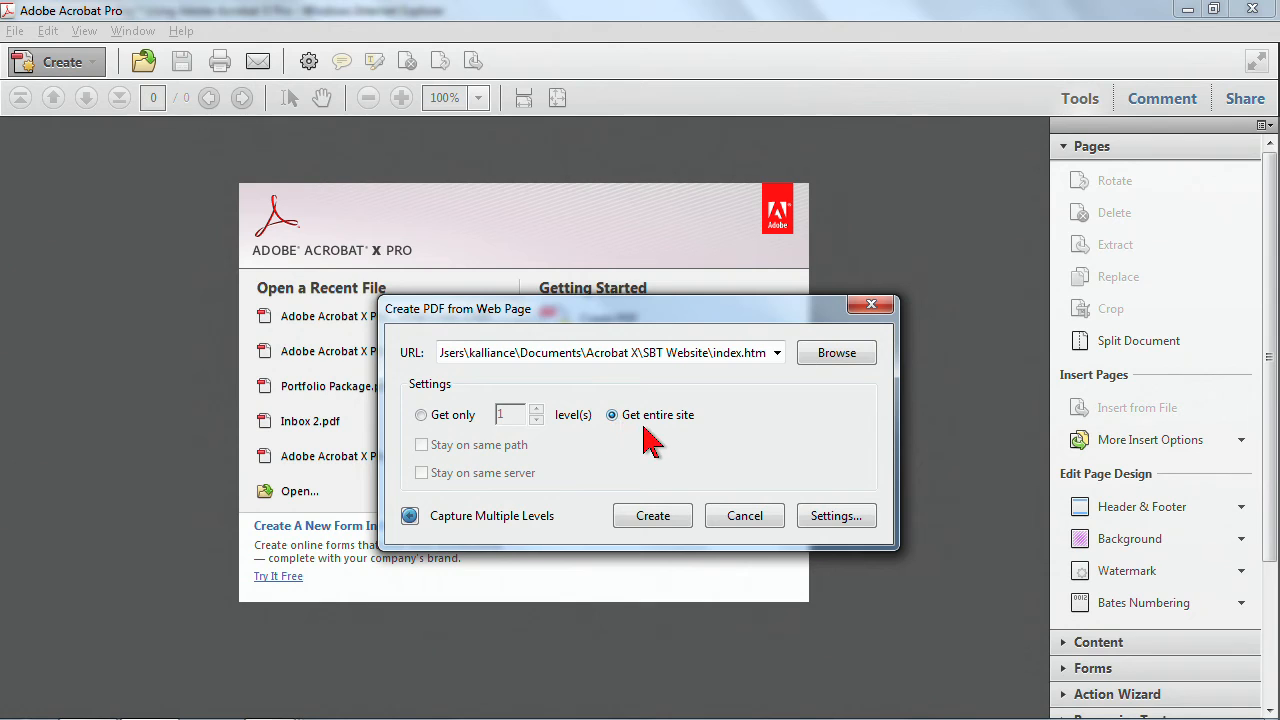
mouse_move(660, 440)
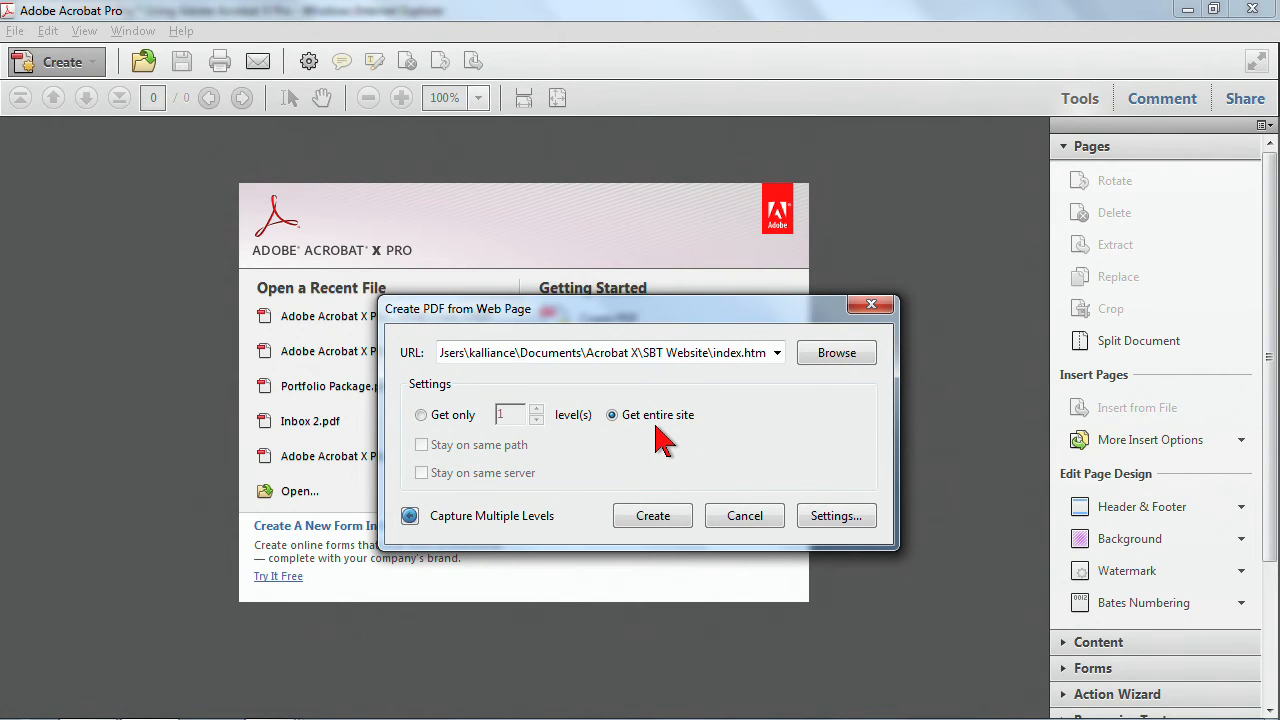
mouse_move(696, 456)
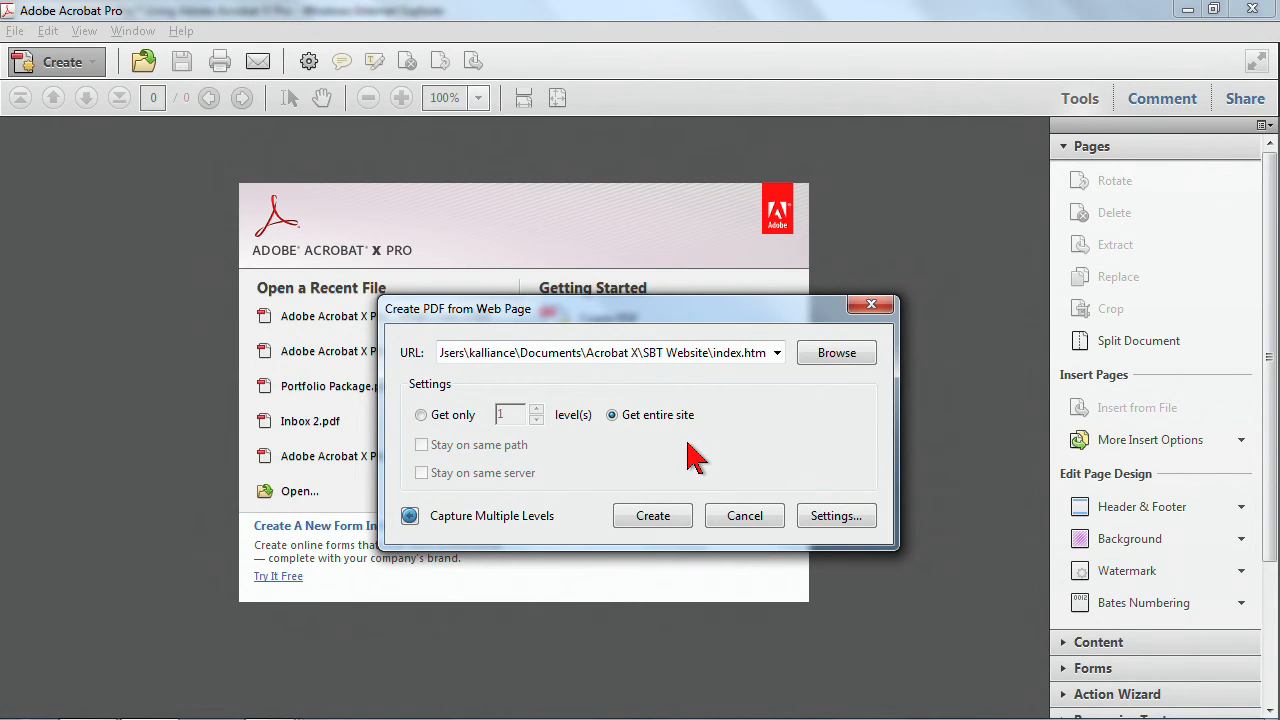
mouse_move(680, 456)
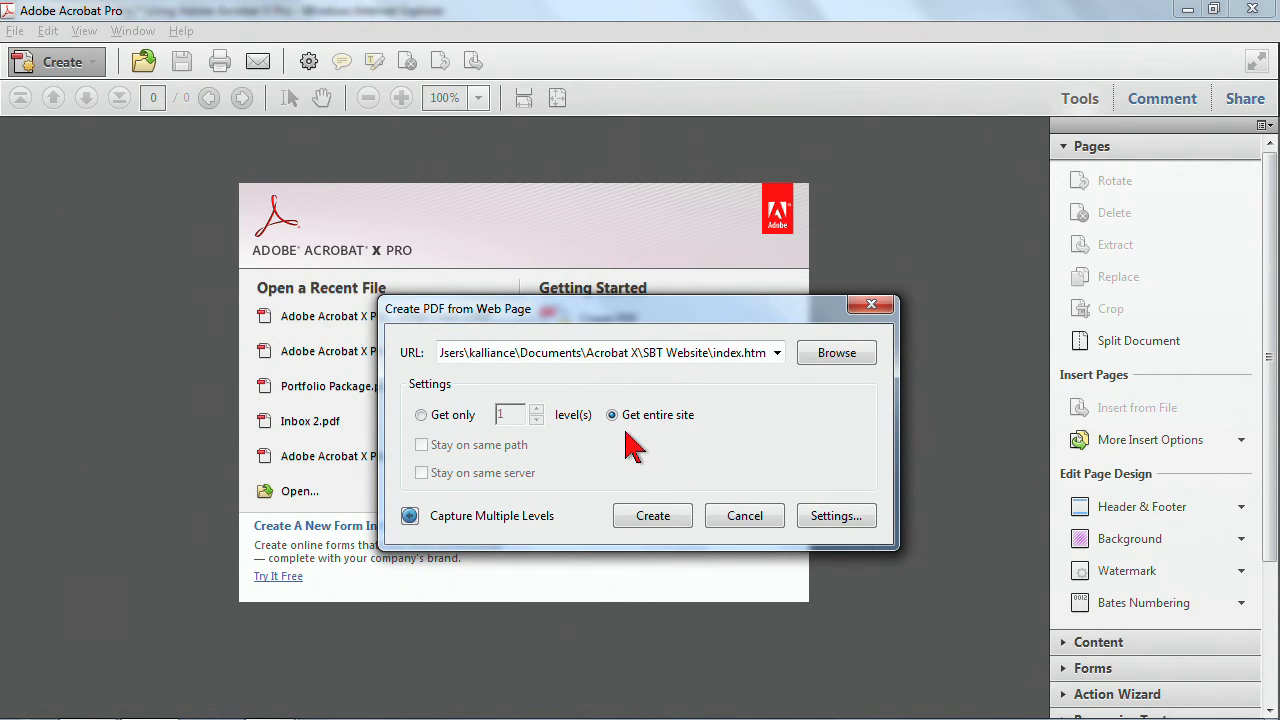
mouse_move(636, 440)
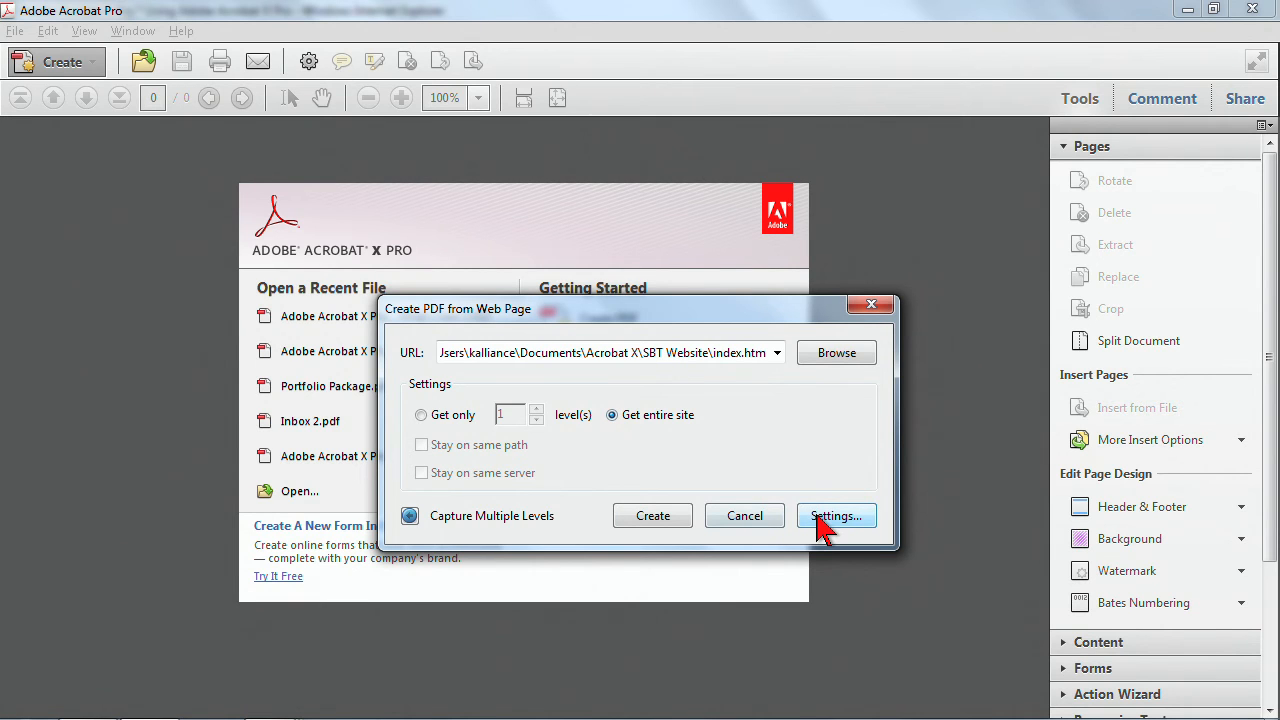
mouse_move(700, 530)
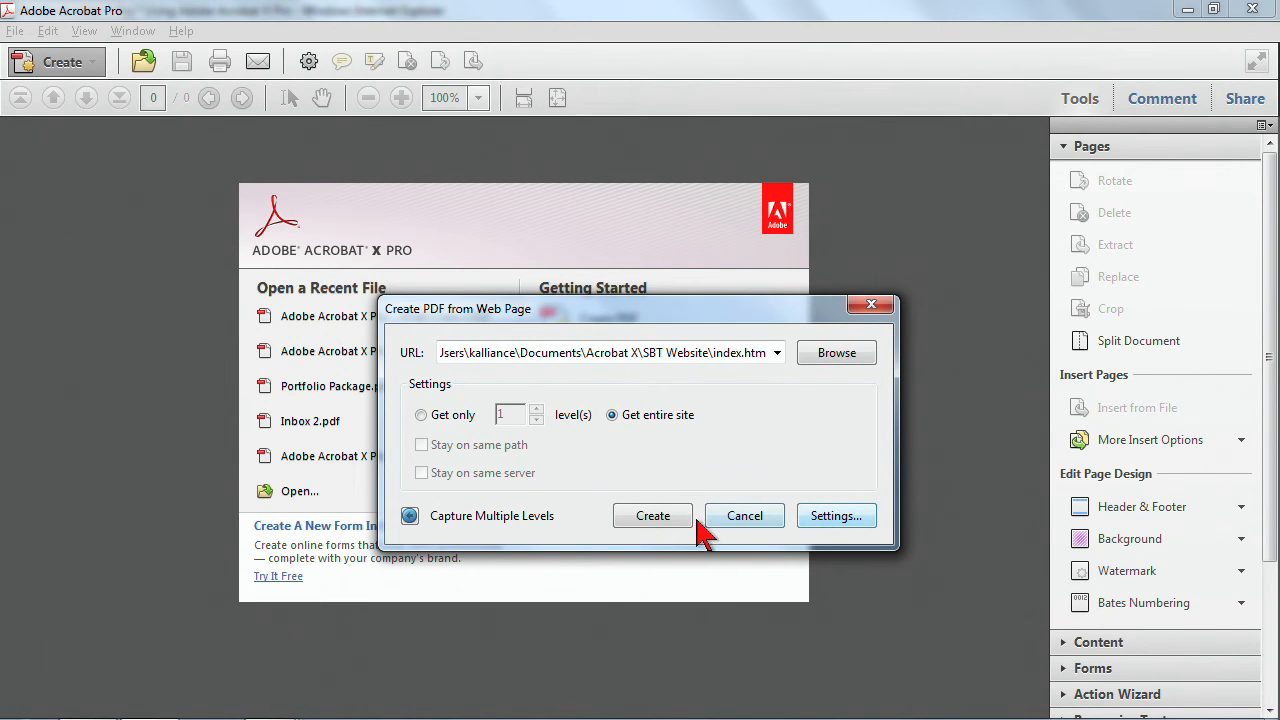
click(652, 516)
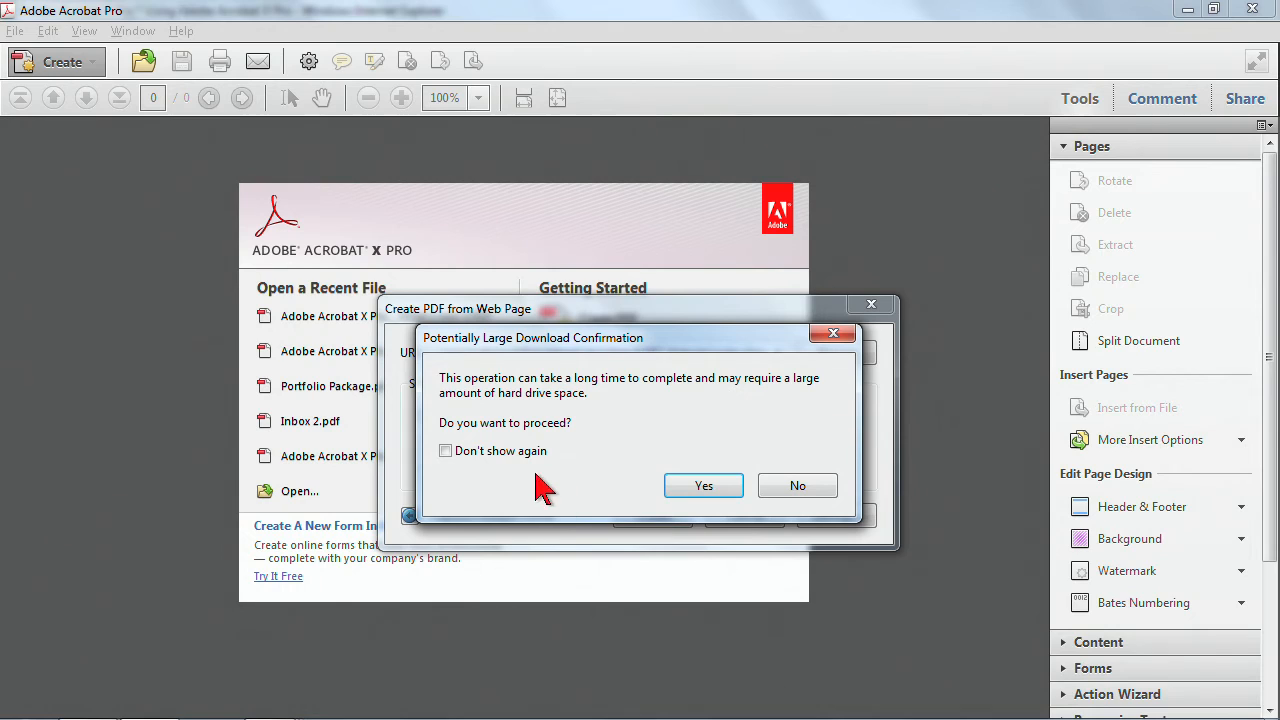
click(704, 486)
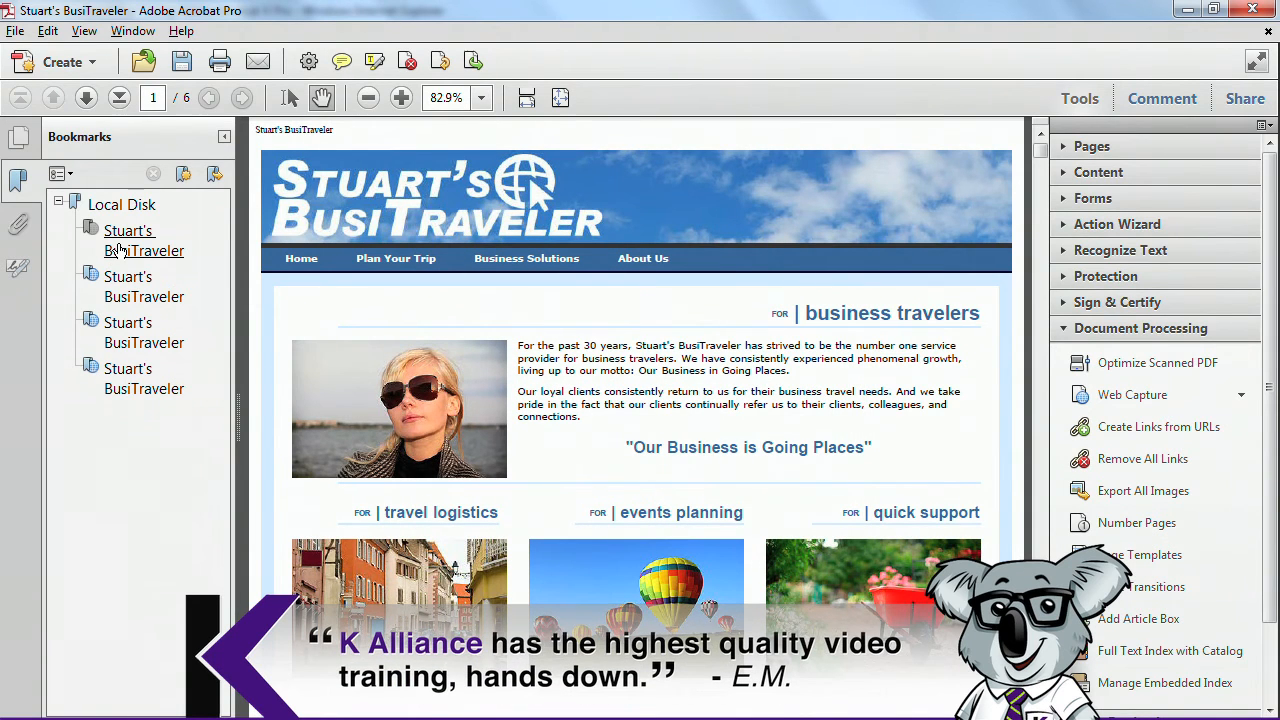
Jump to the second captured page via its bookmark and browse the page thumbnails.
click(144, 288)
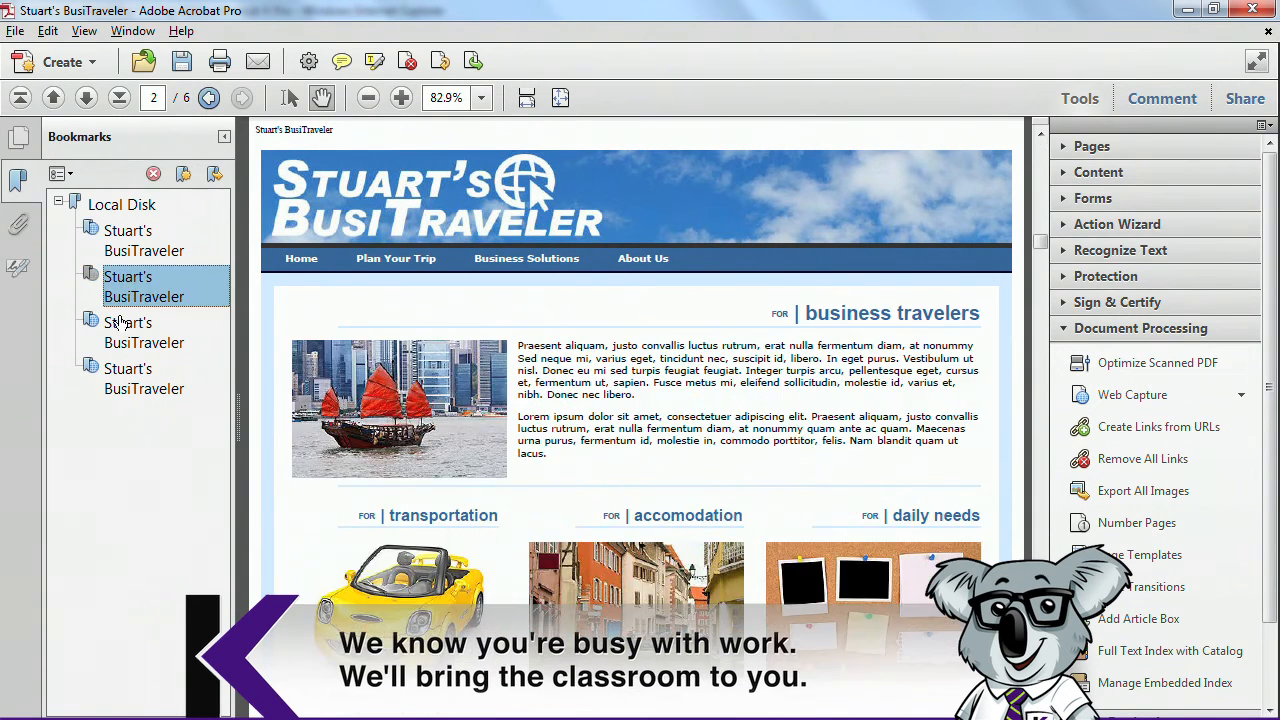
click(144, 378)
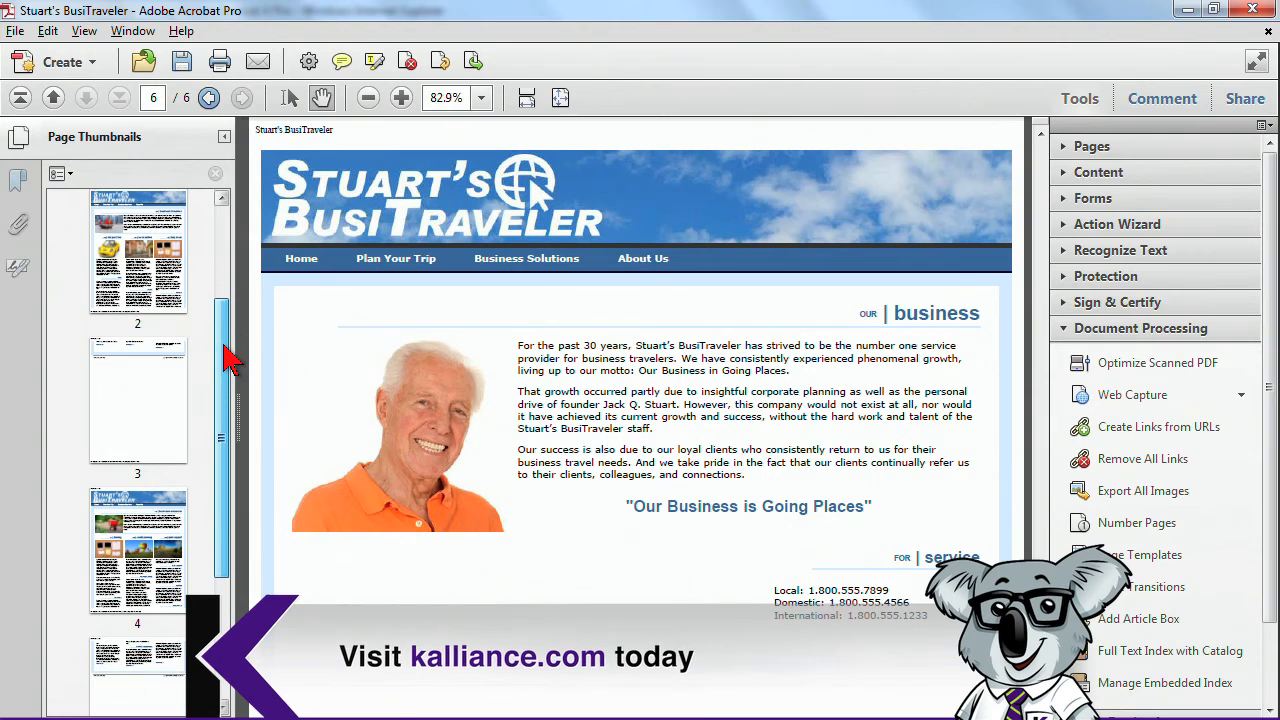
scroll(down, 3)
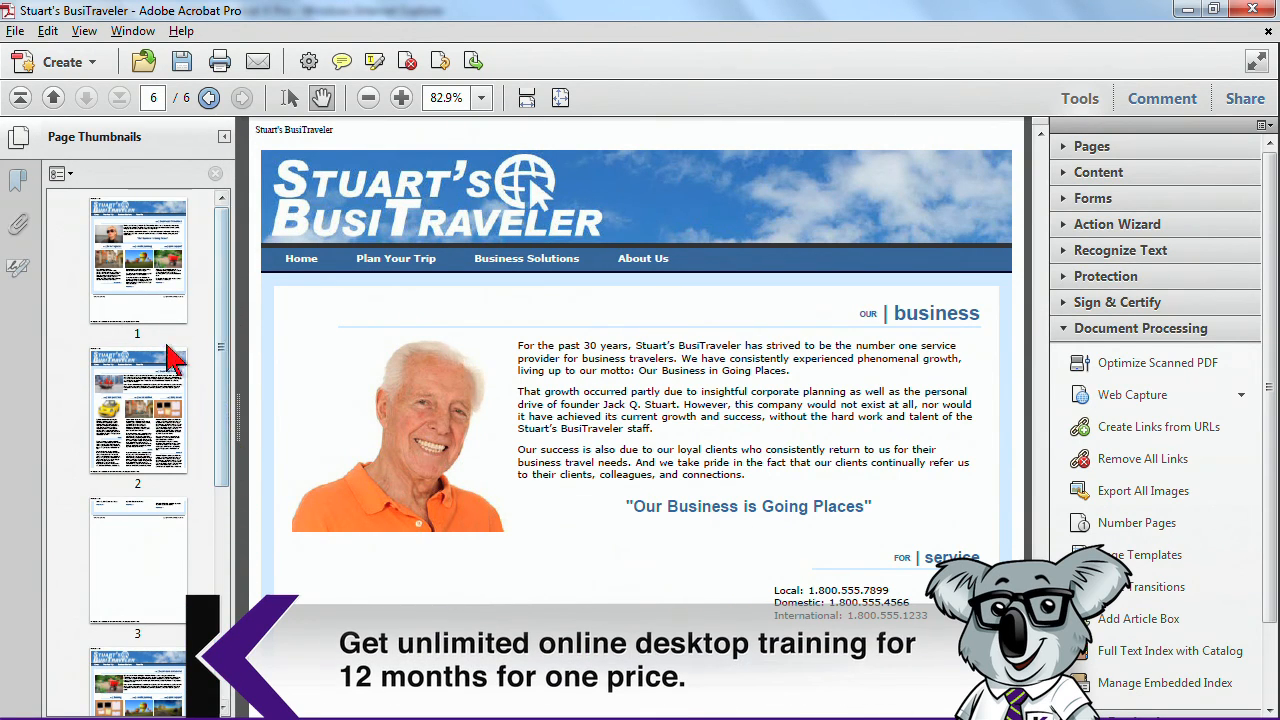
mouse_move(456, 276)
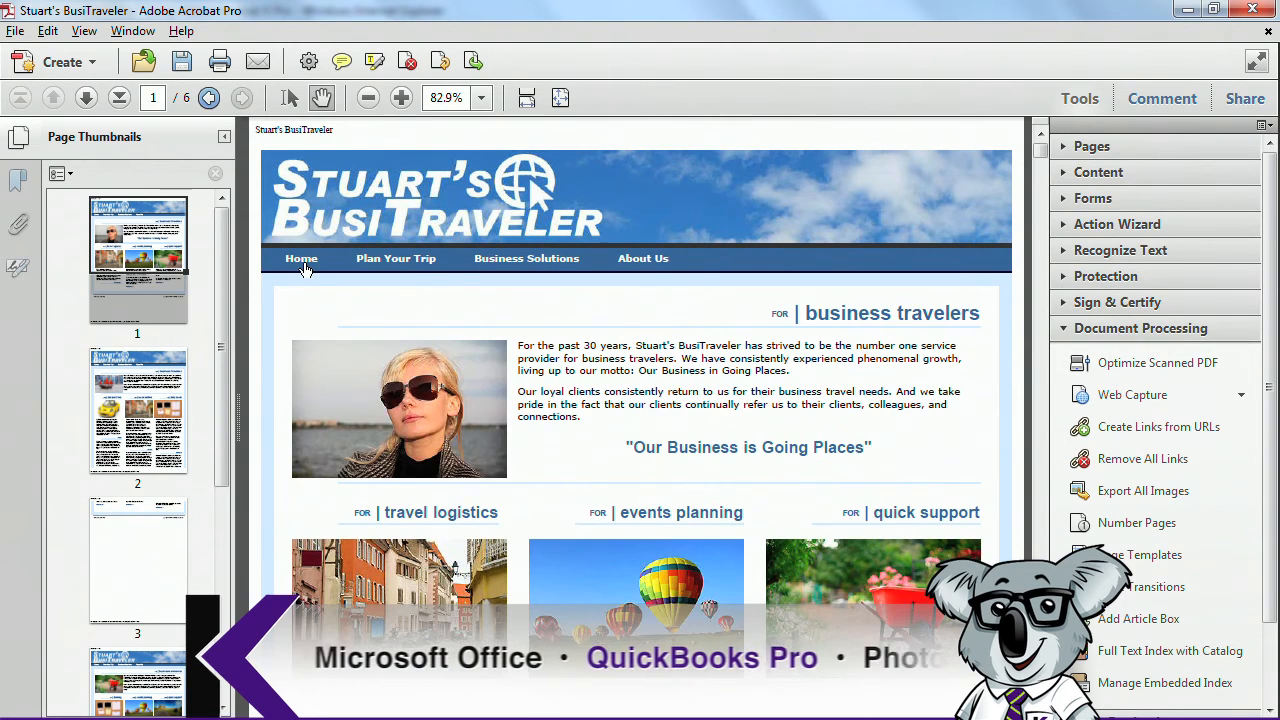
scroll(down, 3)
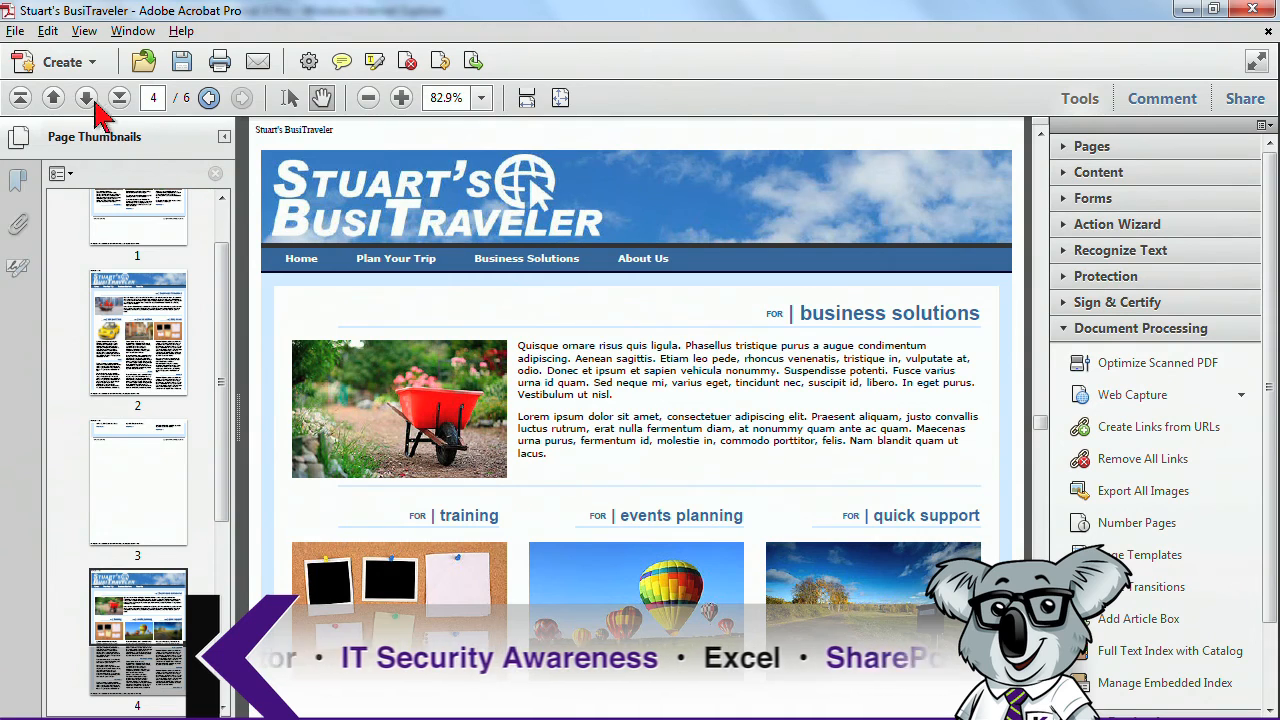
View page 4's info showing its solutions.htm source and dismiss it.
click(62, 60)
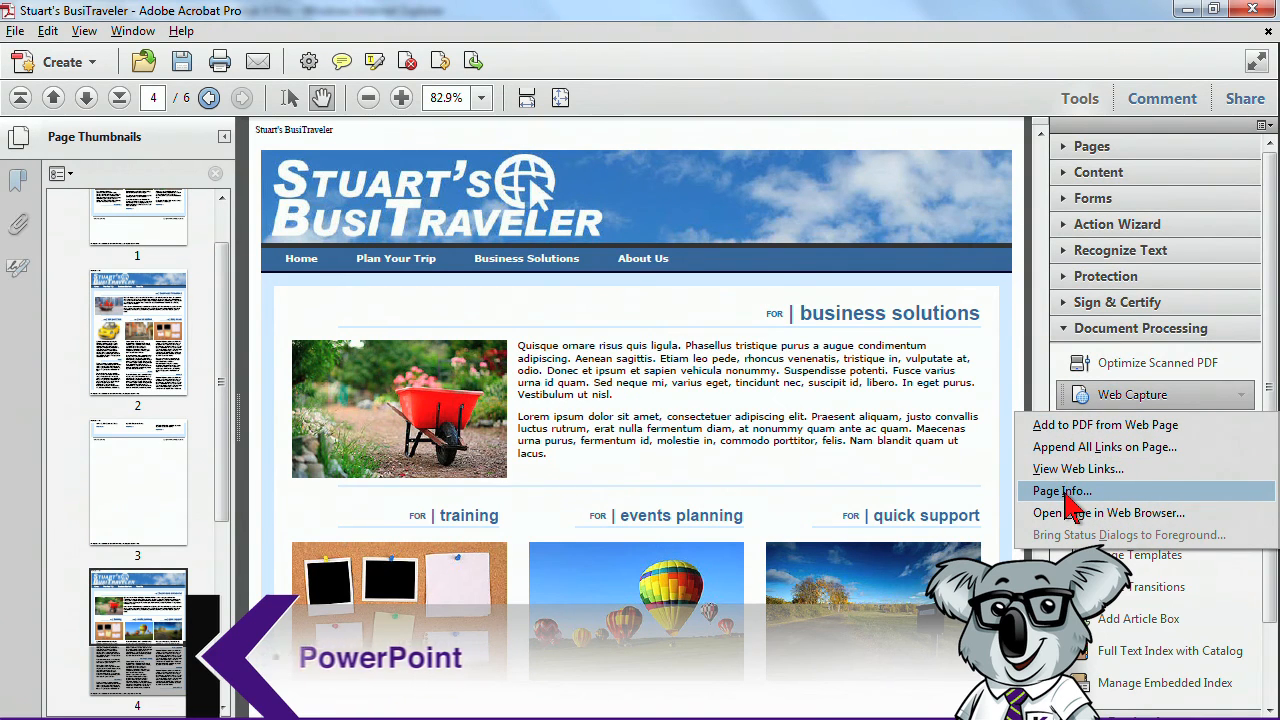
click(1060, 492)
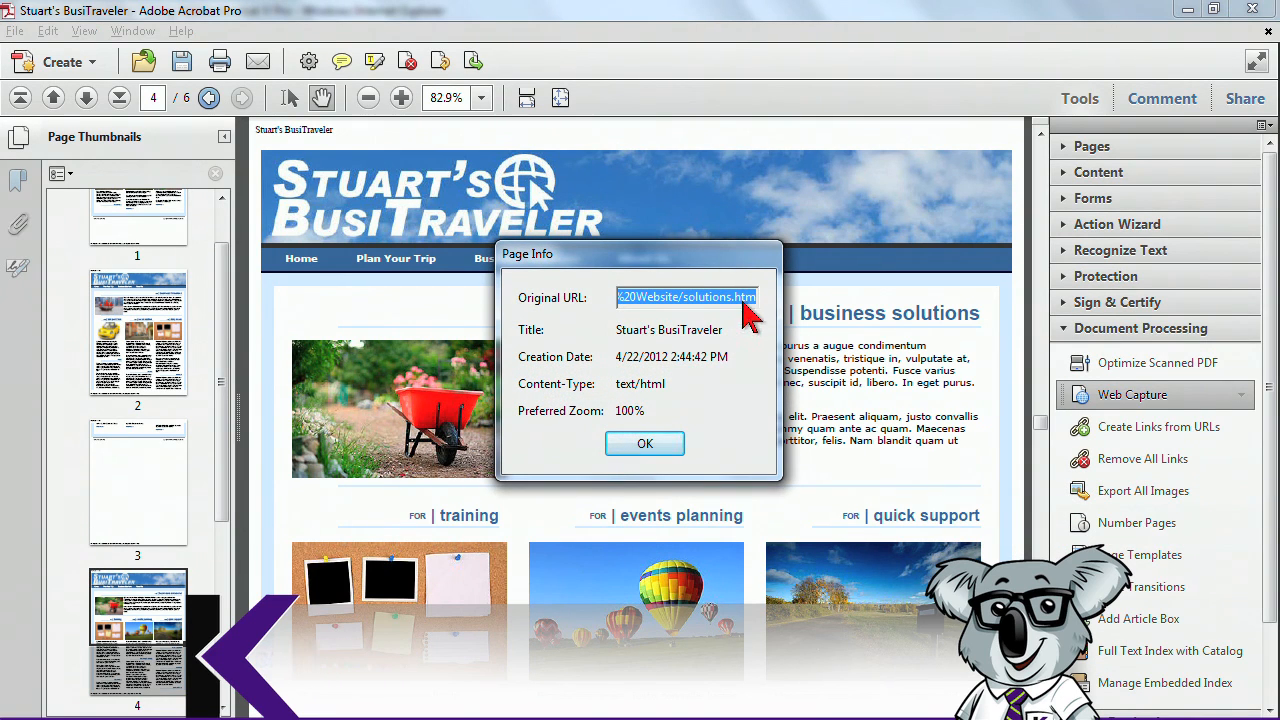
click(644, 444)
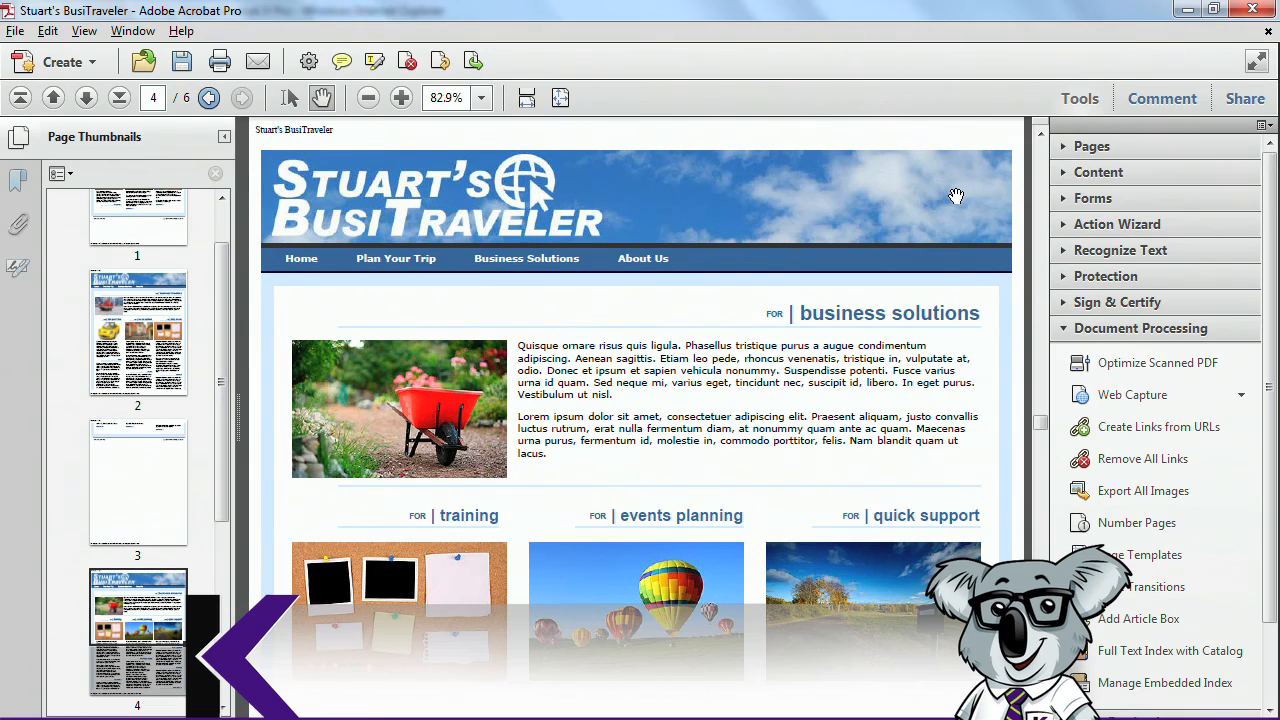